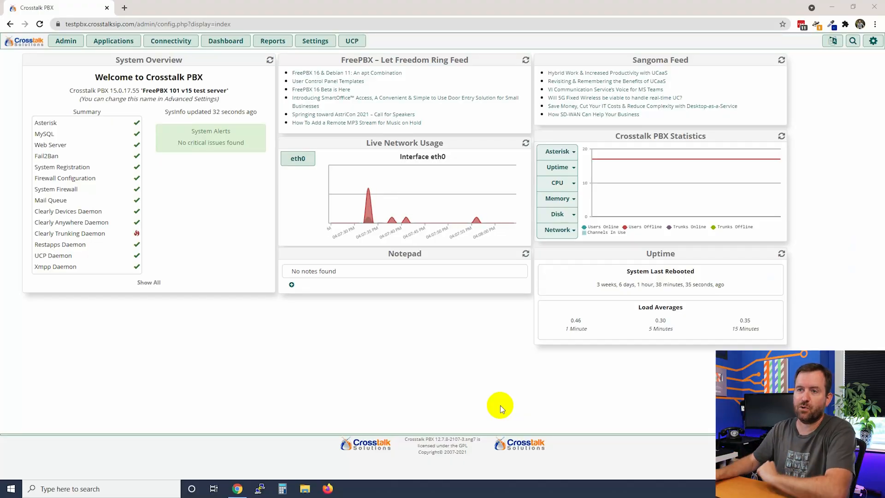
pyautogui.moveTo(253, 344)
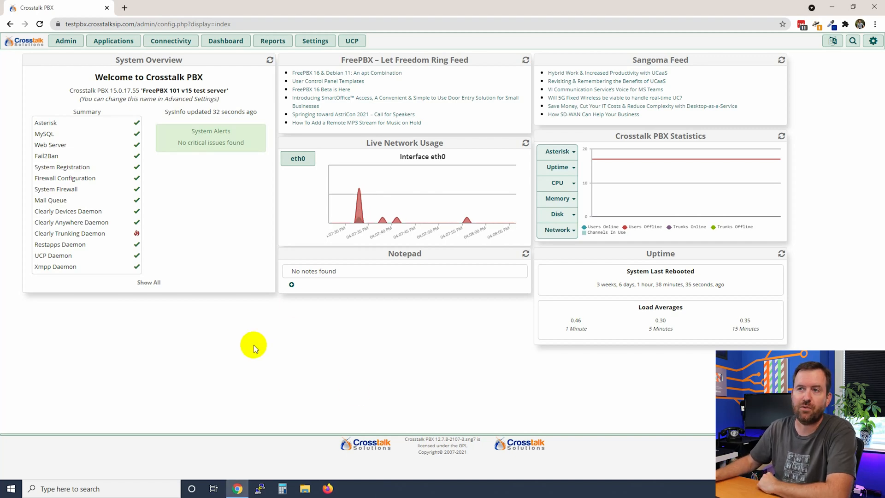
pyautogui.moveTo(266, 354)
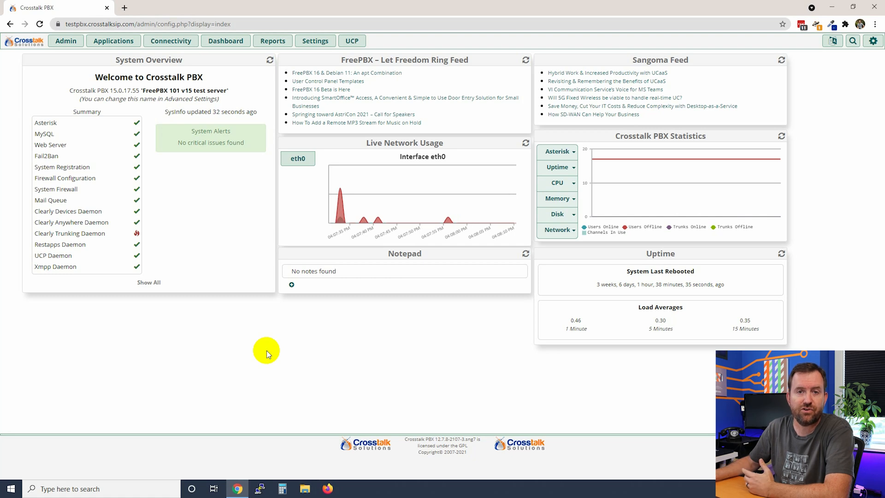
pyautogui.moveTo(351, 40)
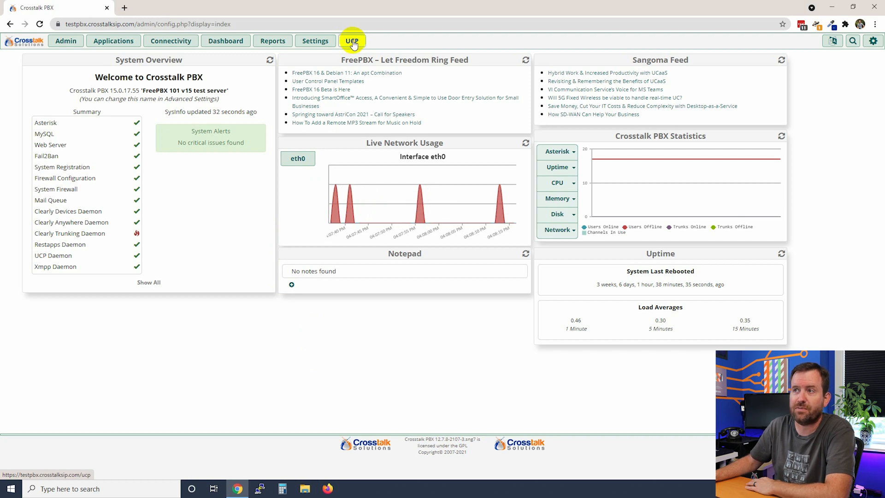
# Open the UCP login page in a new tab from the top menu, then return to the admin dashboard
pyautogui.click(351, 41)
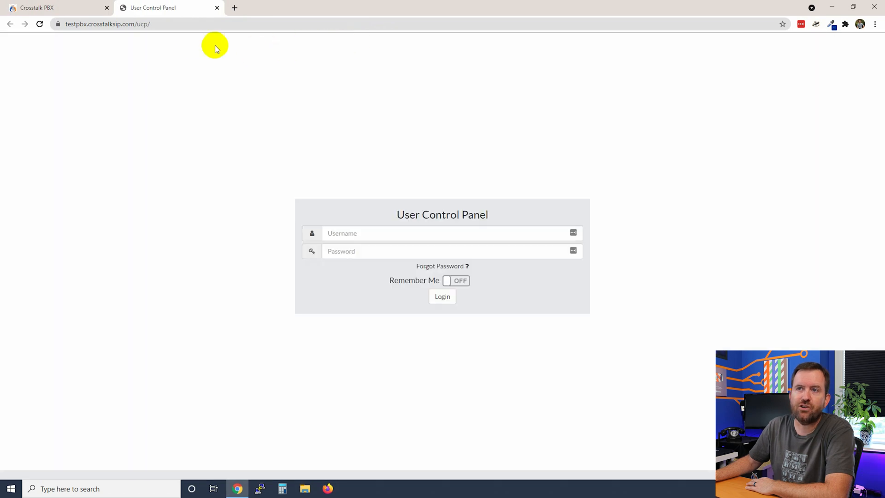
pyautogui.click(107, 24)
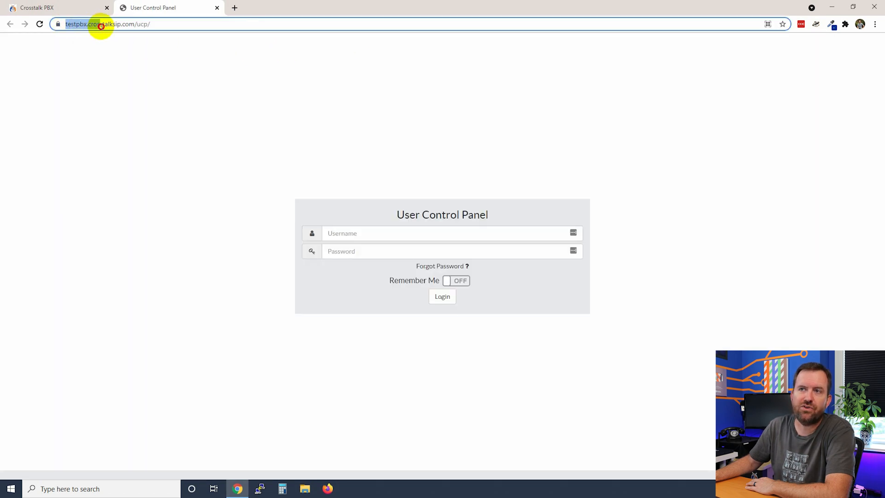
pyautogui.click(107, 24)
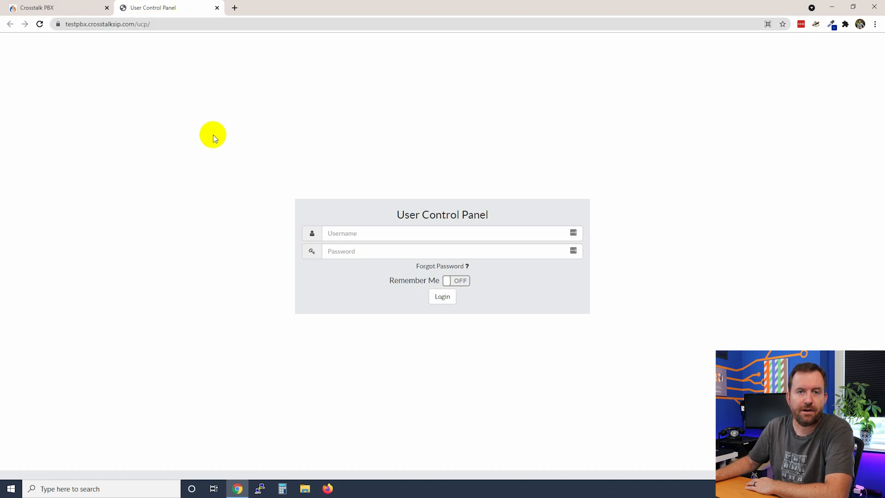
pyautogui.moveTo(220, 136)
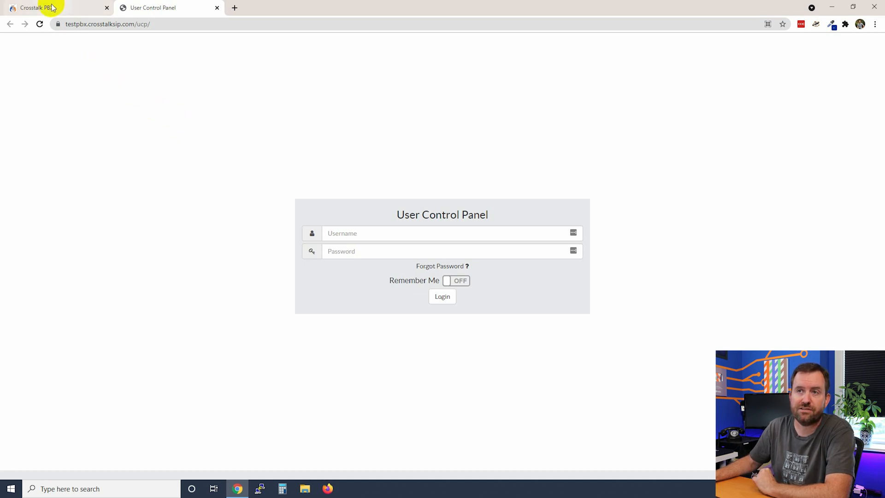
pyautogui.click(34, 8)
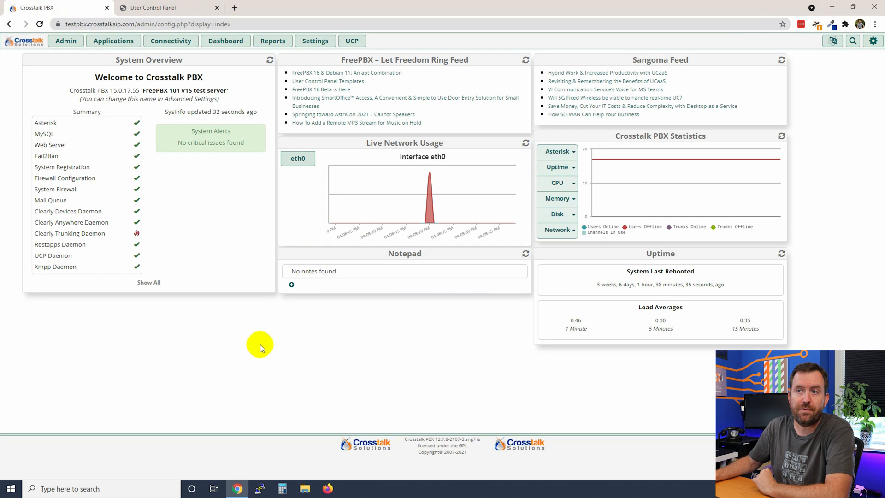
# Go to Admin > System Admin > Port Management, showing UCP on port 81, and open a new UCP tab
pyautogui.click(66, 40)
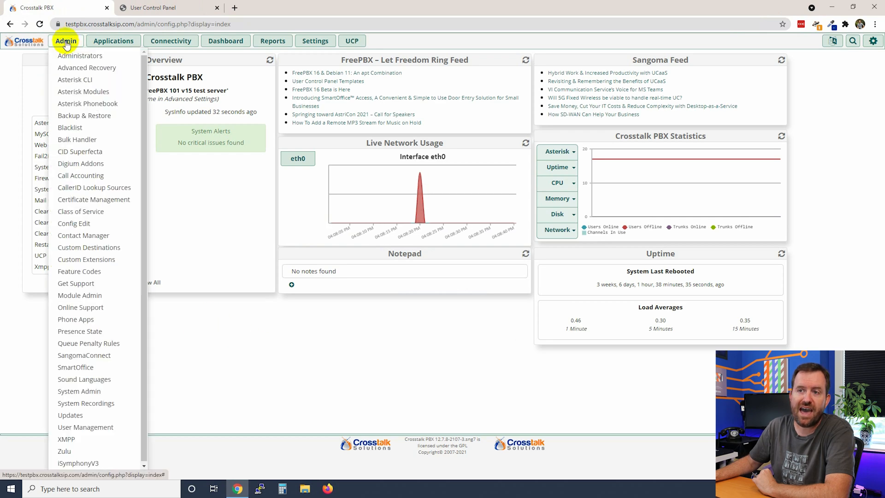
pyautogui.click(80, 391)
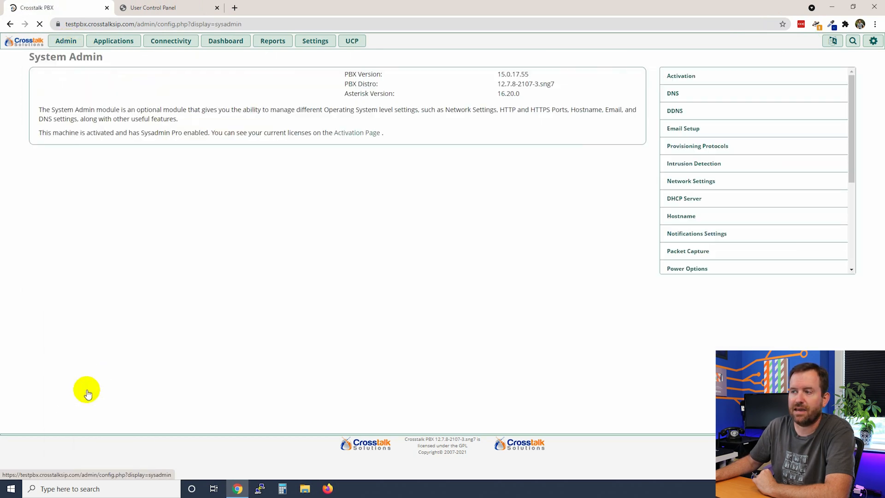
pyautogui.click(687, 268)
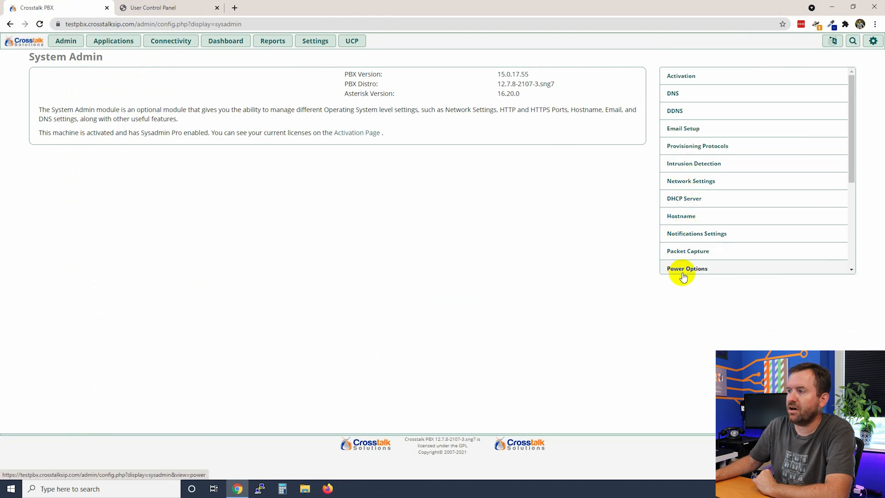
pyautogui.scroll(-3)
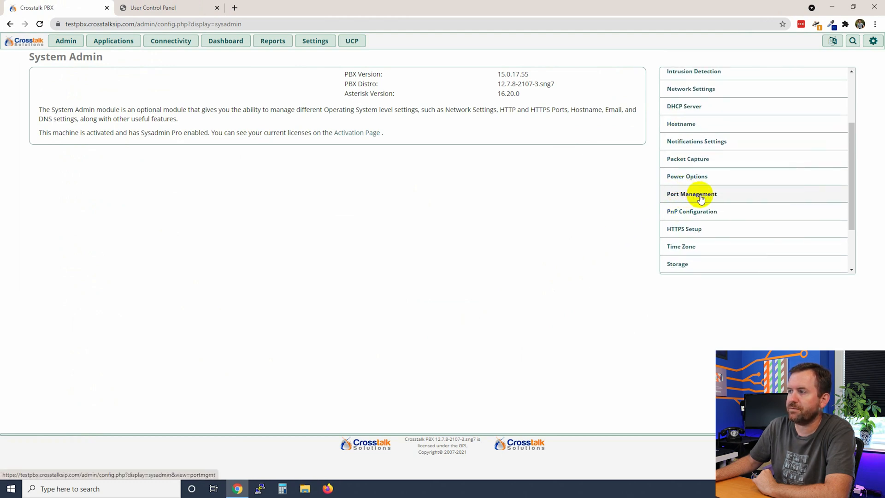
pyautogui.click(692, 194)
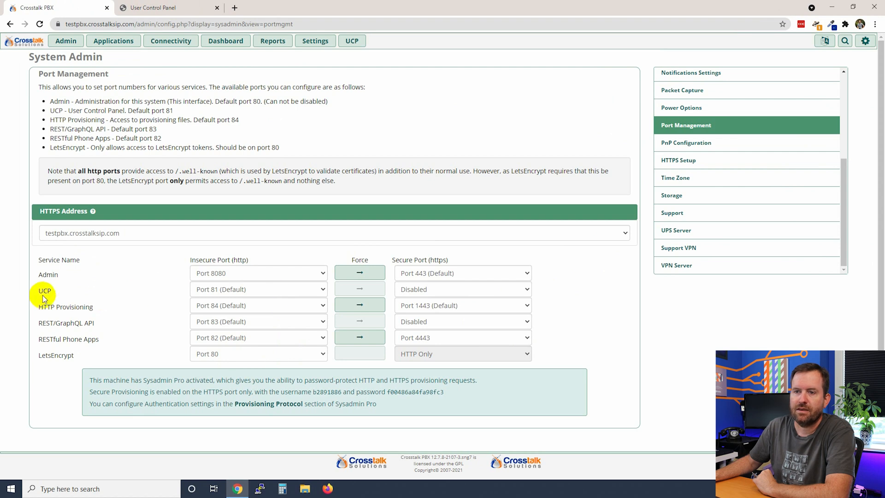
pyautogui.moveTo(215, 288)
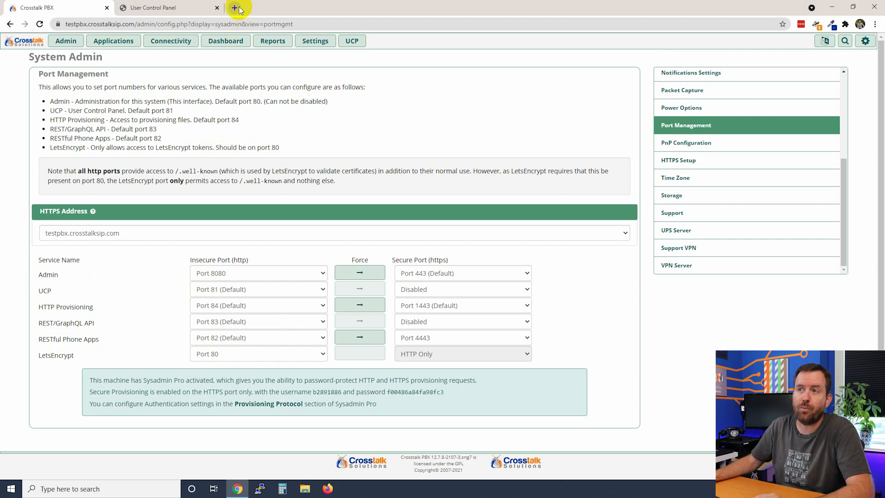
pyautogui.click(234, 8)
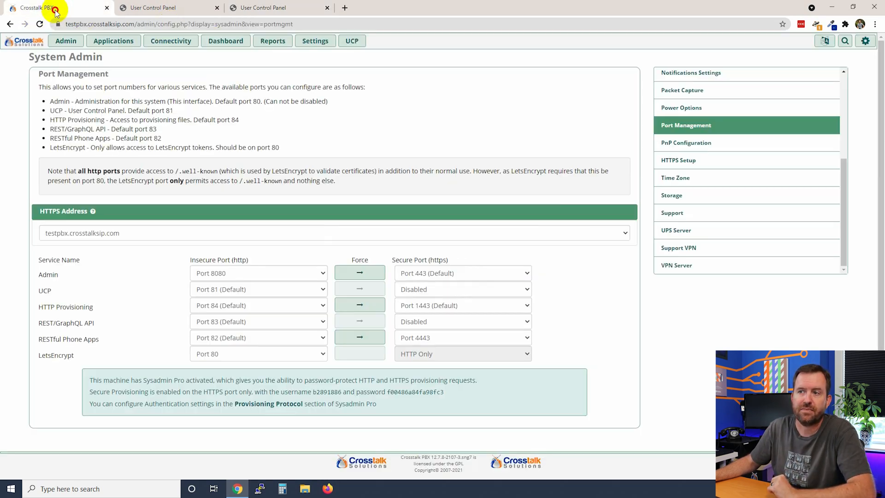
# Set UCP Insecure Port to Disabled and Secure Port to 4443 (Default), and submit
pyautogui.click(259, 288)
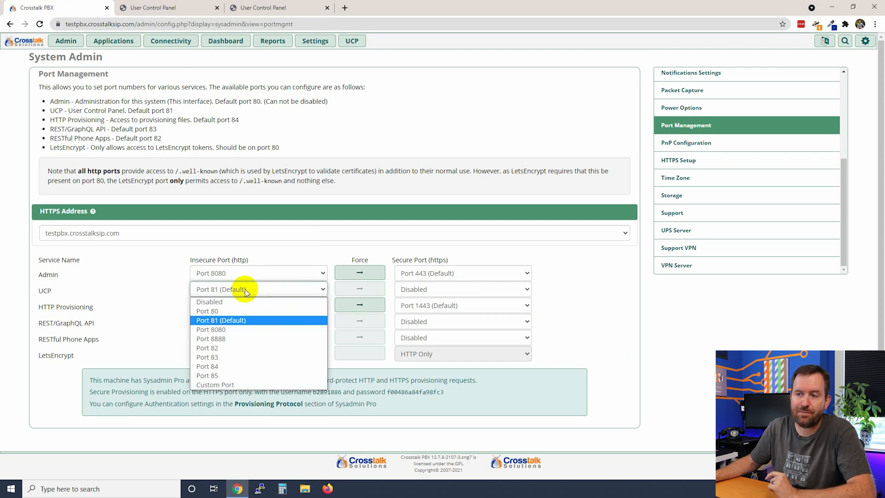
pyautogui.click(209, 301)
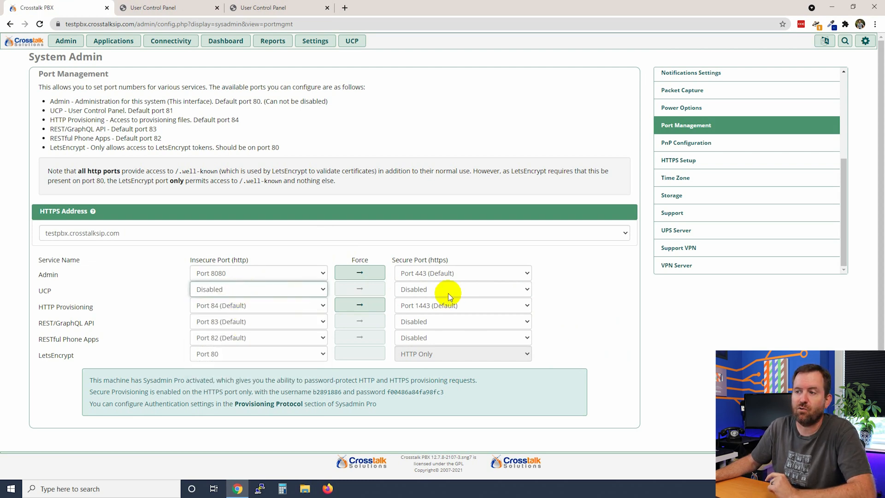
pyautogui.click(462, 289)
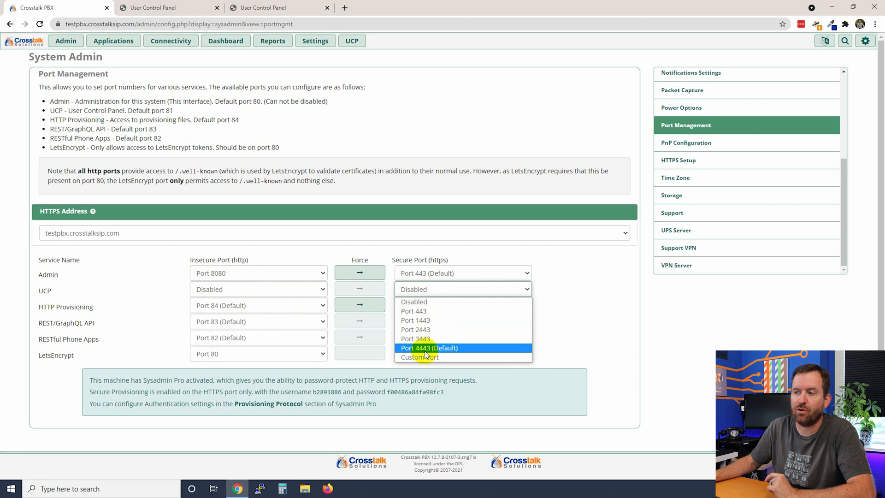
pyautogui.click(429, 348)
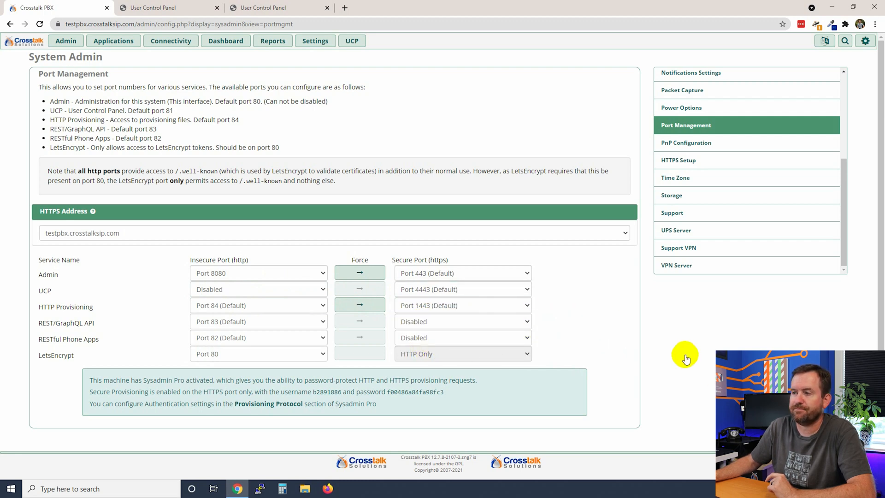
pyautogui.click(263, 7)
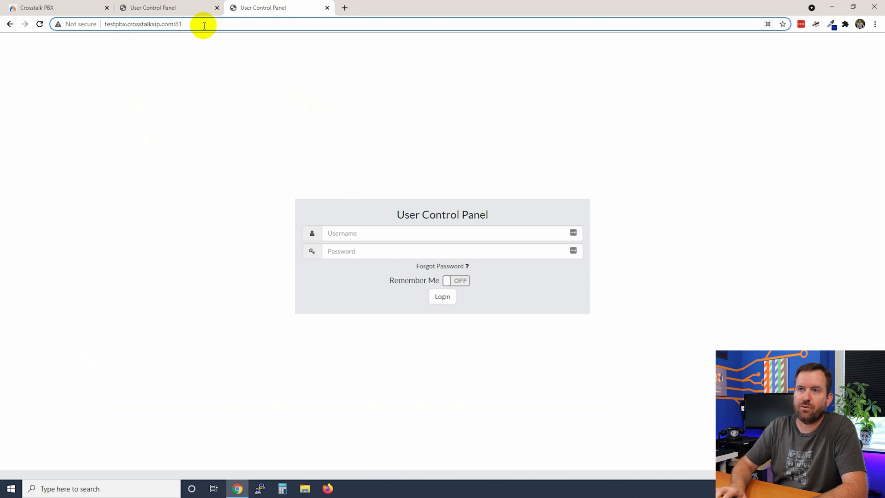
pyautogui.write('https')
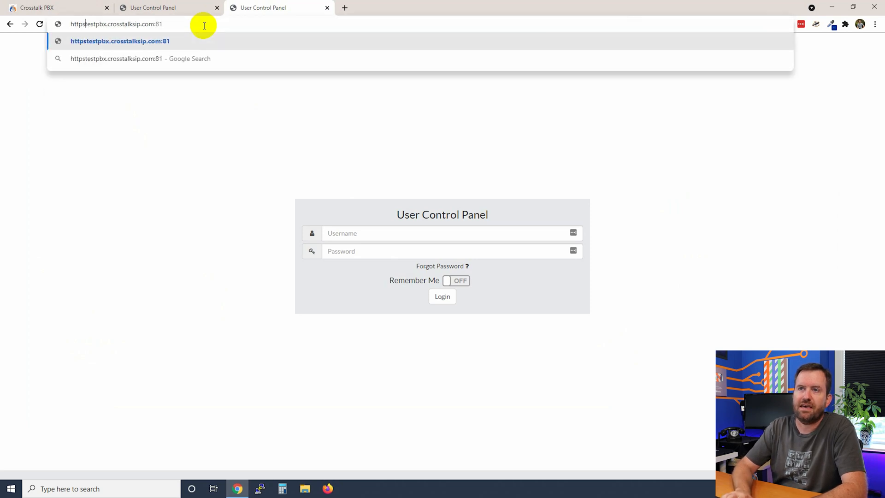
pyautogui.write('https://testpbx.crosstalksip.com:')
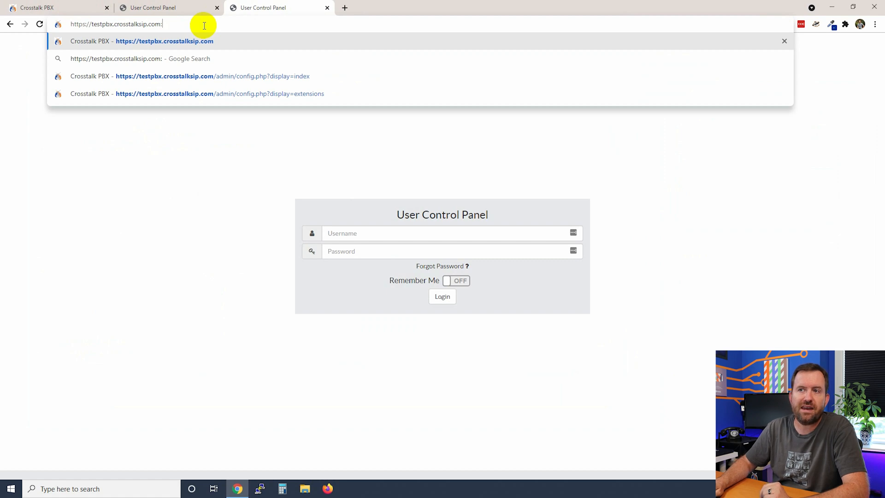
pyautogui.write('4443')
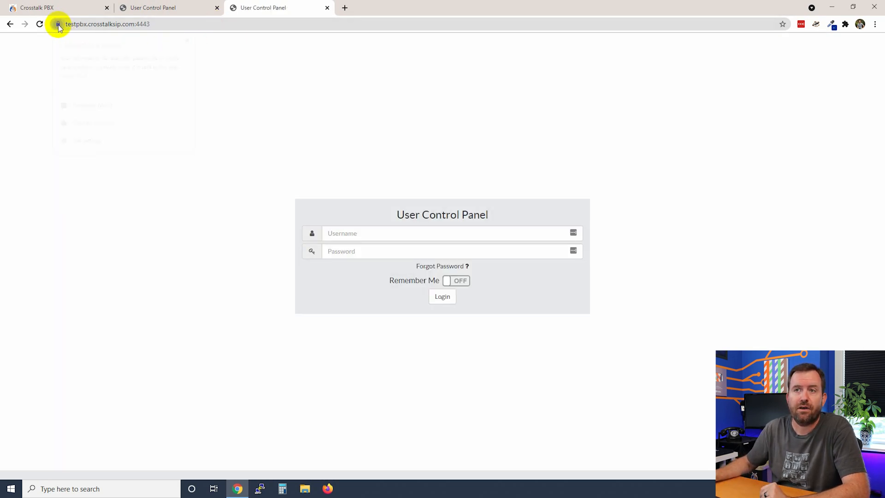
pyautogui.click(57, 24)
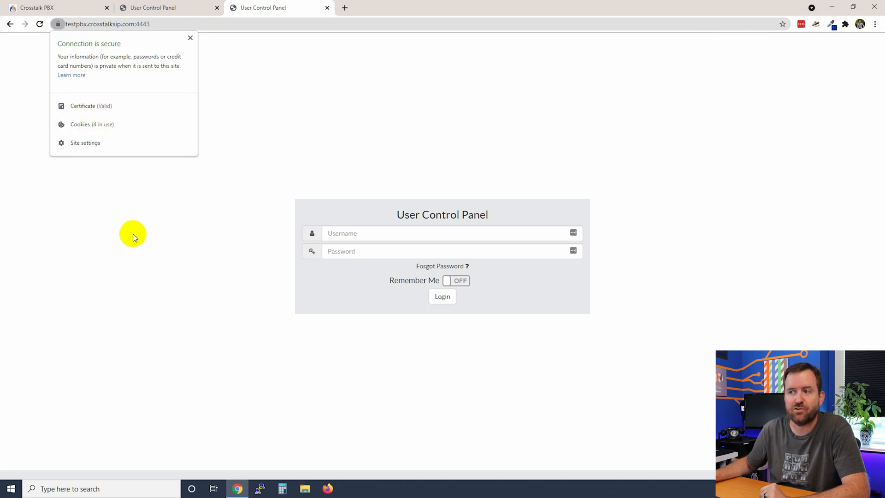
pyautogui.click(37, 8)
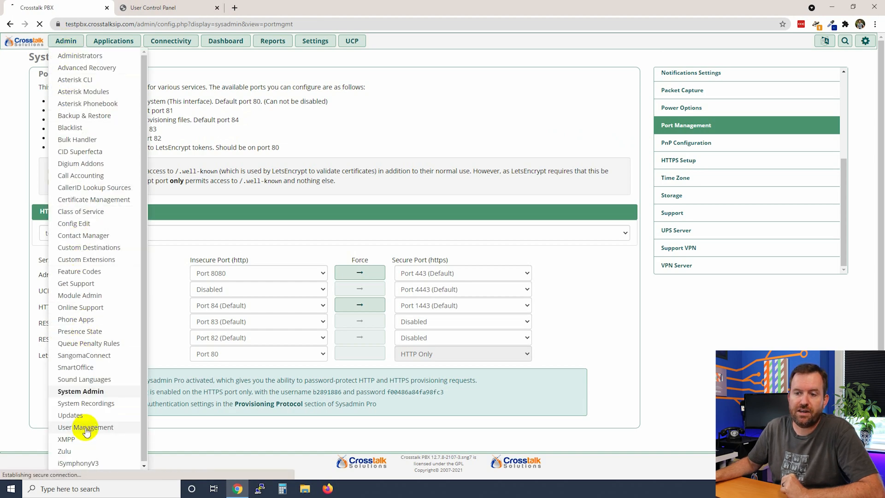
# In User Manager, edit user 201's password and submit so 'Updated User' is confirmed
pyautogui.click(86, 427)
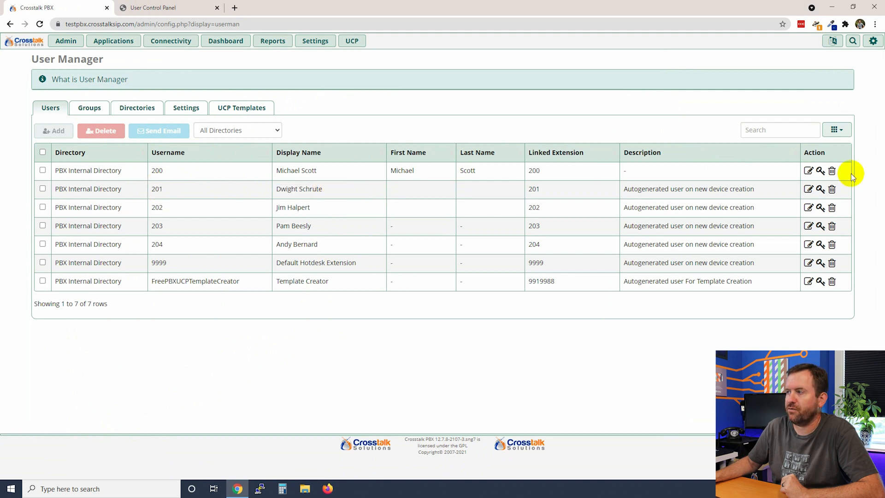
pyautogui.click(808, 189)
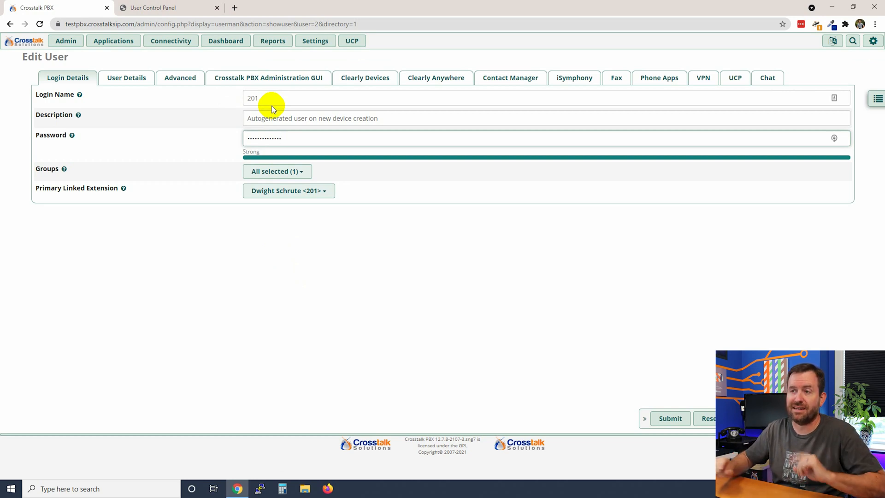
pyautogui.moveTo(228, 142)
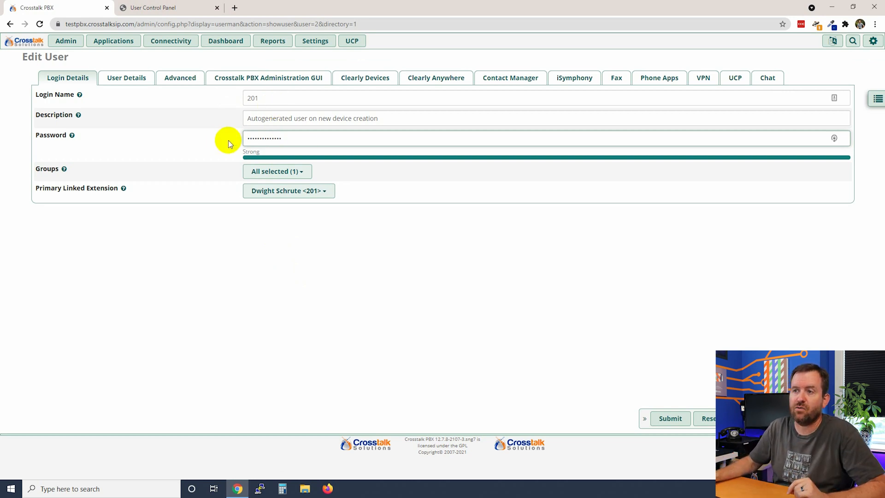
pyautogui.moveTo(276, 329)
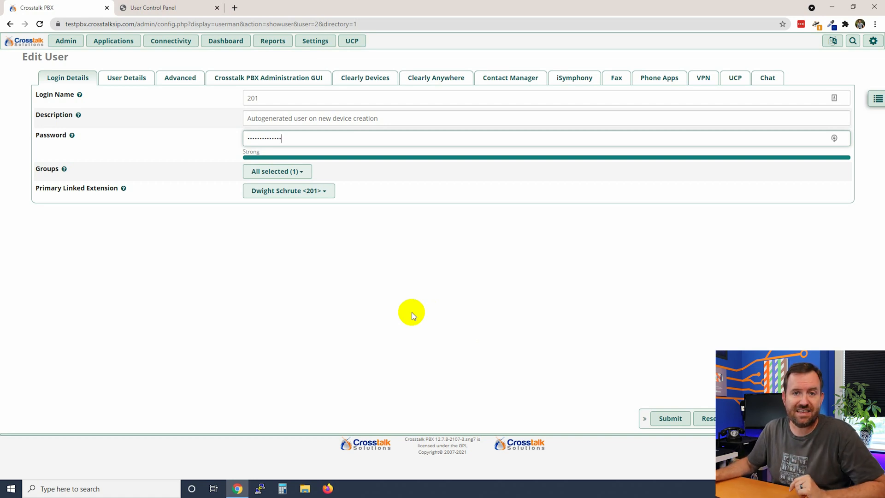
pyautogui.click(669, 419)
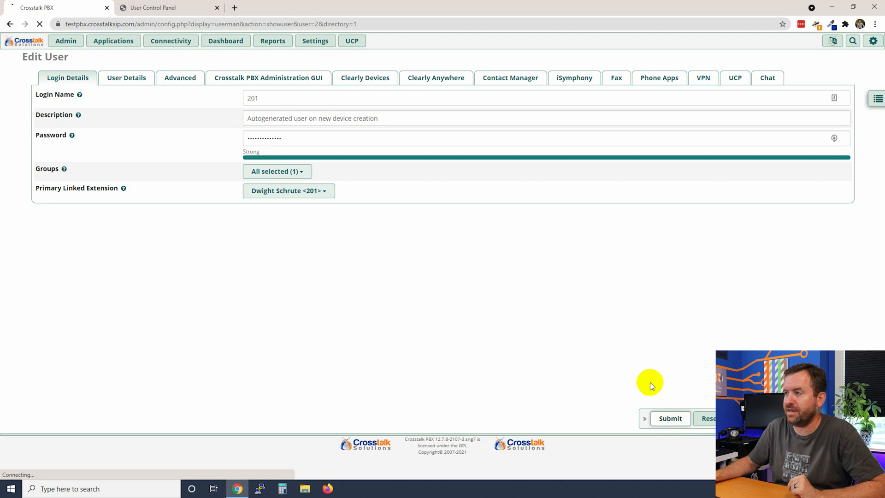
pyautogui.click(670, 419)
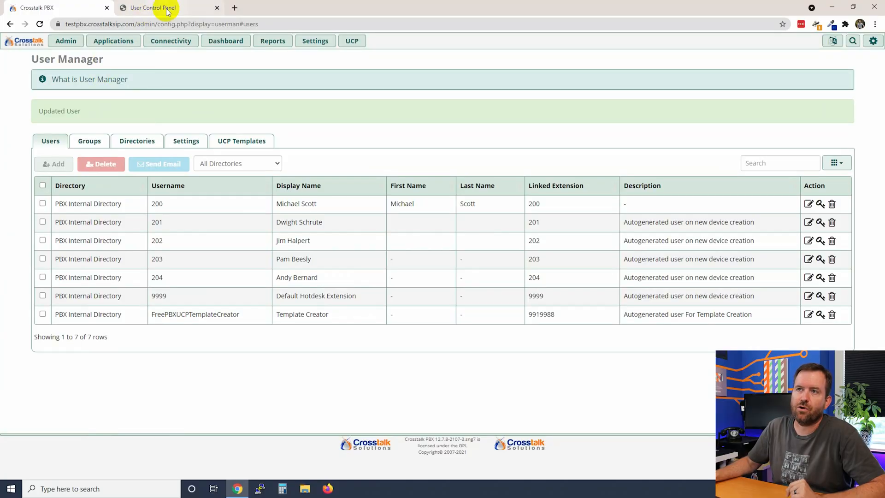
# Log into the User Control Panel as user 201 with the new password
pyautogui.click(152, 7)
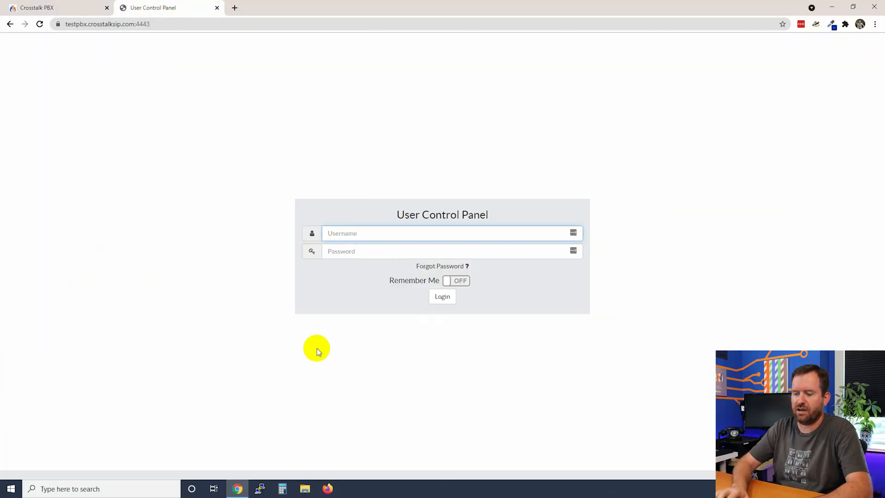
pyautogui.write('201')
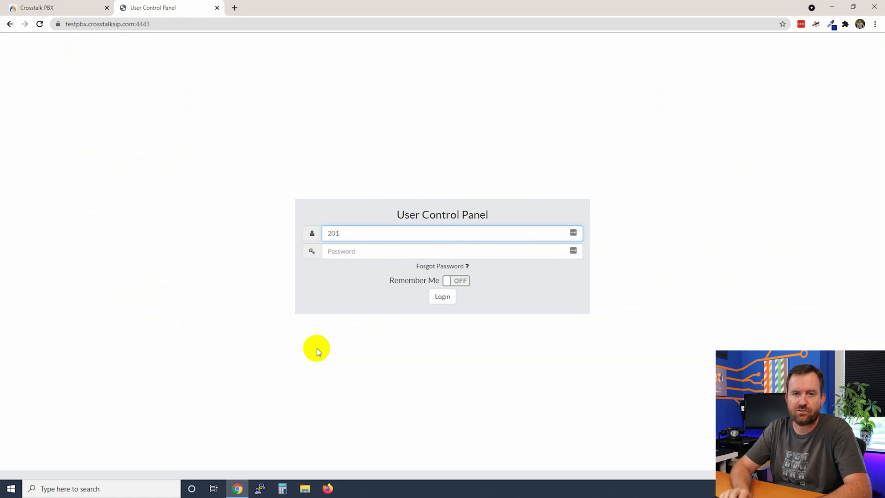
pyautogui.click(442, 296)
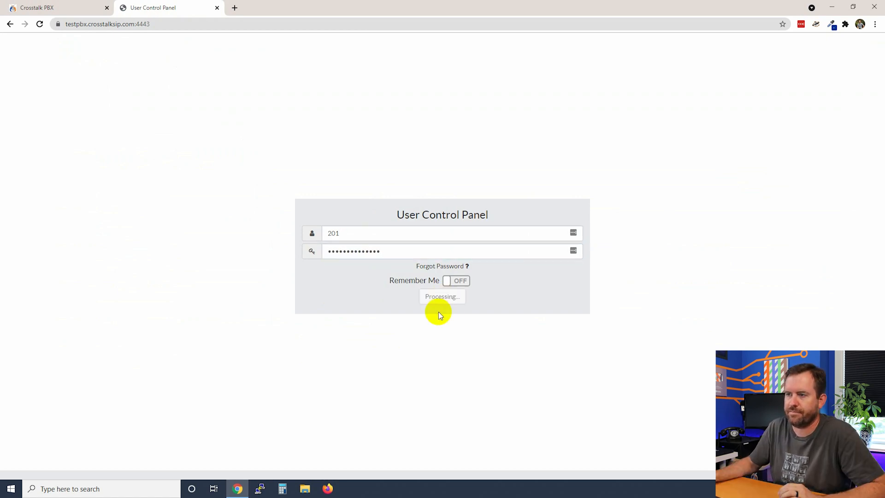
pyautogui.click(442, 296)
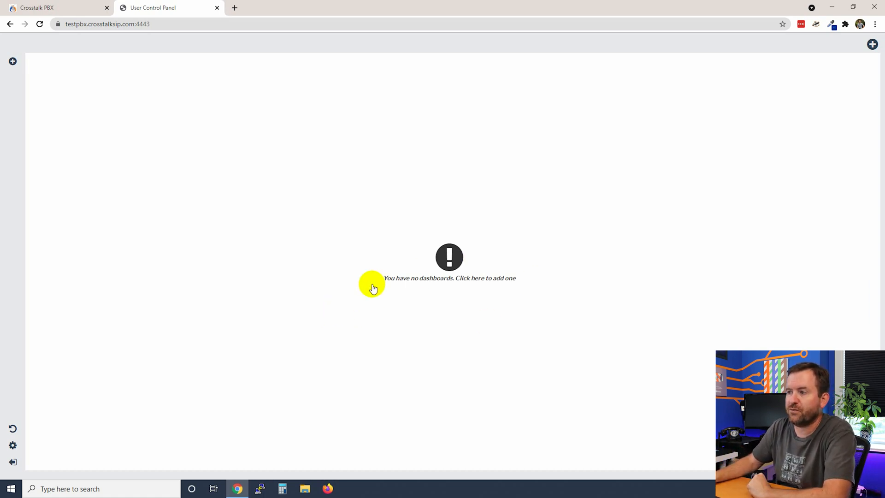
pyautogui.moveTo(502, 282)
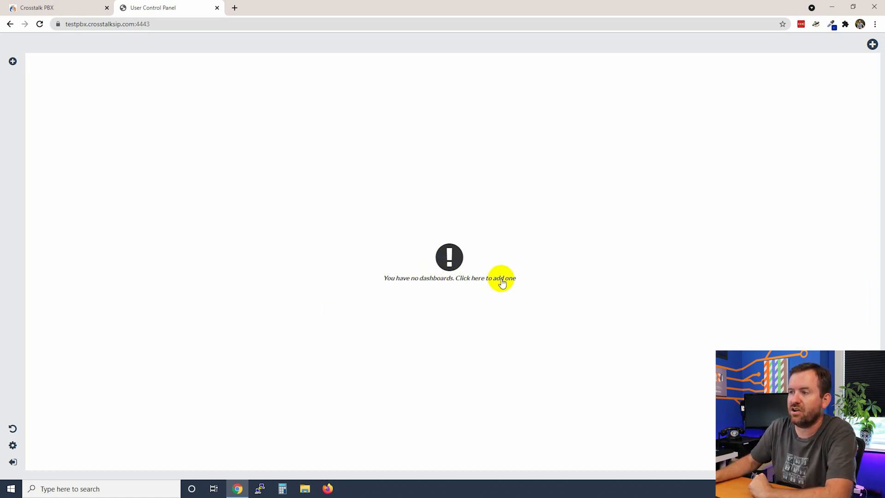
pyautogui.moveTo(872, 44)
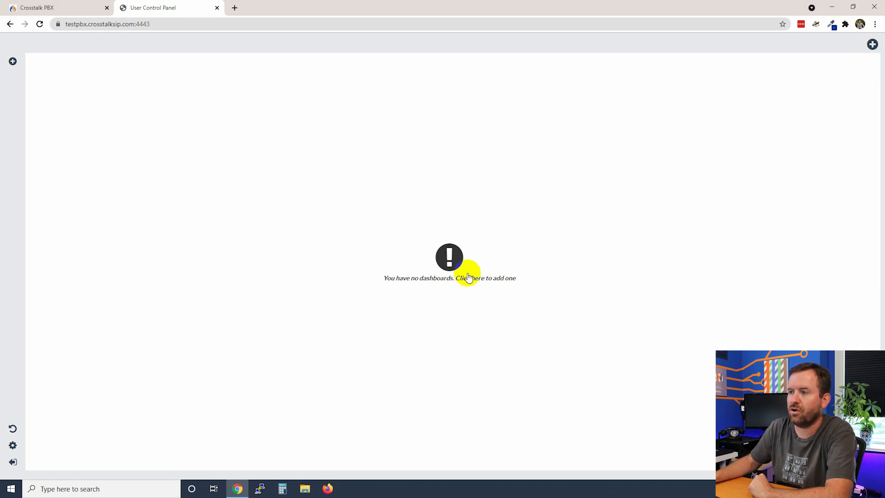
# Create the first UCP dashboard named Default
pyautogui.click(469, 278)
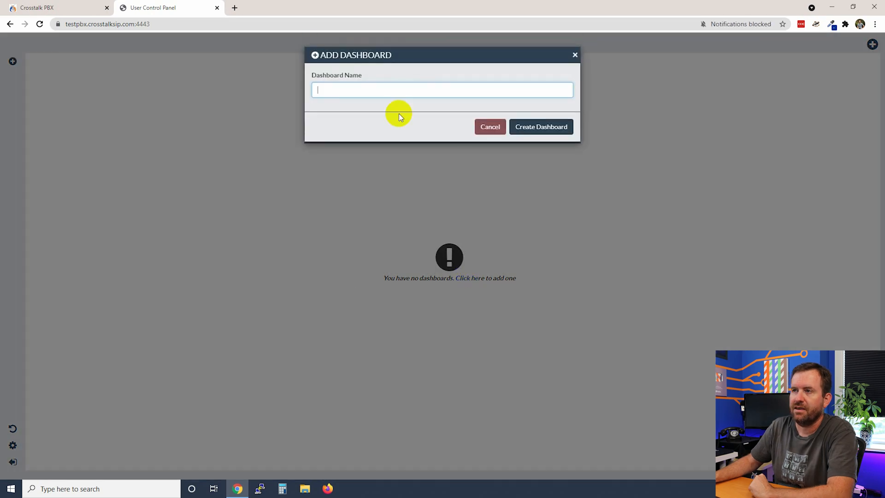
pyautogui.write('Default')
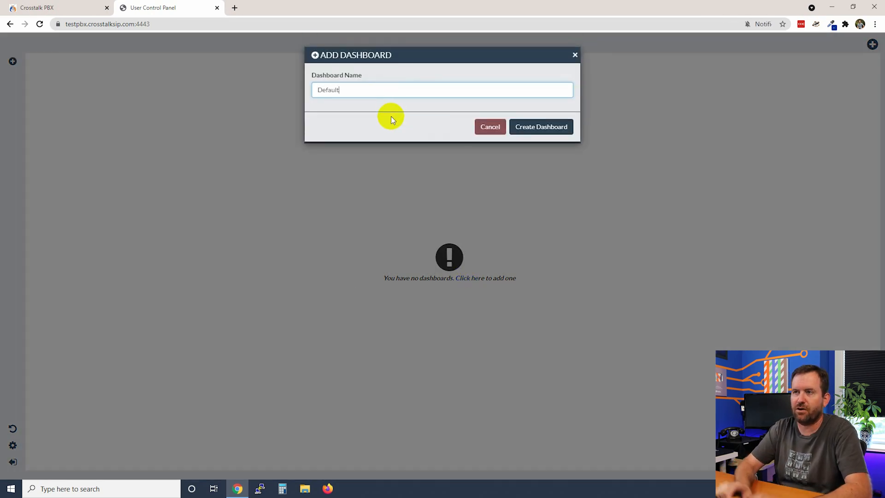
pyautogui.click(540, 127)
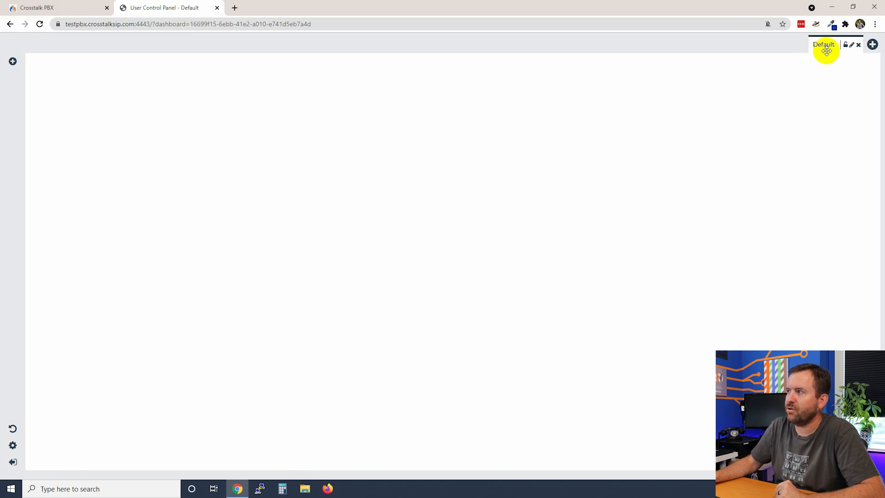
pyautogui.moveTo(696, 177)
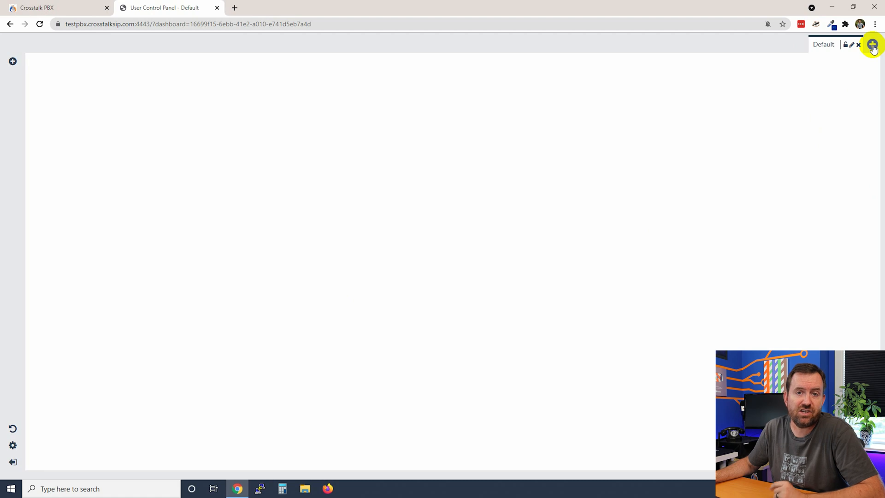
# Create a second dashboard named Michael Scott
pyautogui.click(872, 44)
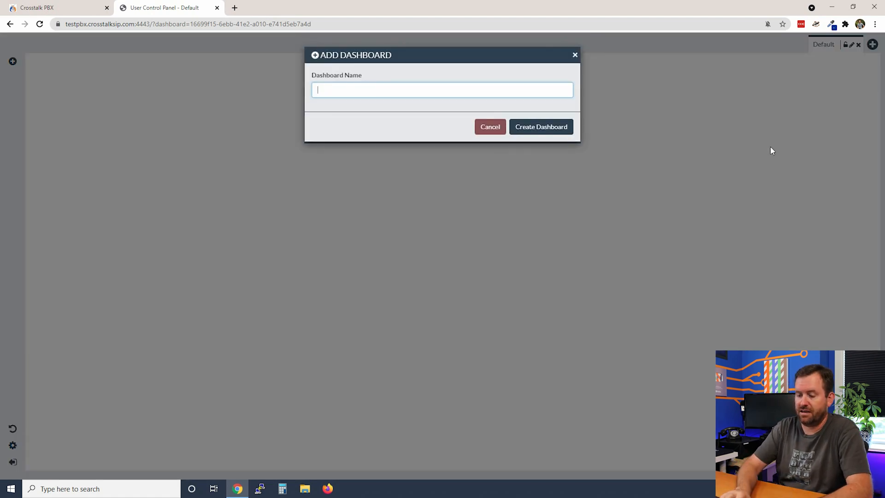
pyautogui.write('Michael Sc')
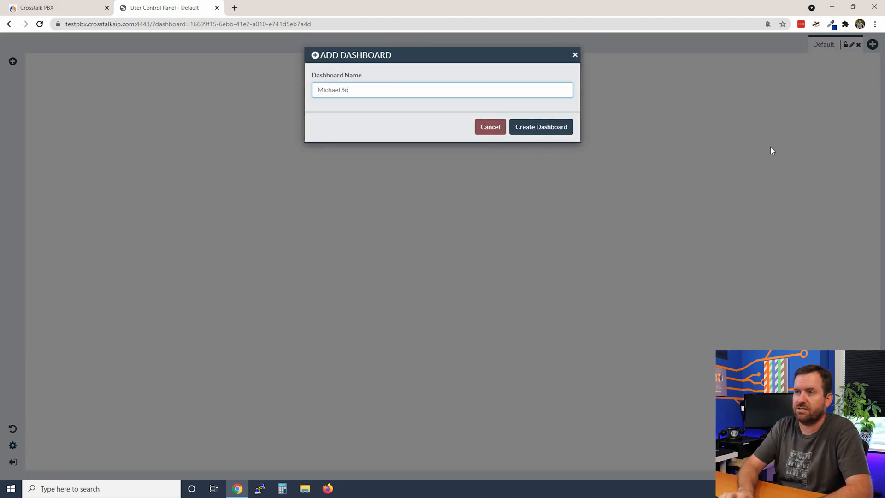
pyautogui.write('ott')
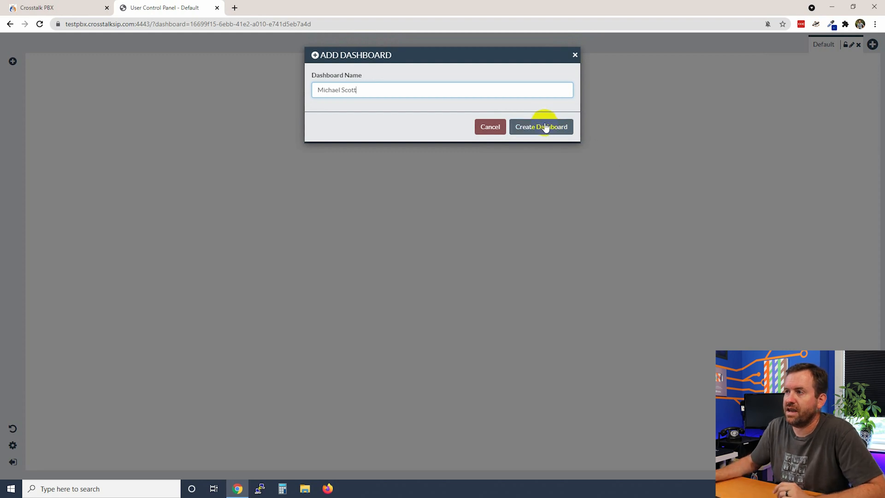
pyautogui.click(540, 126)
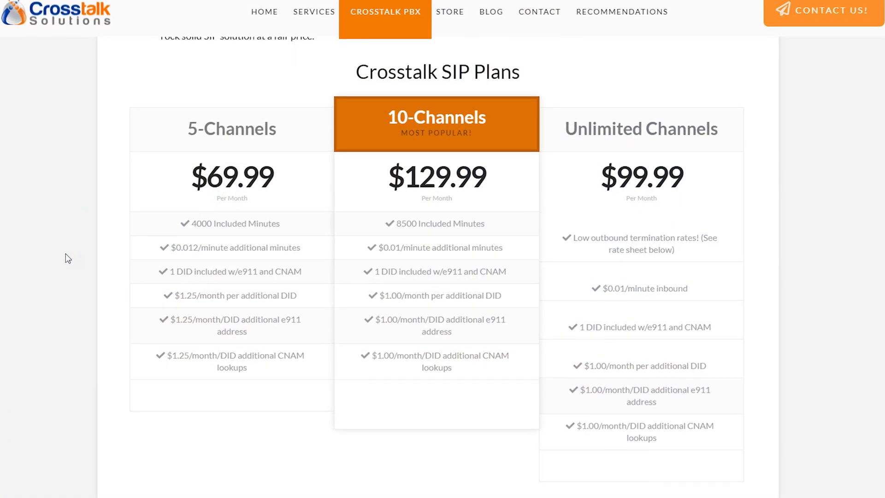
# Scroll down to the Crosstalk SIP Plans pricing table
pyautogui.scroll(-3)
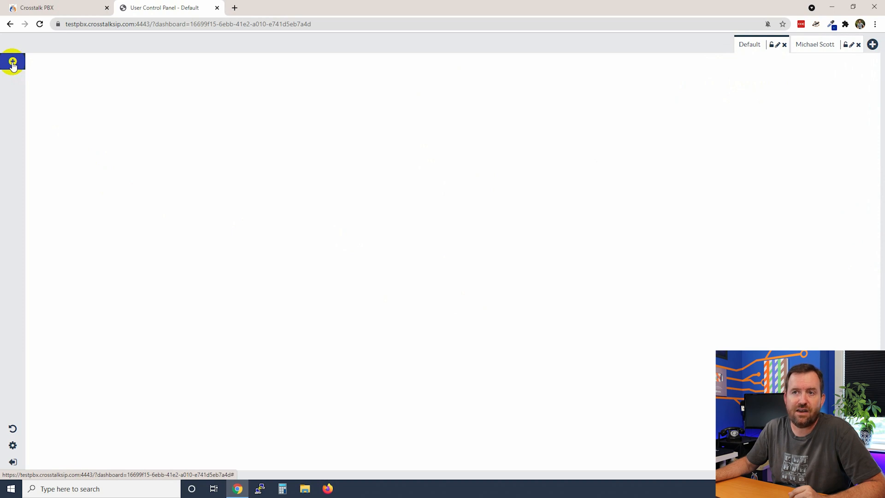
# Add the extension's Call Forwarding widget to the Default dashboard from the widget list
pyautogui.click(12, 61)
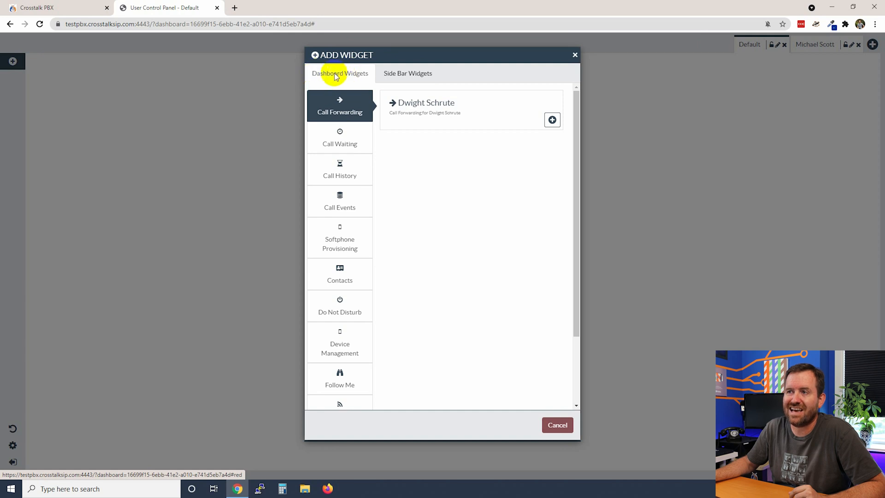
pyautogui.click(408, 73)
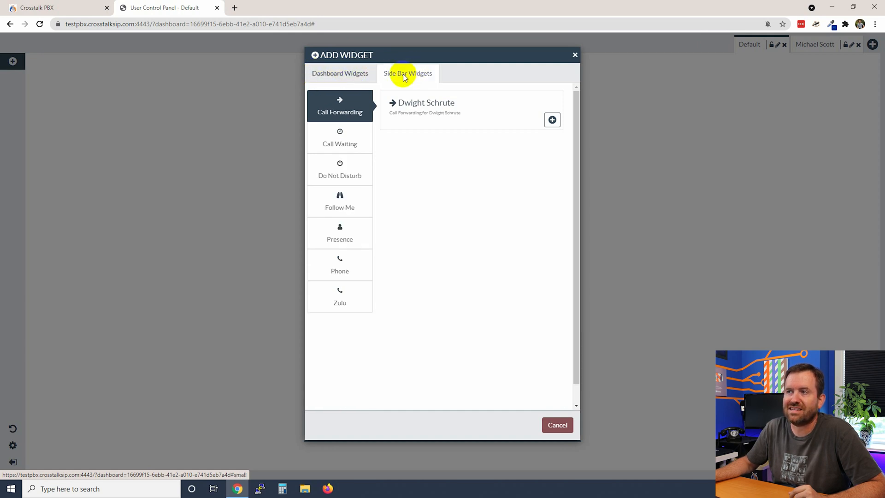
pyautogui.click(340, 73)
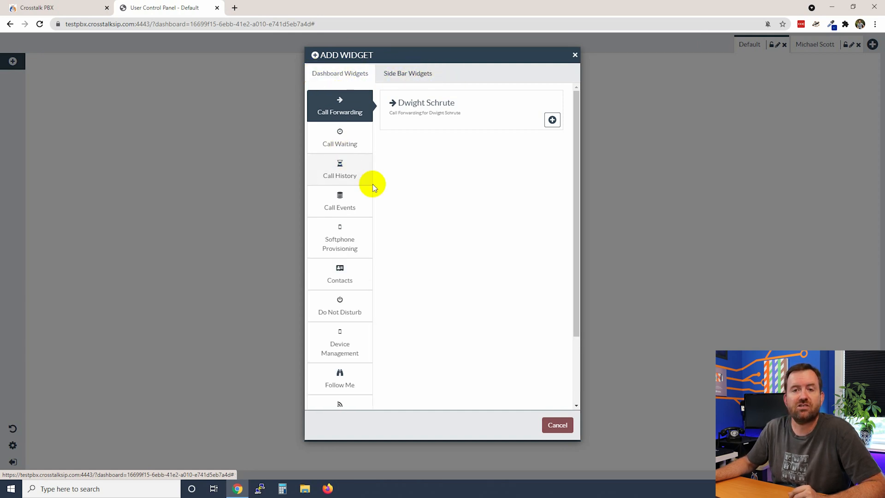
pyautogui.moveTo(435, 227)
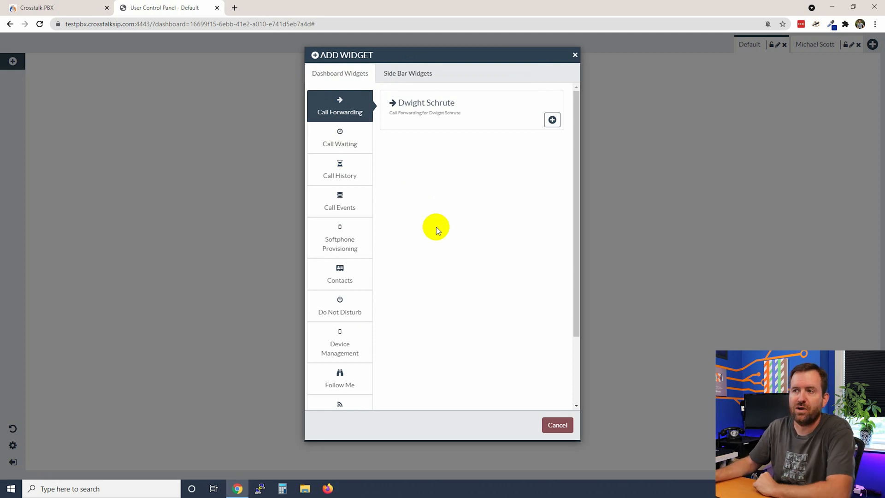
pyautogui.moveTo(340, 386)
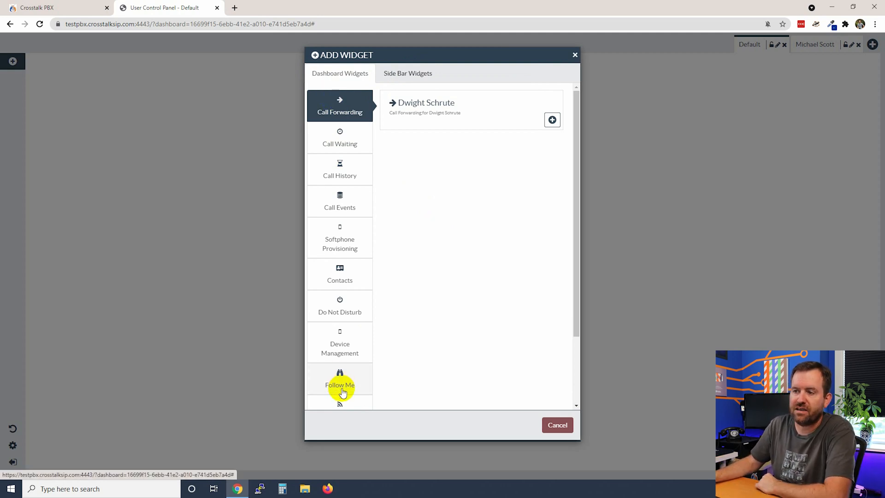
pyautogui.moveTo(341, 107)
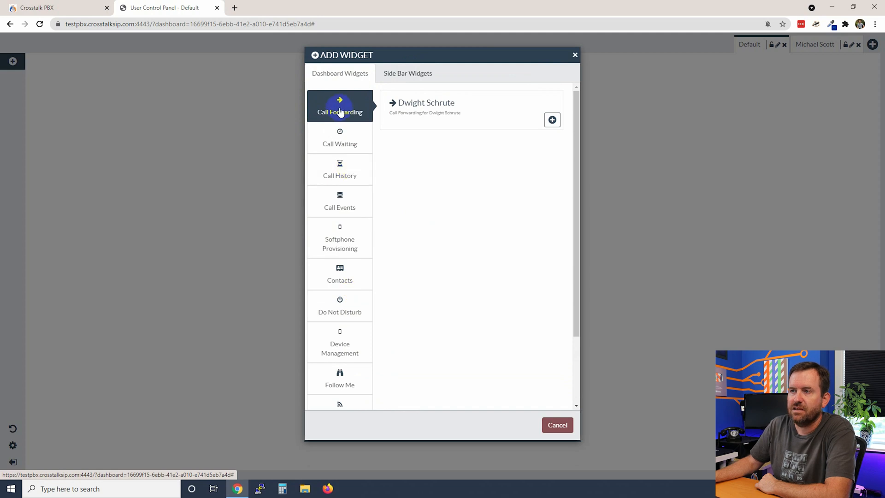
pyautogui.click(551, 120)
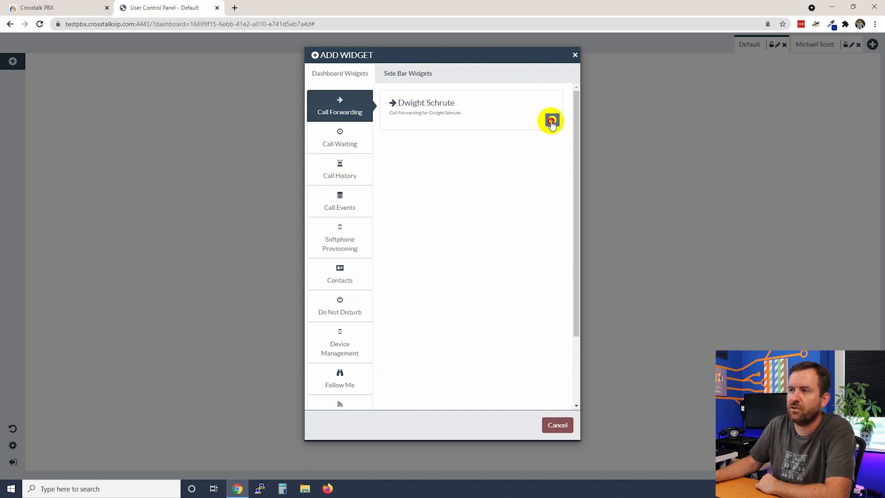
pyautogui.click(551, 121)
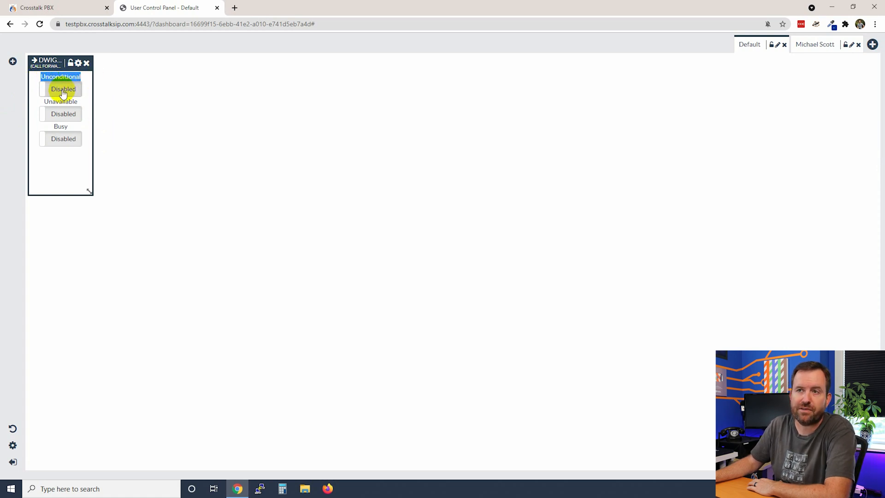
# Enable unconditional forwarding with a partial number, then turn it back off
pyautogui.click(64, 89)
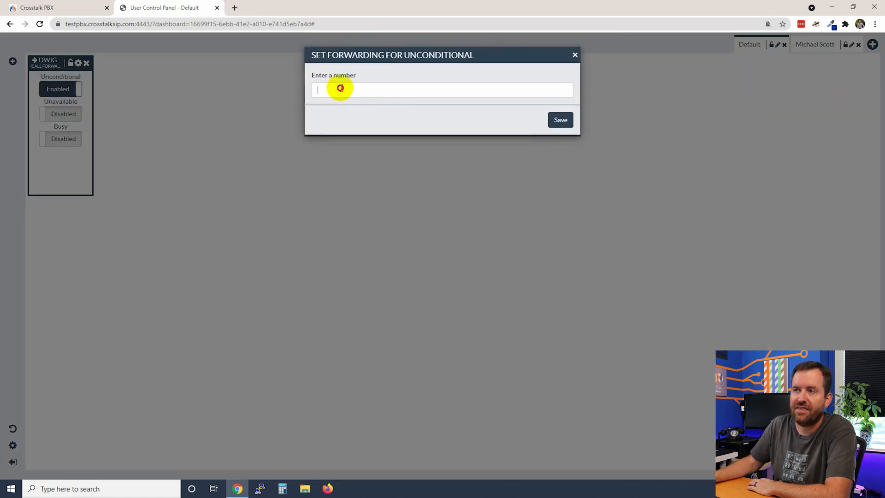
pyautogui.write('5415551212')
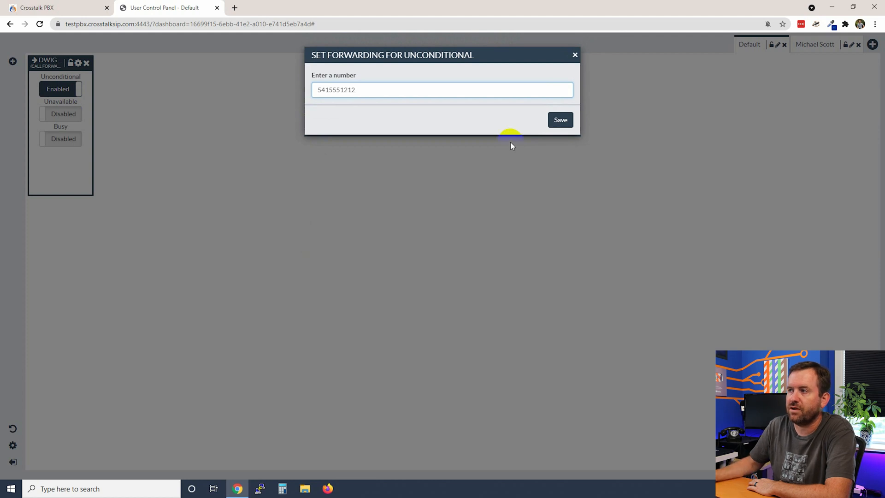
pyautogui.click(560, 120)
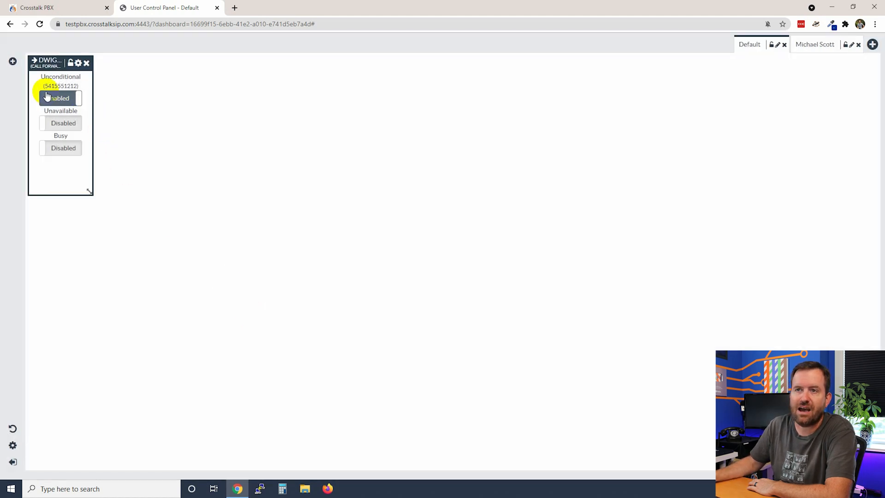
pyautogui.click(58, 98)
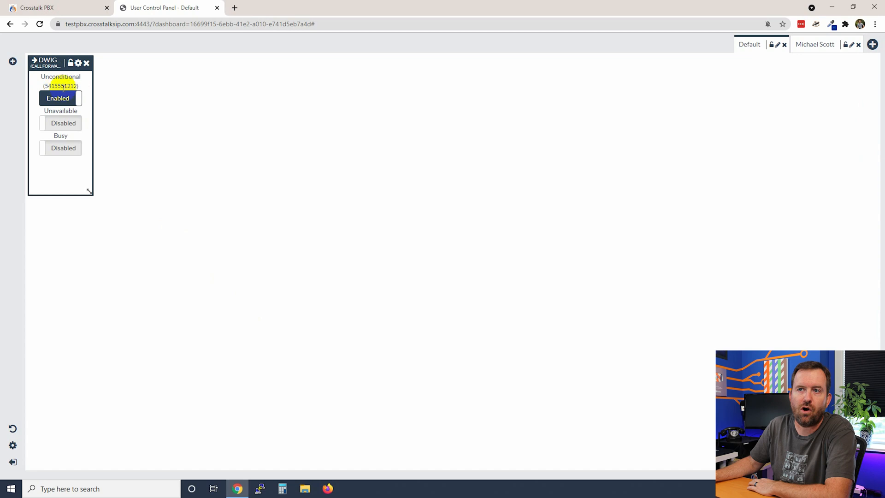
pyautogui.click(57, 98)
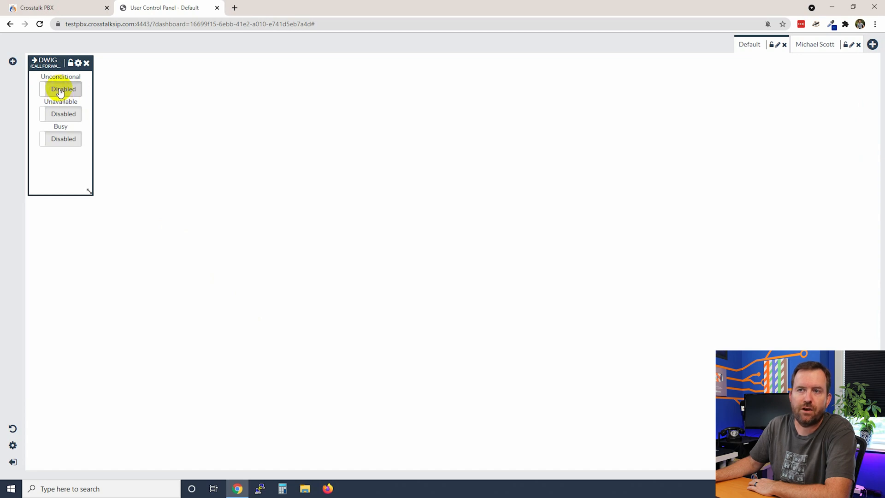
pyautogui.click(63, 88)
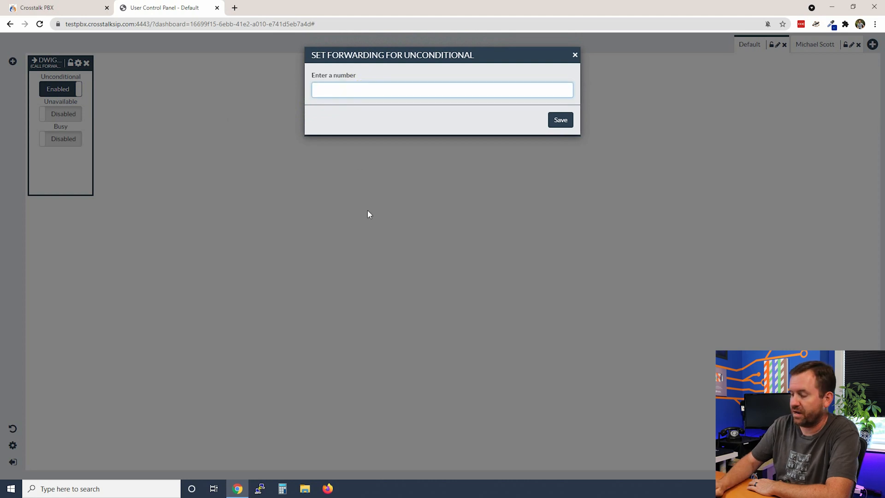
pyautogui.write('54155512121')
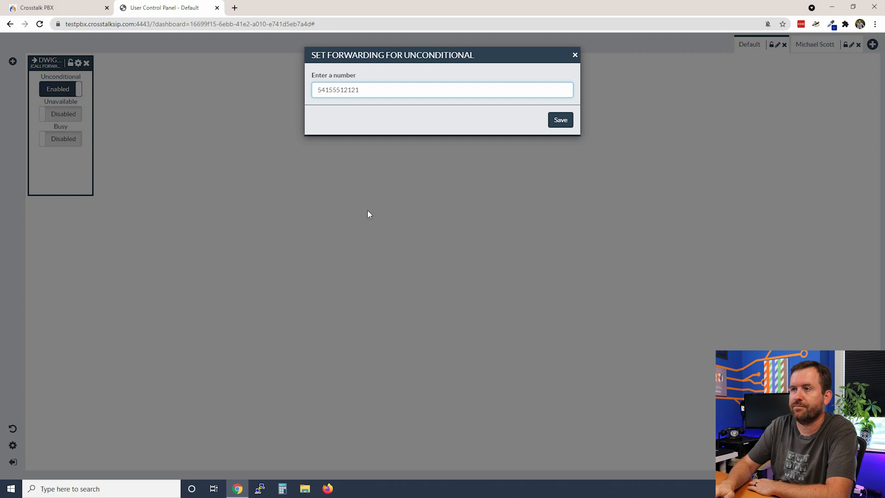
pyautogui.click(560, 120)
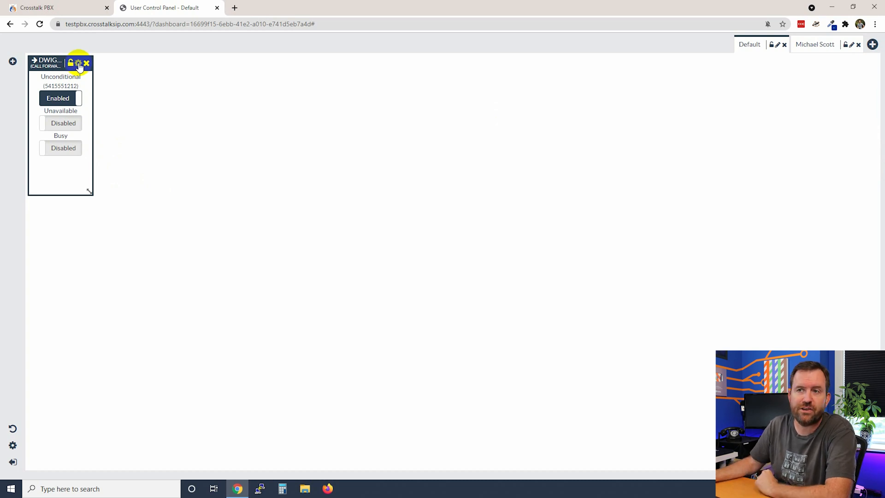
# Set the call forwarding widget's ring timer to 10 Seconds in its settings
pyautogui.click(78, 63)
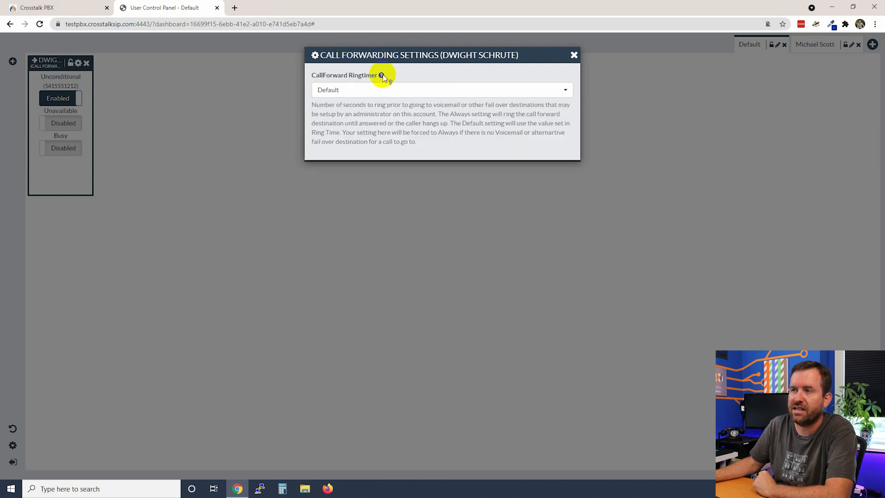
pyautogui.moveTo(415, 108)
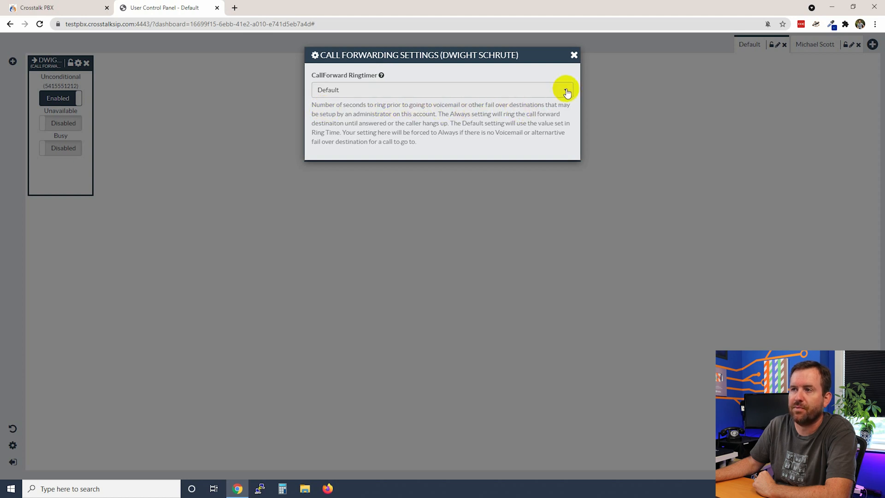
pyautogui.click(565, 90)
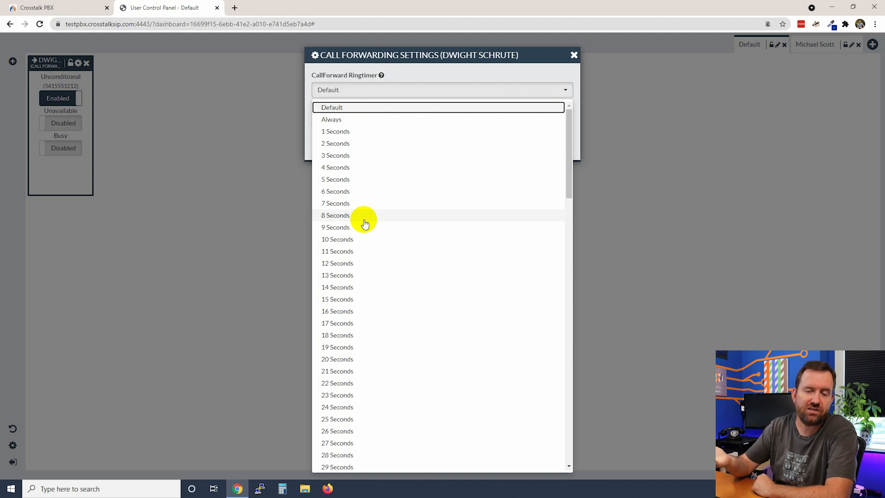
pyautogui.moveTo(342, 238)
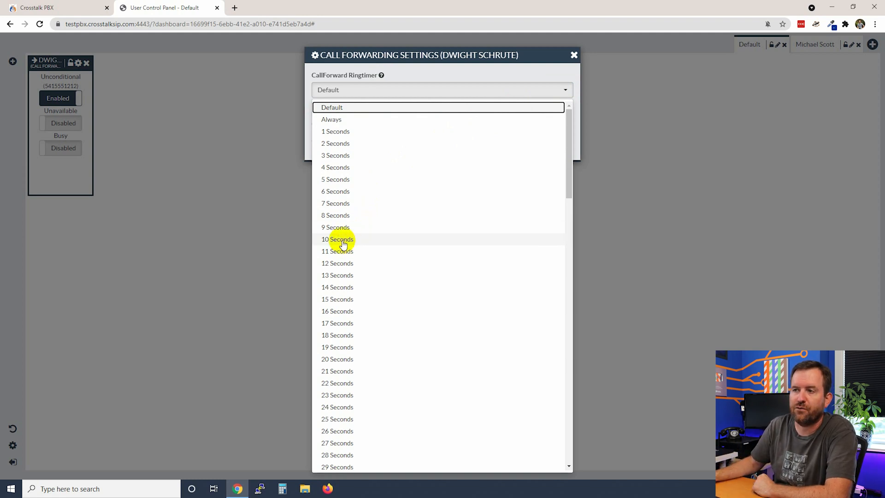
pyautogui.click(340, 239)
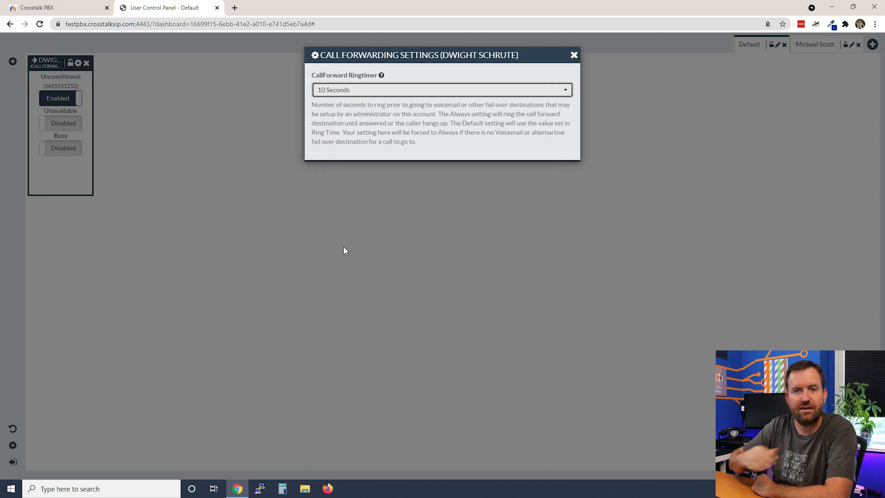
pyautogui.moveTo(339, 185)
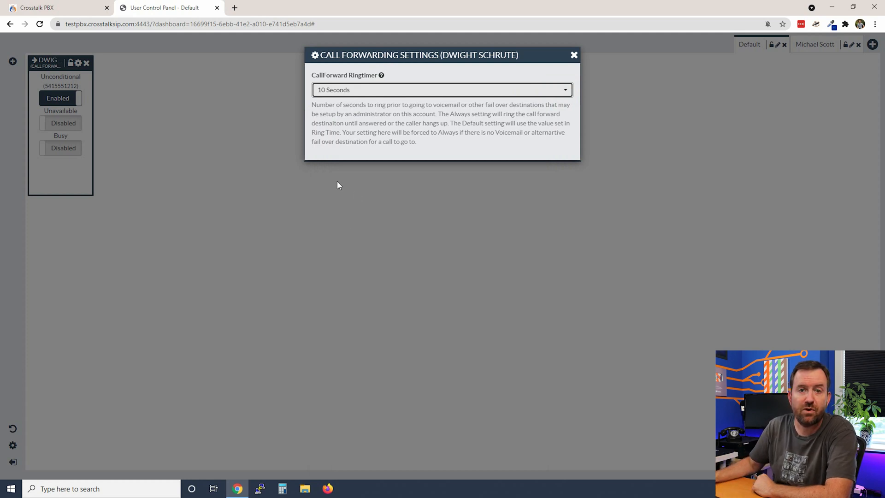
pyautogui.click(573, 55)
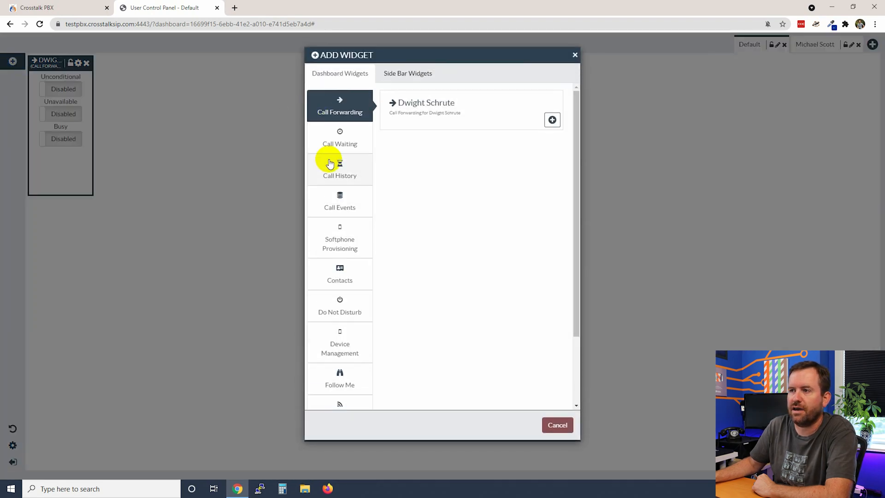
# Add extension 201's Call History widget to the Default dashboard, then dismiss the widget list
pyautogui.click(341, 169)
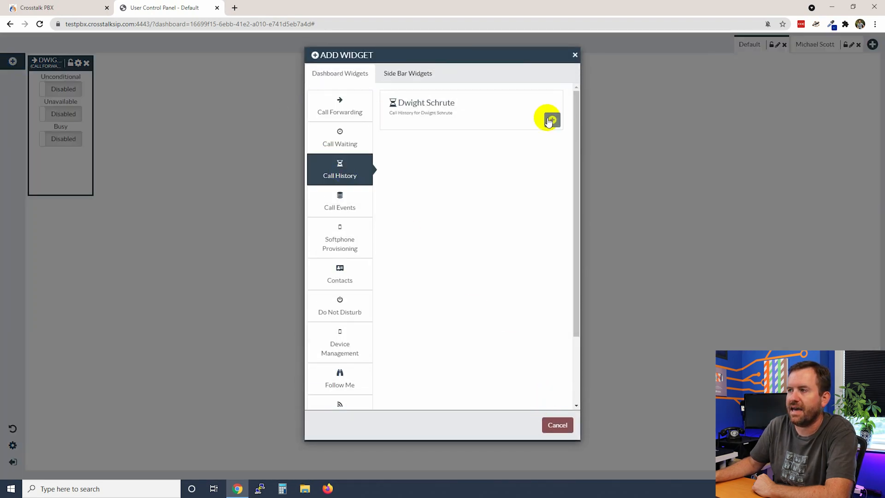
pyautogui.click(548, 120)
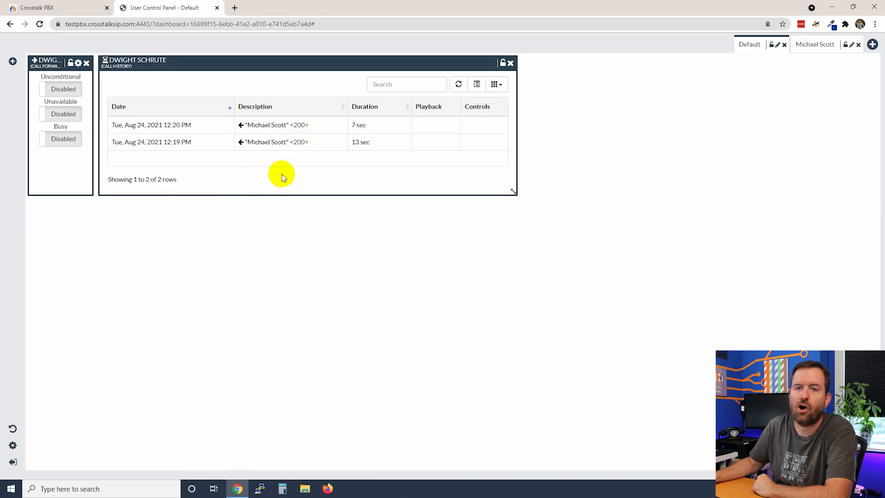
pyautogui.moveTo(216, 228)
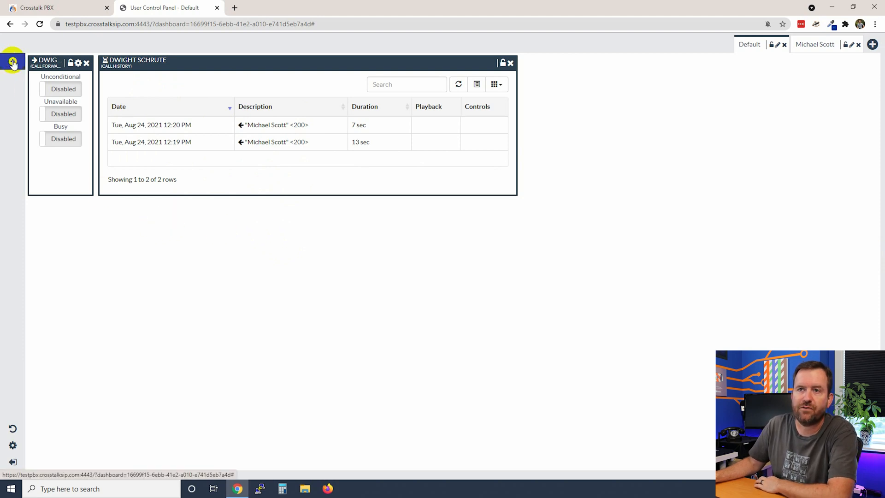
pyautogui.click(12, 61)
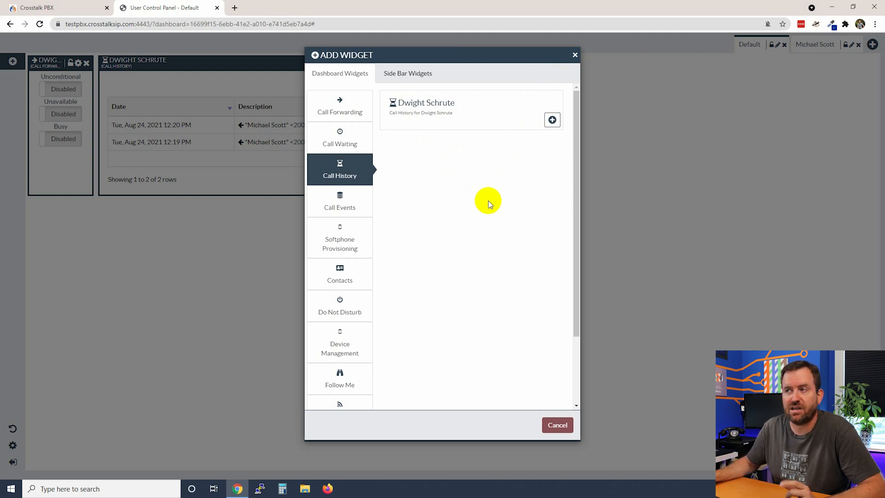
pyautogui.click(557, 424)
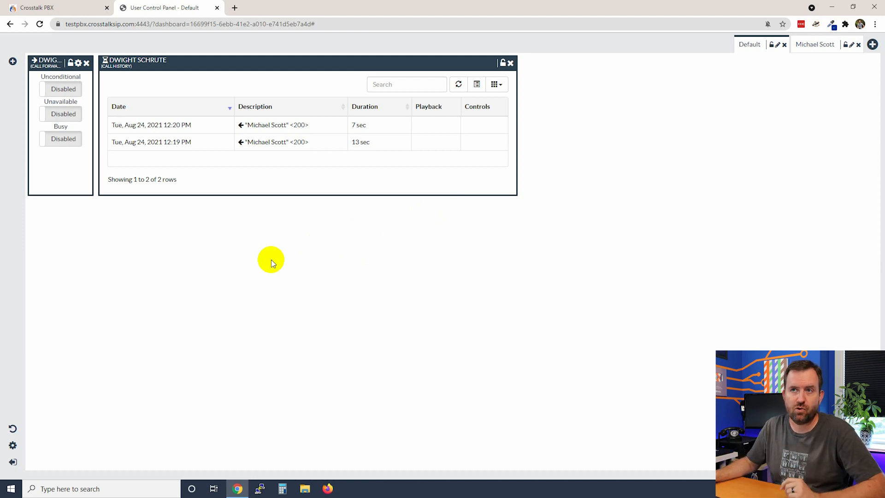
pyautogui.click(65, 41)
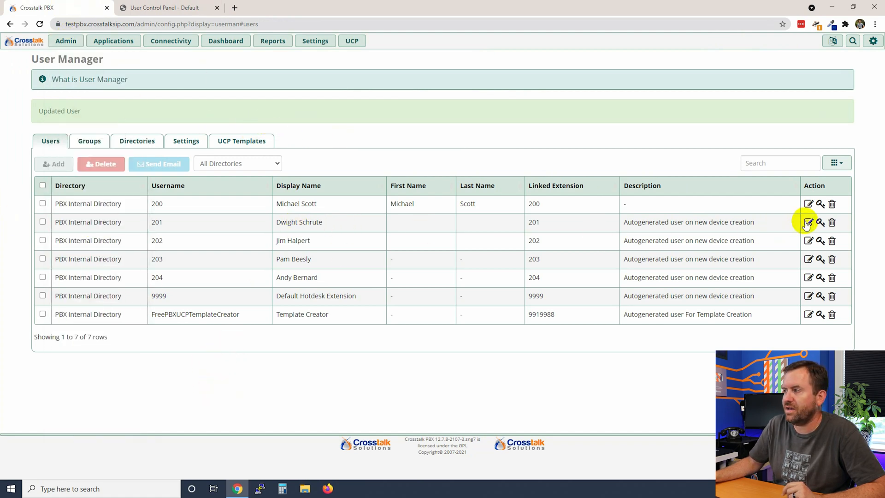
# Grant user 201 CDR access to extension 200 under UCP > Call History, submit and apply config
pyautogui.click(809, 222)
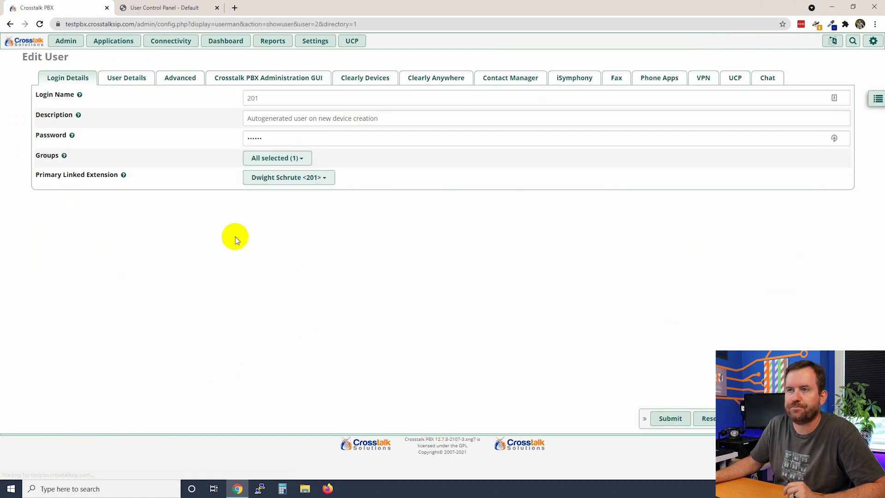
pyautogui.click(735, 77)
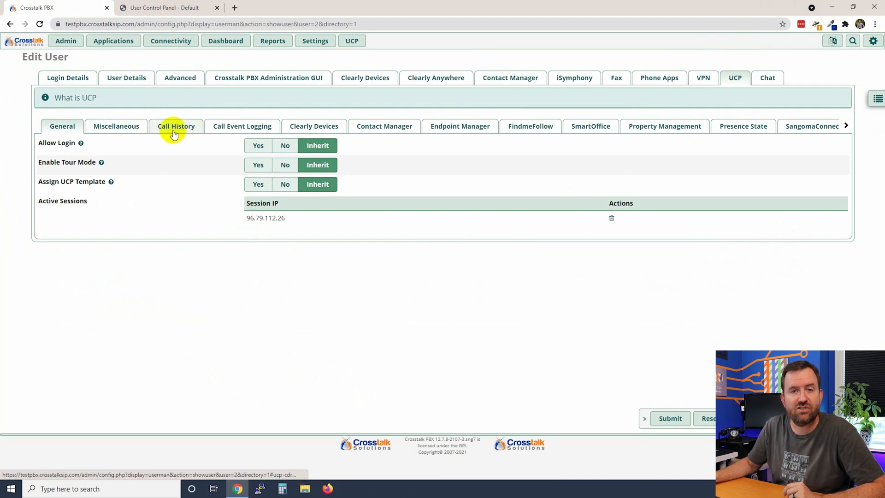
pyautogui.click(176, 126)
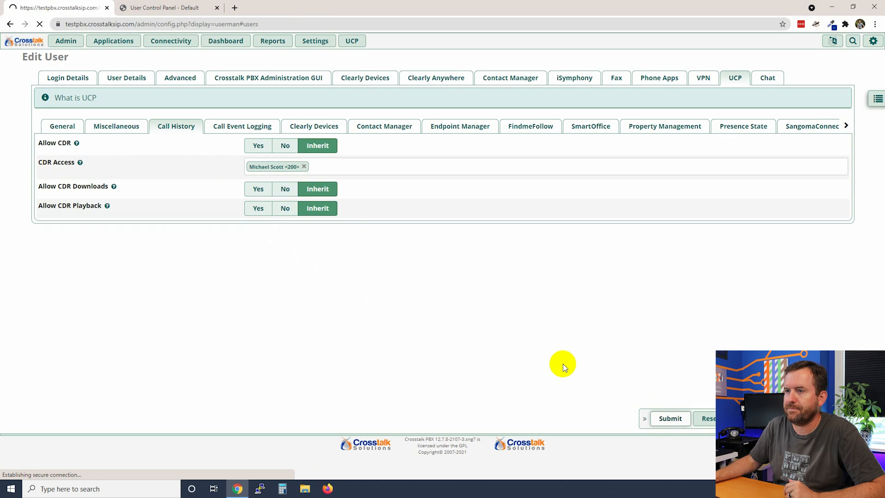
pyautogui.click(669, 419)
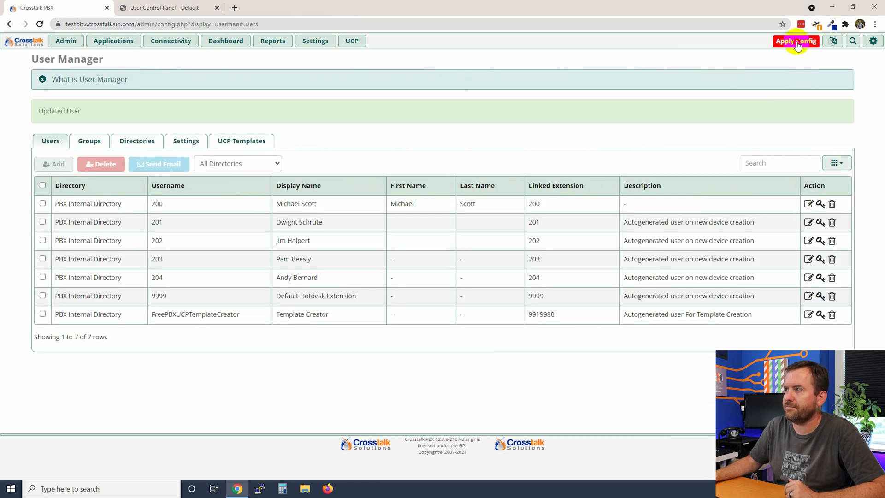
pyautogui.click(164, 8)
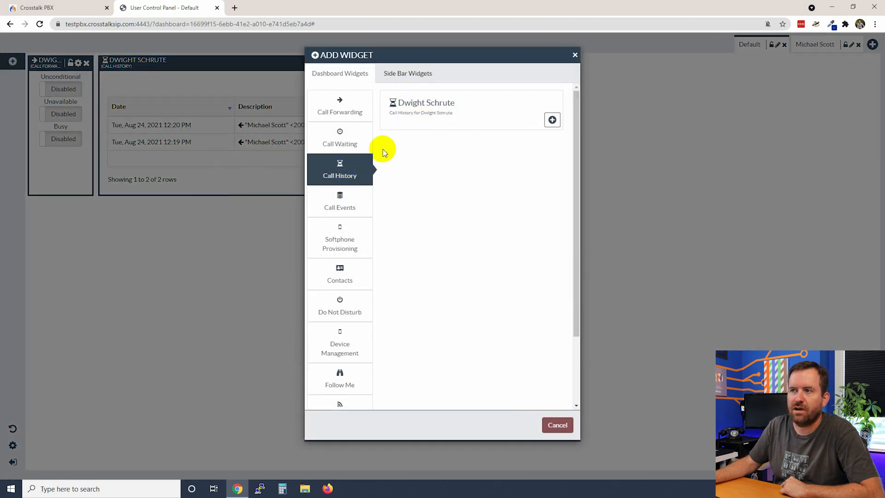
pyautogui.moveTo(427, 205)
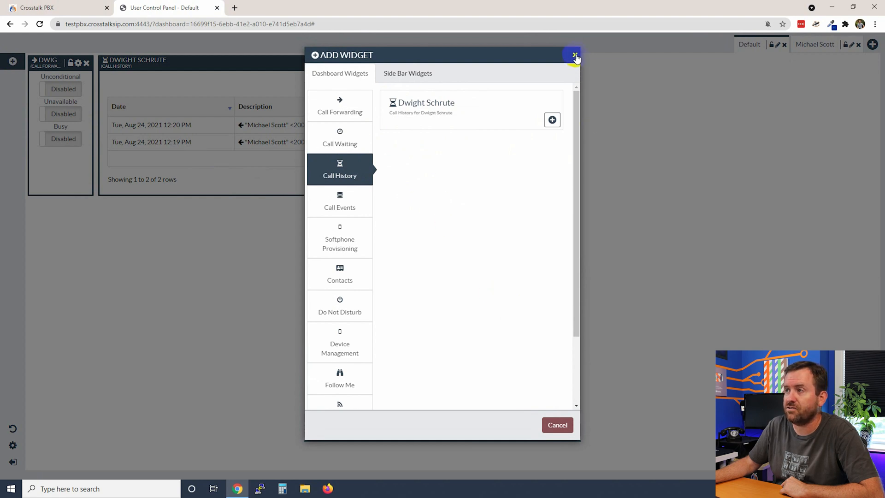
# Log out of the User Control Panel and log back in as user 201
pyautogui.click(576, 56)
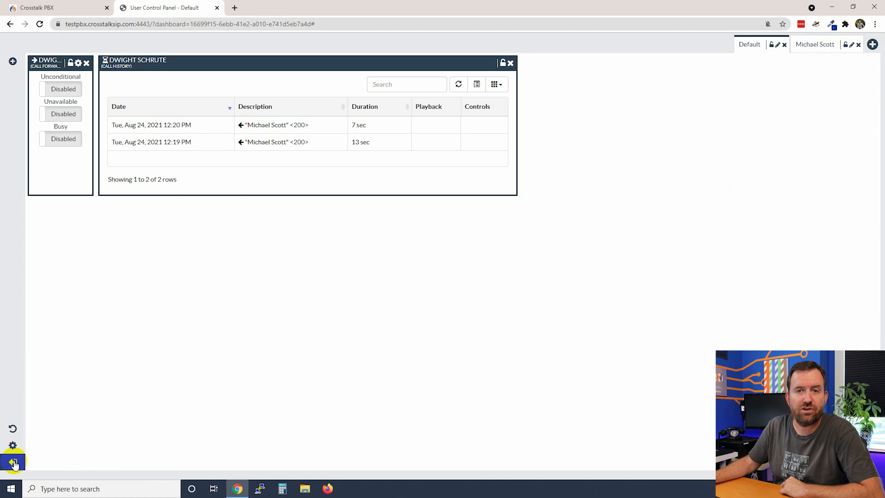
pyautogui.click(13, 462)
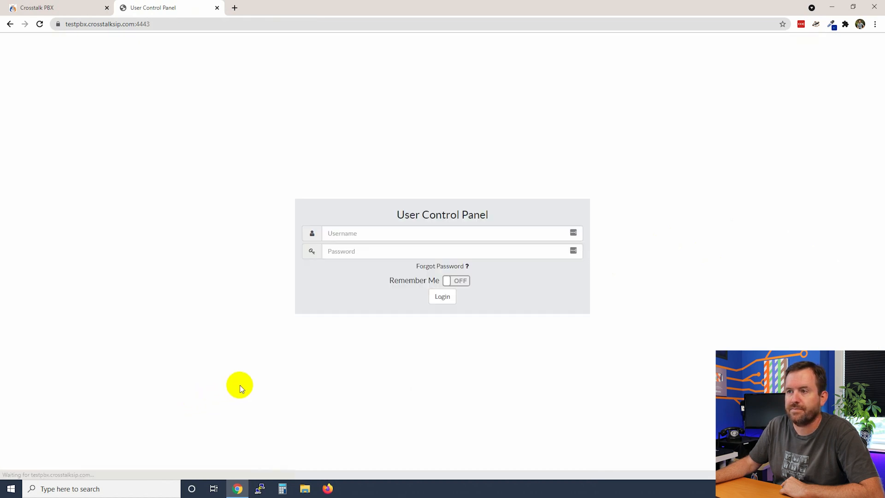
pyautogui.write('201')
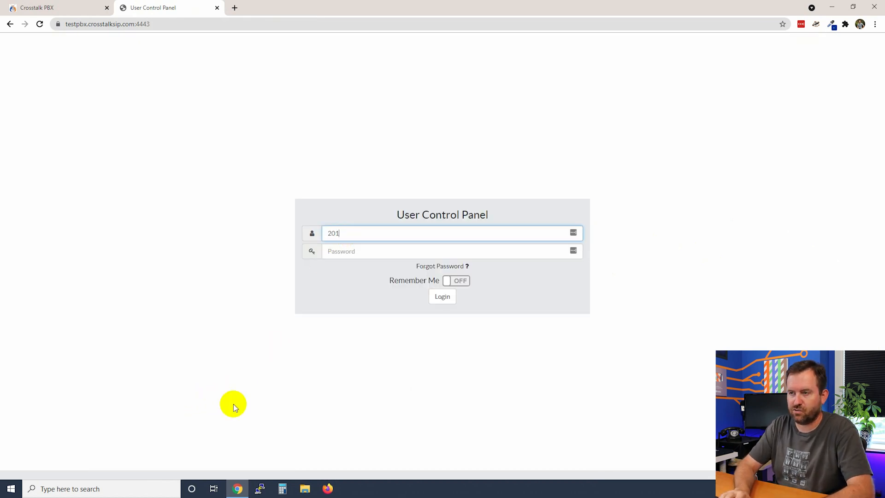
pyautogui.click(441, 296)
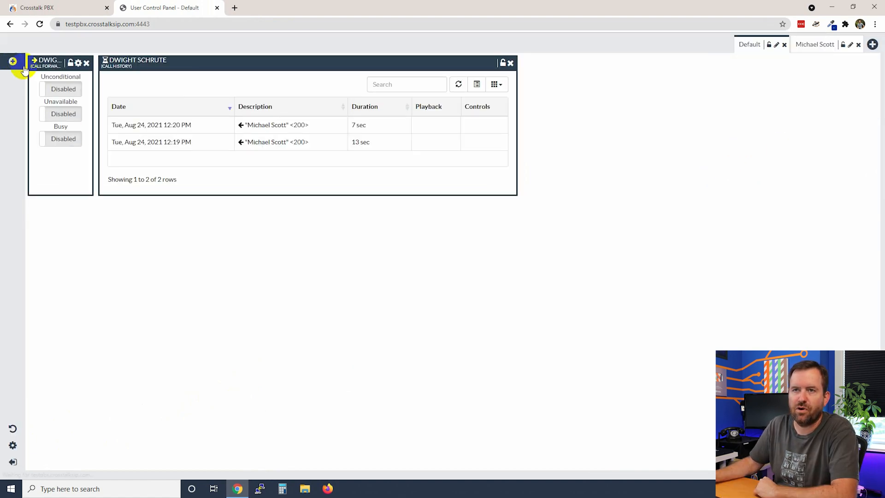
# Add extension 200's Call History widget to the dashboard, then remove it again
pyautogui.click(12, 61)
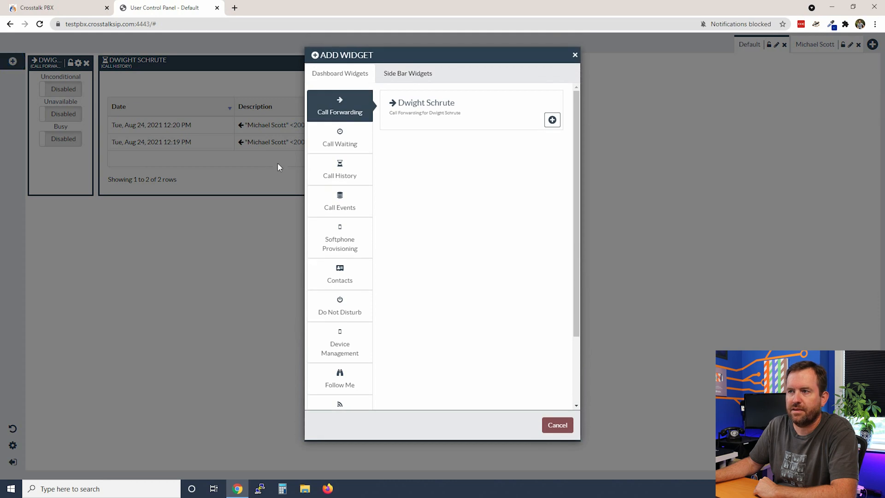
pyautogui.click(340, 170)
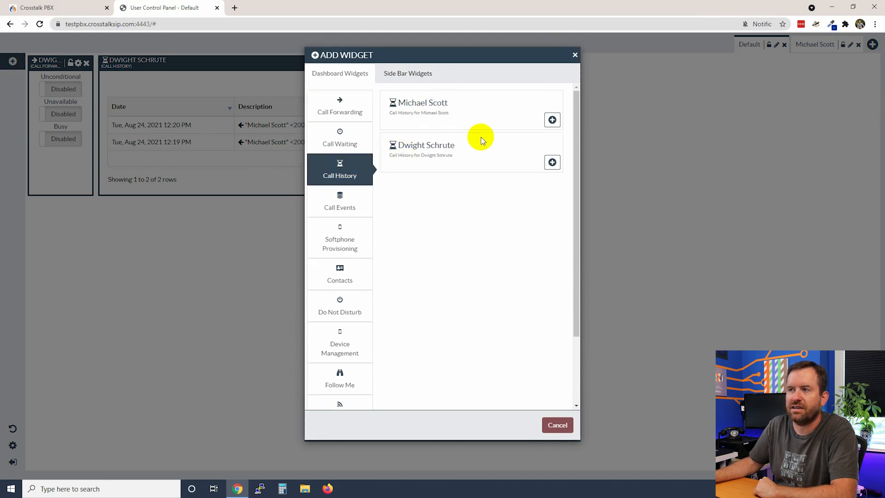
pyautogui.moveTo(428, 107)
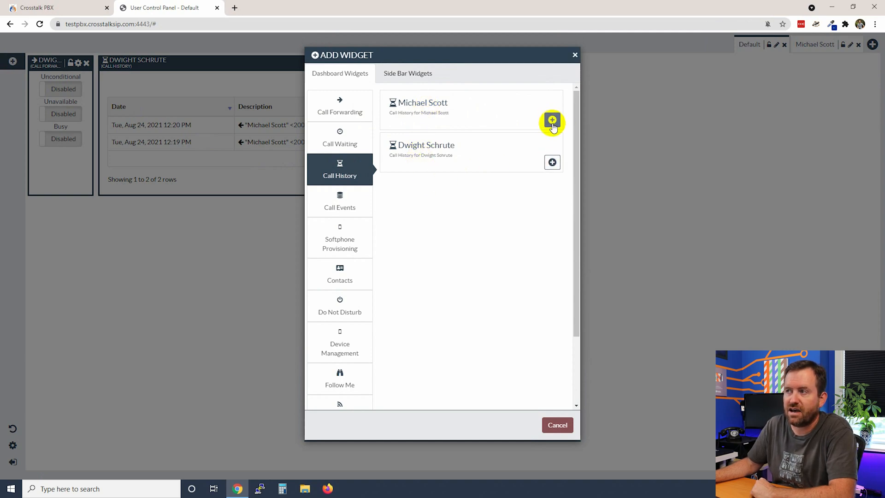
pyautogui.click(552, 120)
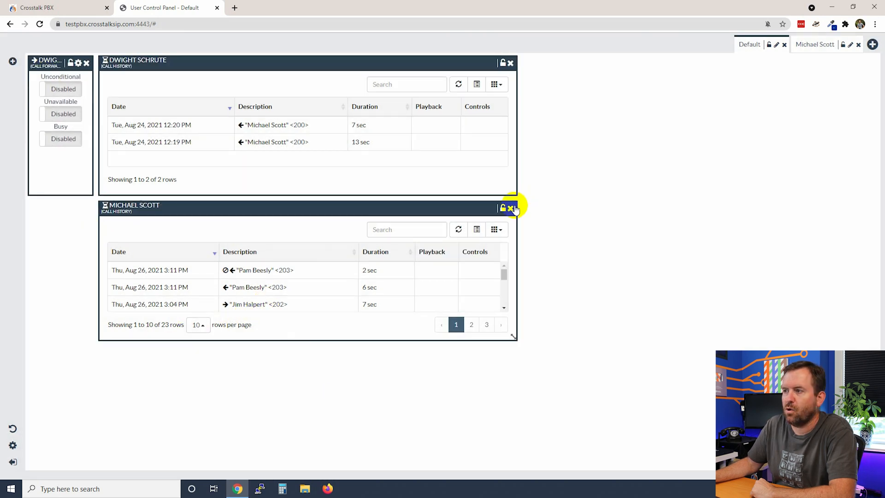
pyautogui.click(511, 208)
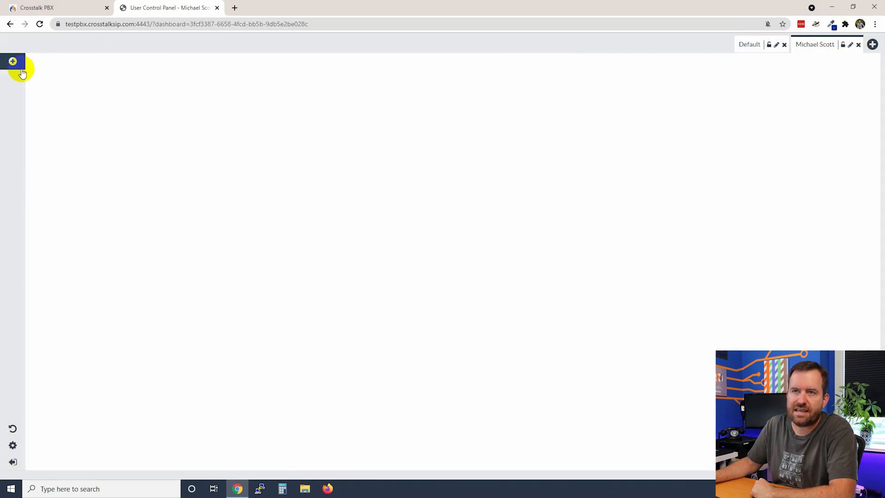
# Re-add extension 200's Call History widget and bring up the Add Widget catalogue
pyautogui.click(12, 61)
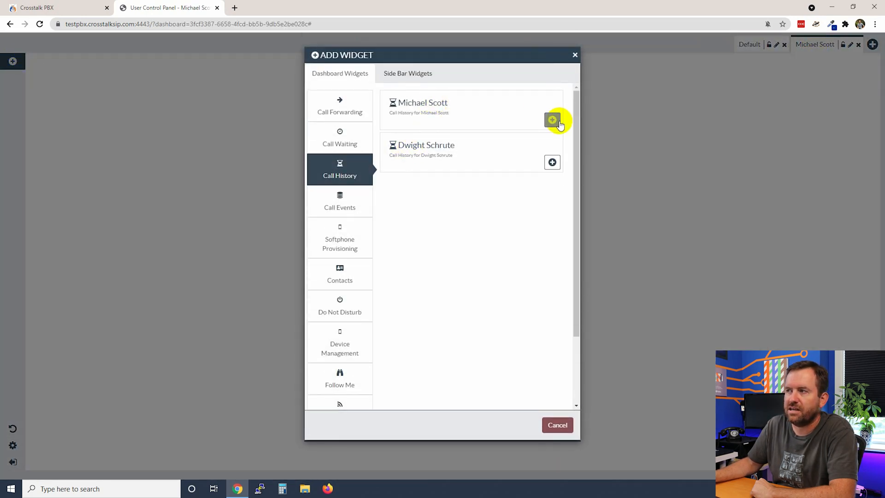
pyautogui.click(553, 119)
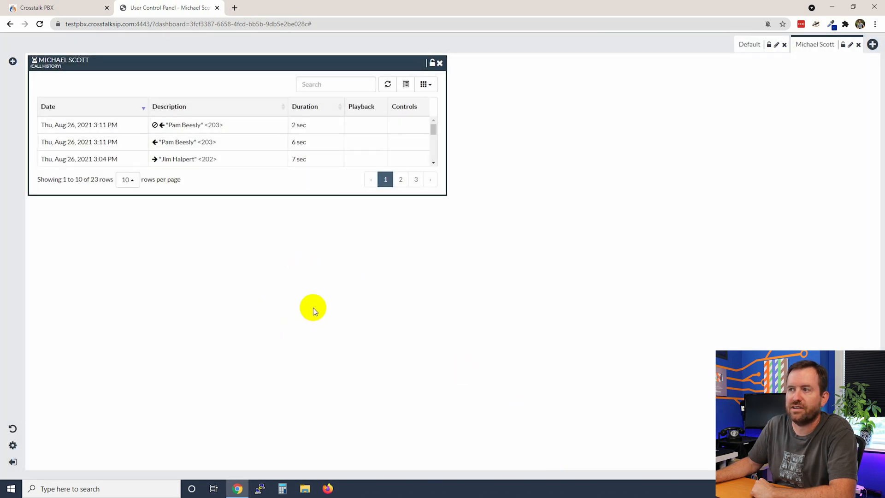
pyautogui.click(748, 44)
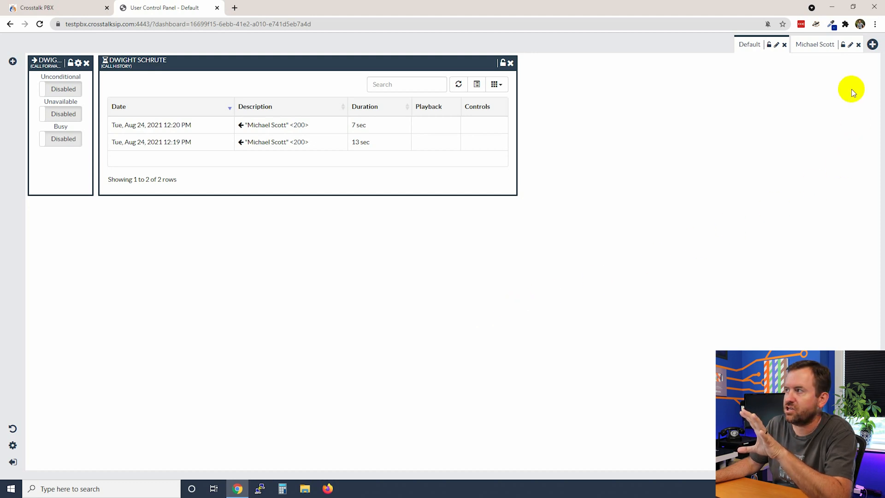
pyautogui.click(814, 44)
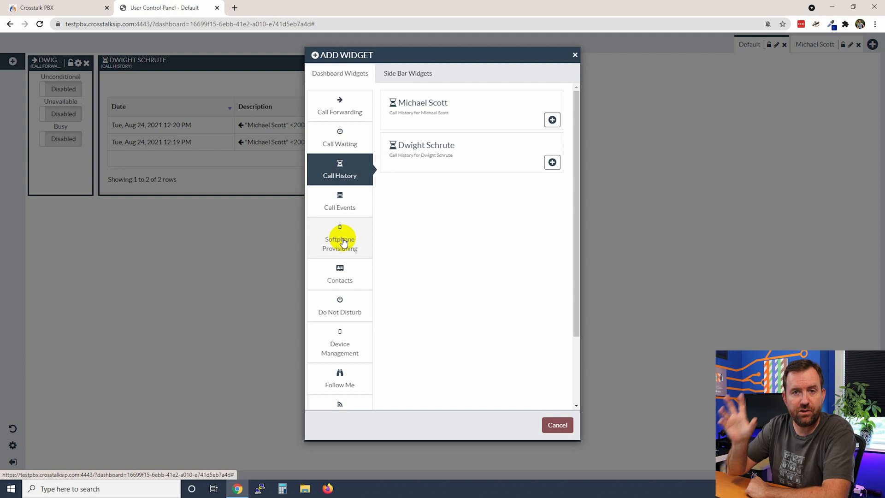
pyautogui.moveTo(347, 264)
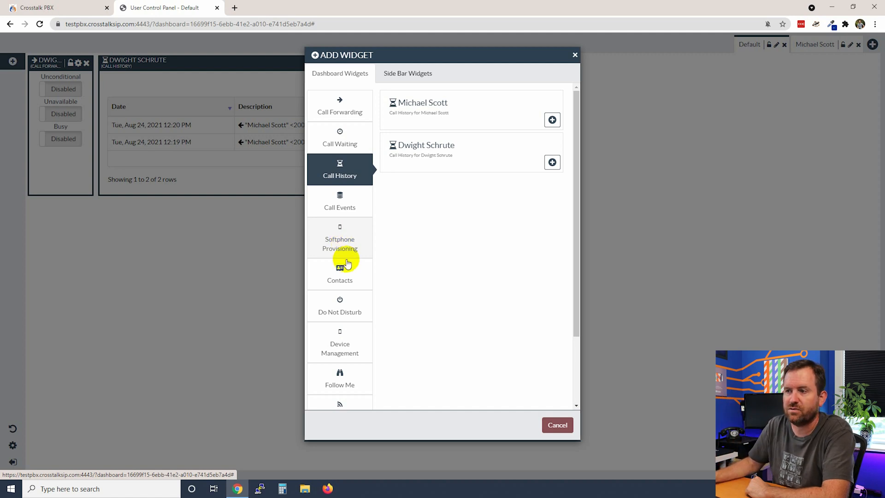
# Add the Contacts widget and widen it to match the Call History widget's width
pyautogui.click(340, 274)
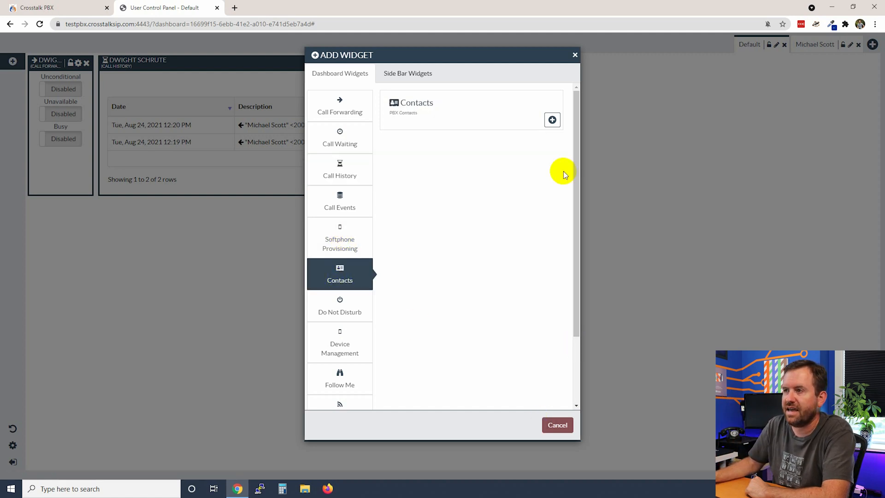
pyautogui.click(551, 119)
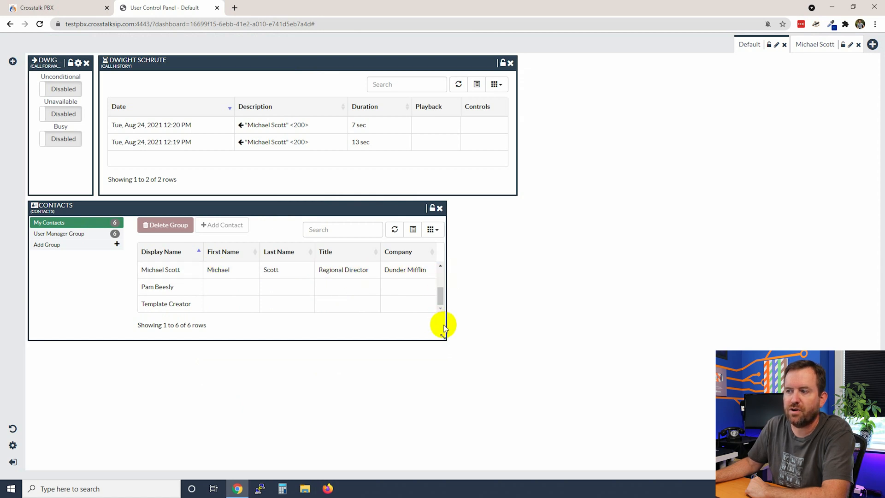
pyautogui.moveTo(444, 330); pyautogui.dragTo(511, 331)
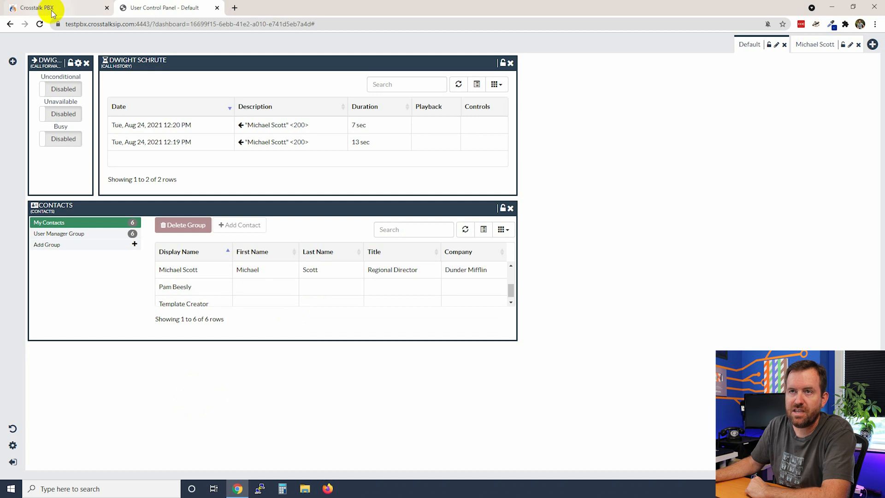
pyautogui.click(37, 7)
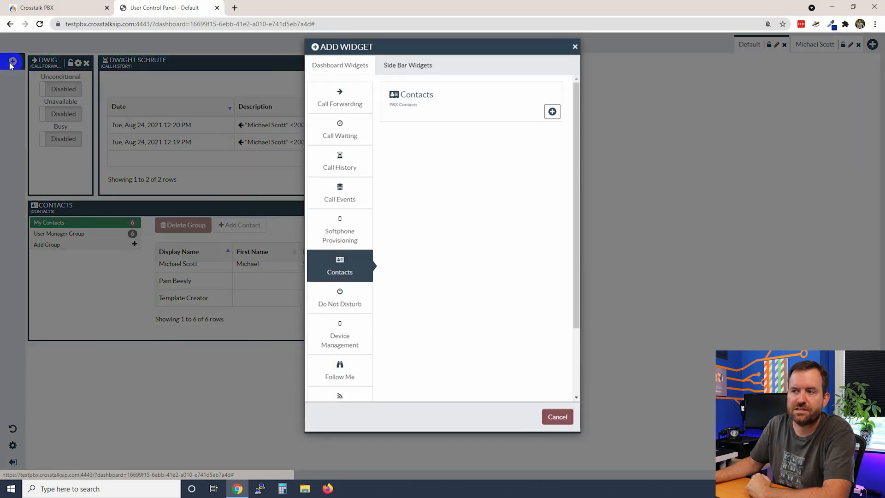
# Add a Do Not Disturb widget, testing its toggle and leaving it off
pyautogui.click(340, 304)
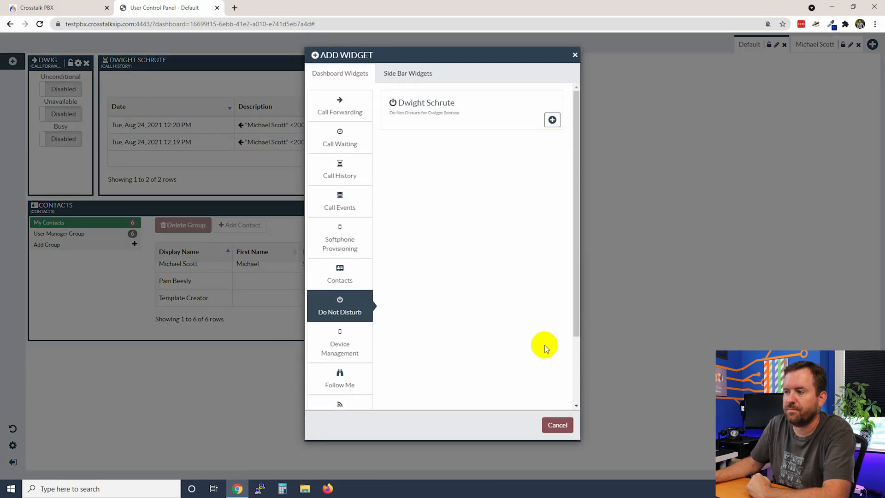
pyautogui.click(552, 120)
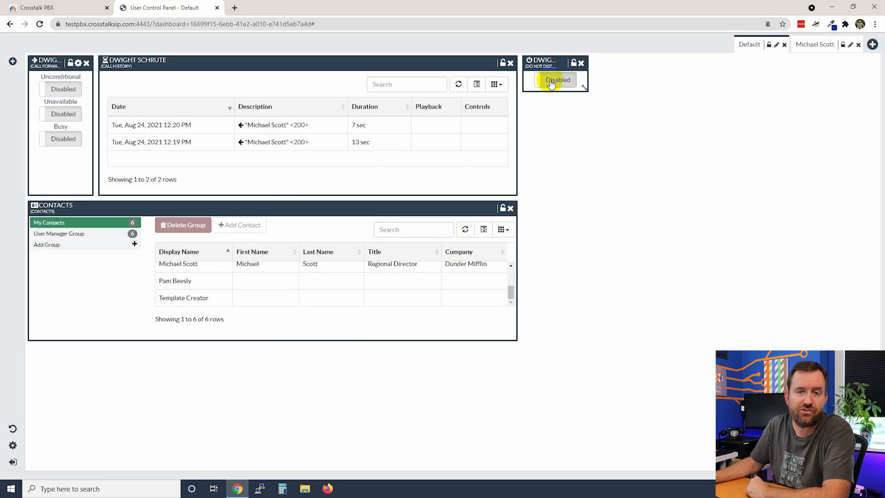
pyautogui.click(555, 79)
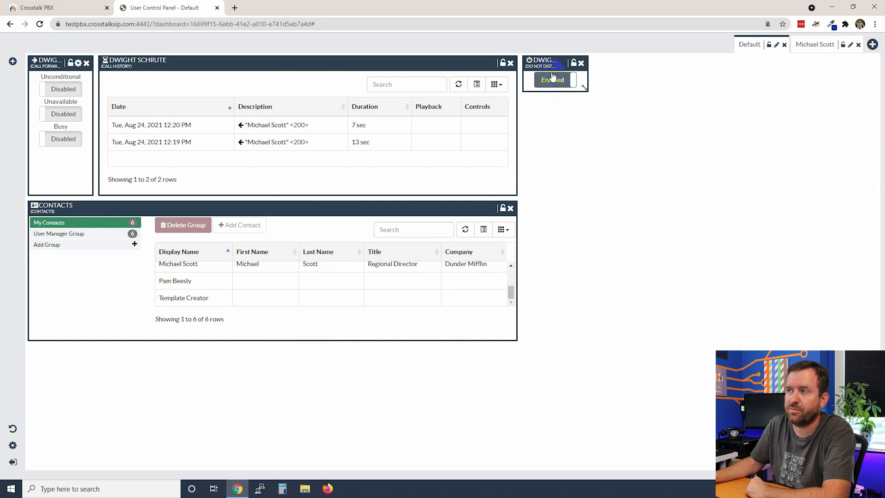
pyautogui.click(551, 79)
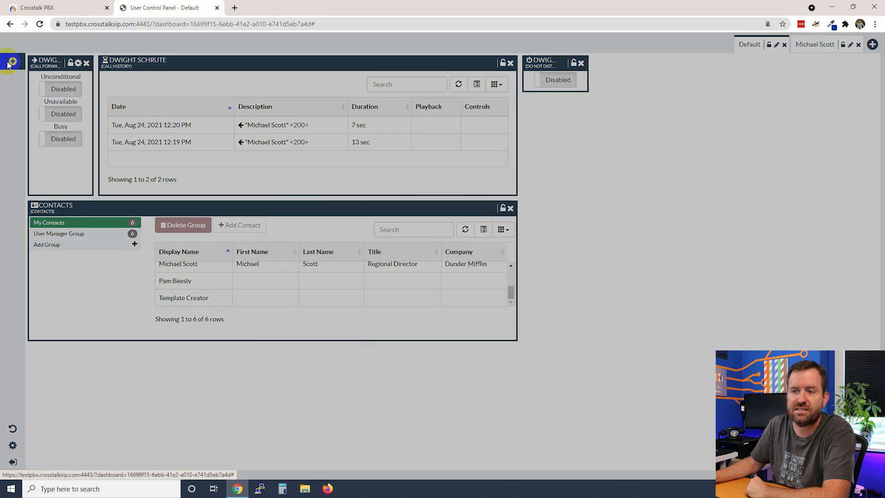
# Add a Device Management widget, then delete it again
pyautogui.click(12, 61)
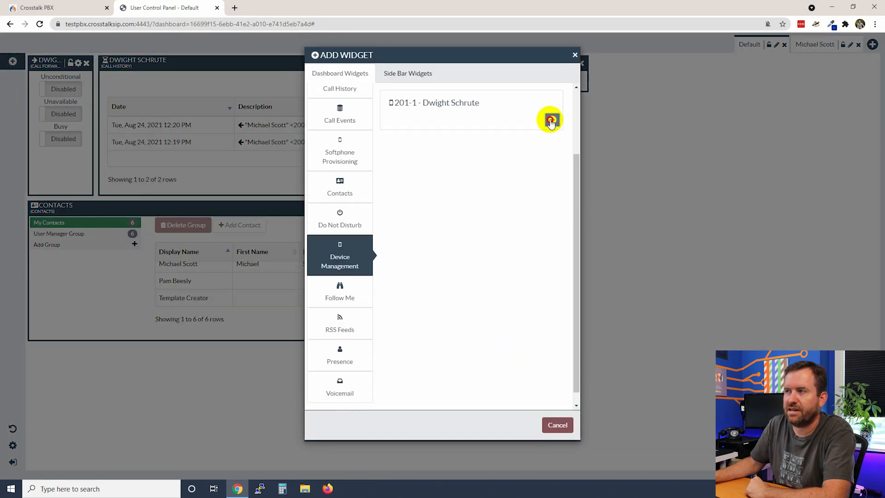
pyautogui.click(549, 119)
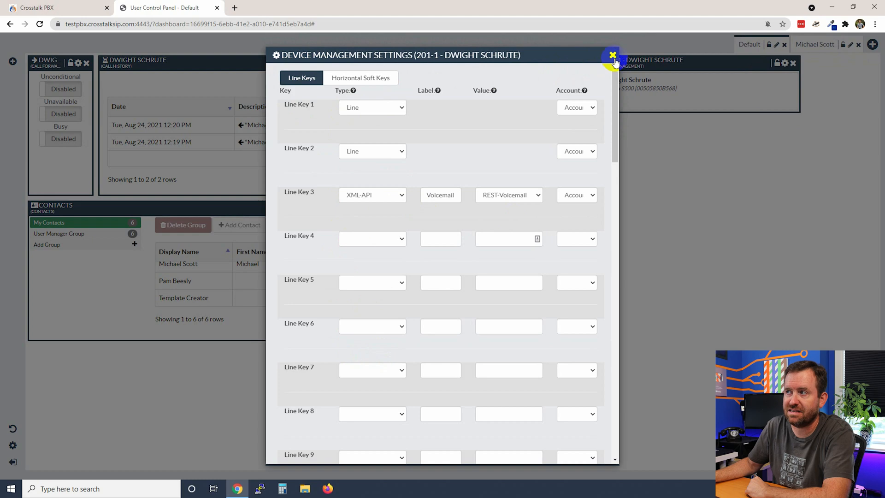
pyautogui.click(612, 55)
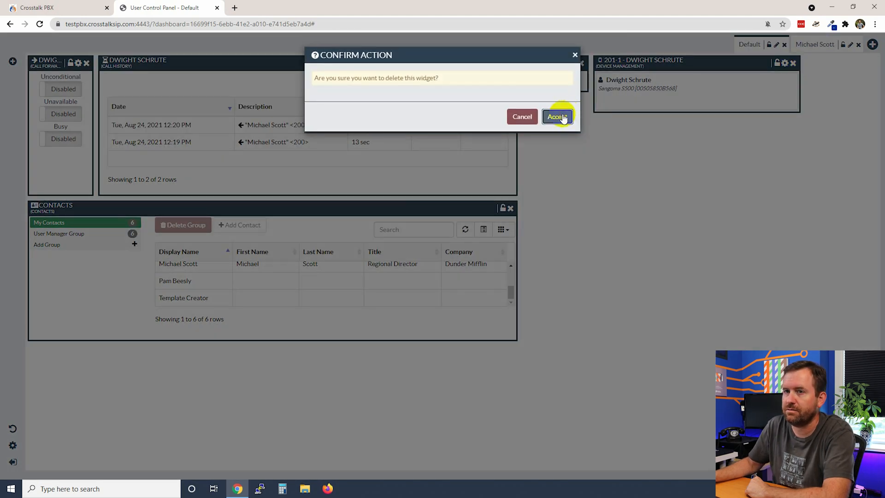
pyautogui.click(557, 116)
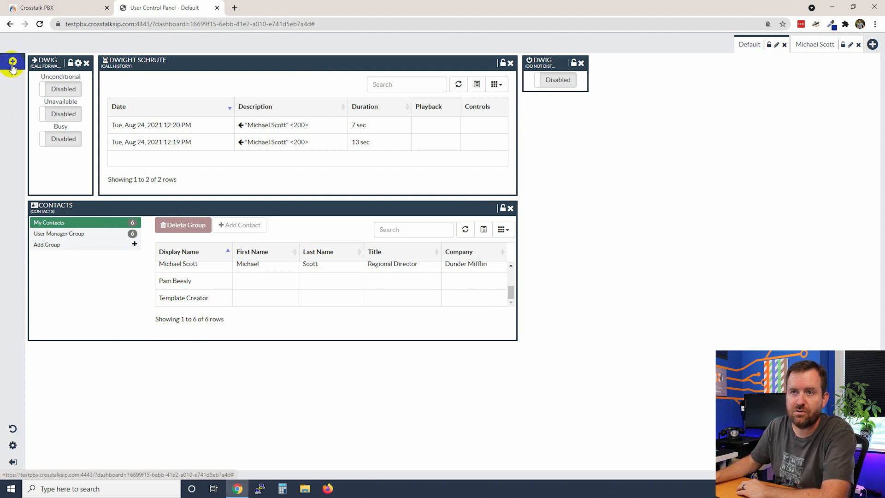
# Add a Follow Me widget and start a new entry in its Follow Me List
pyautogui.click(12, 61)
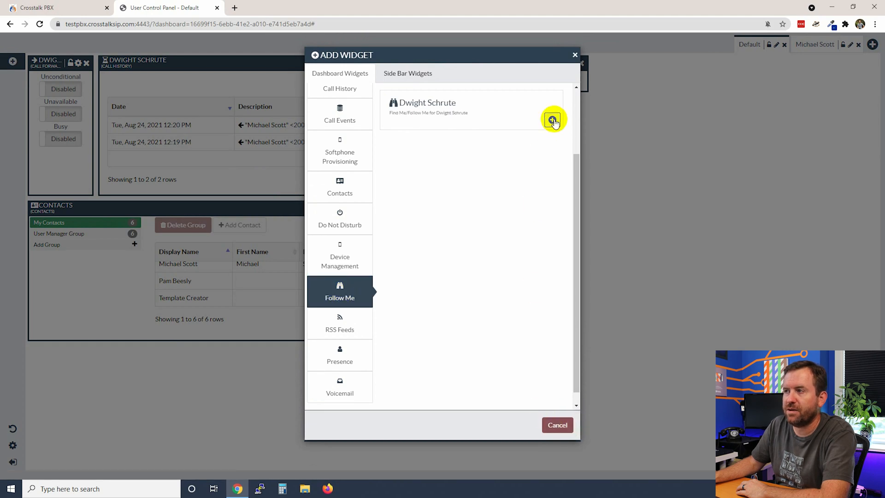
pyautogui.click(553, 119)
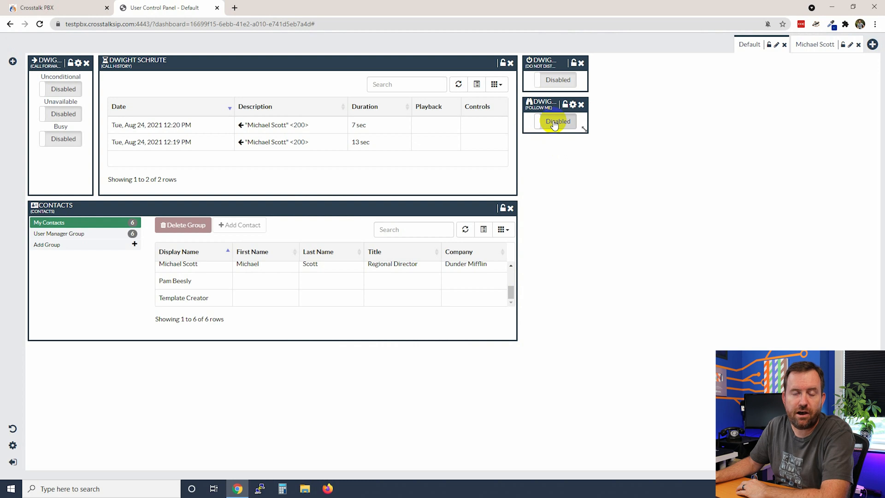
pyautogui.moveTo(556, 234)
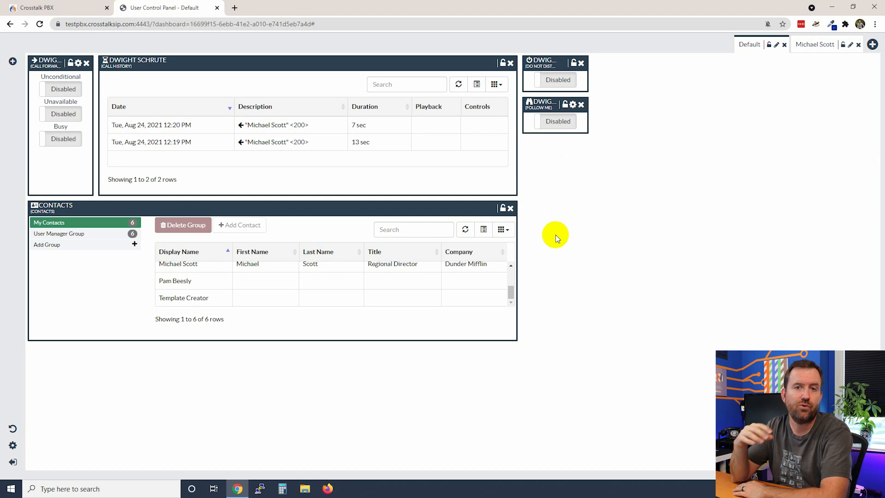
pyautogui.moveTo(652, 189)
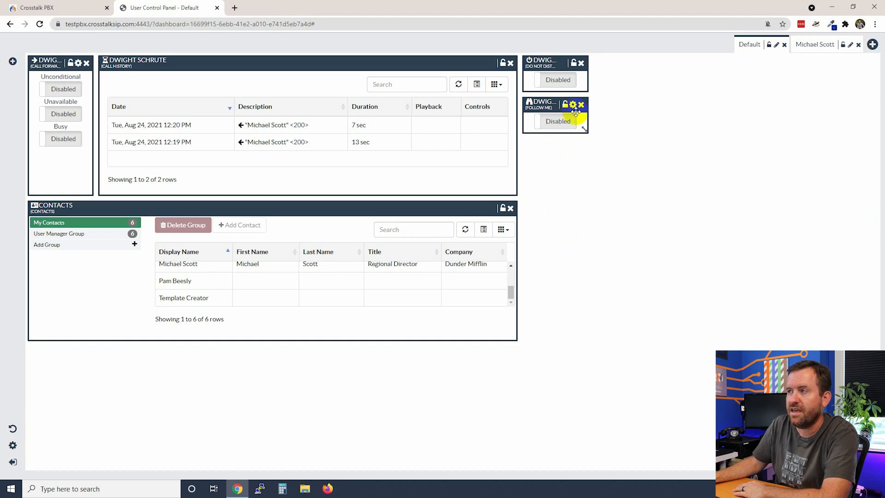
pyautogui.click(573, 105)
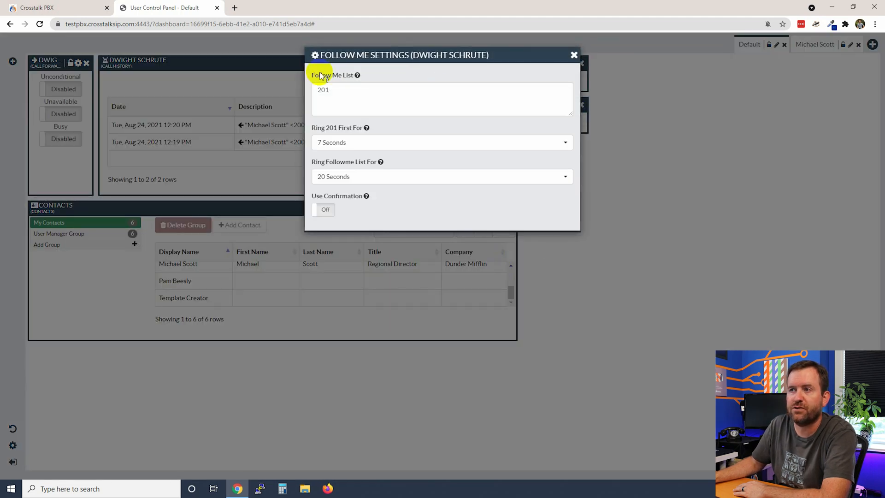
pyautogui.click(341, 99)
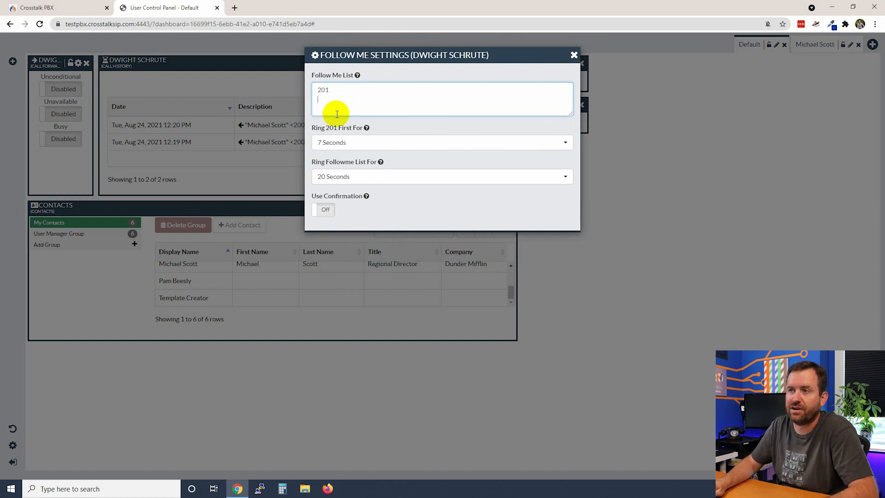
pyautogui.write('5415551')
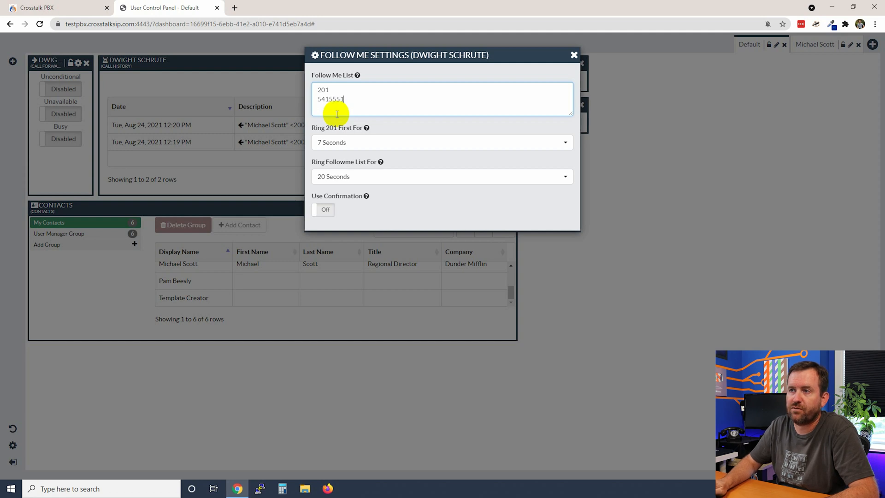
pyautogui.write('212')
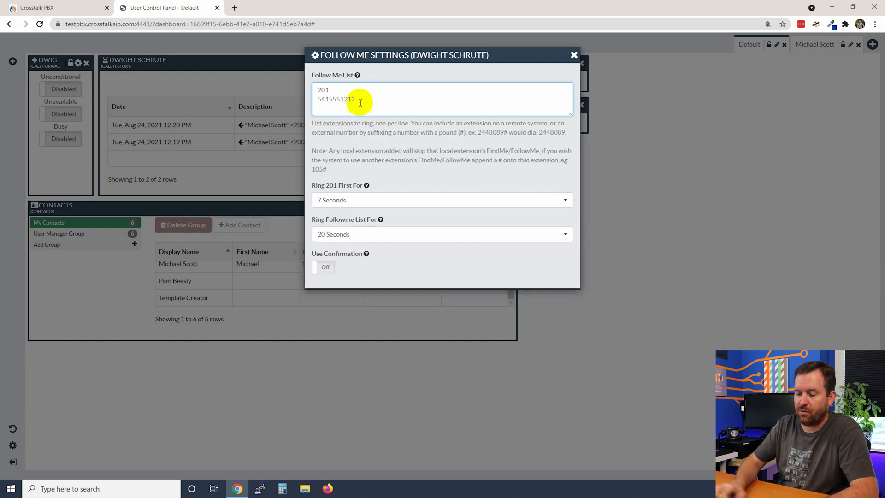
pyautogui.write('#')
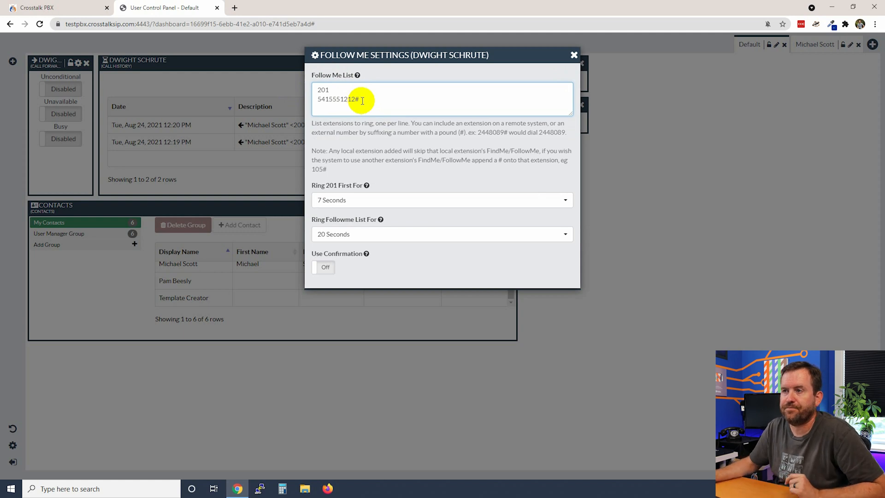
pyautogui.moveTo(406, 114)
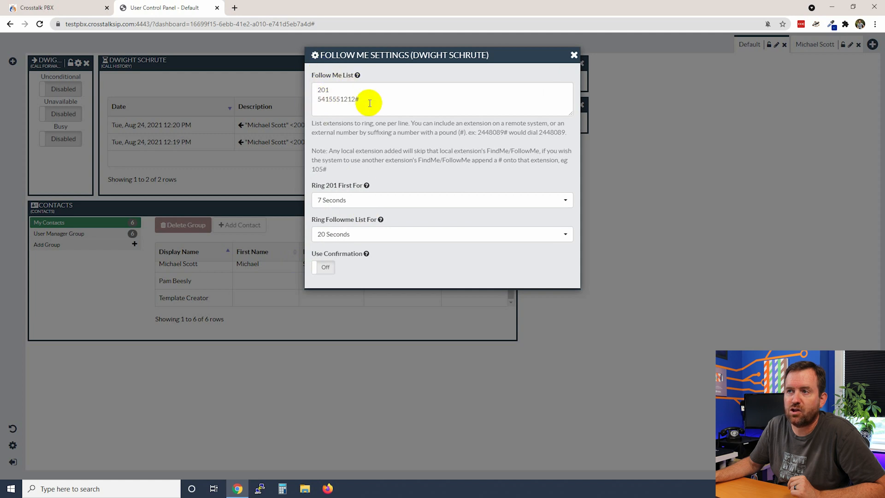
pyautogui.moveTo(352, 234)
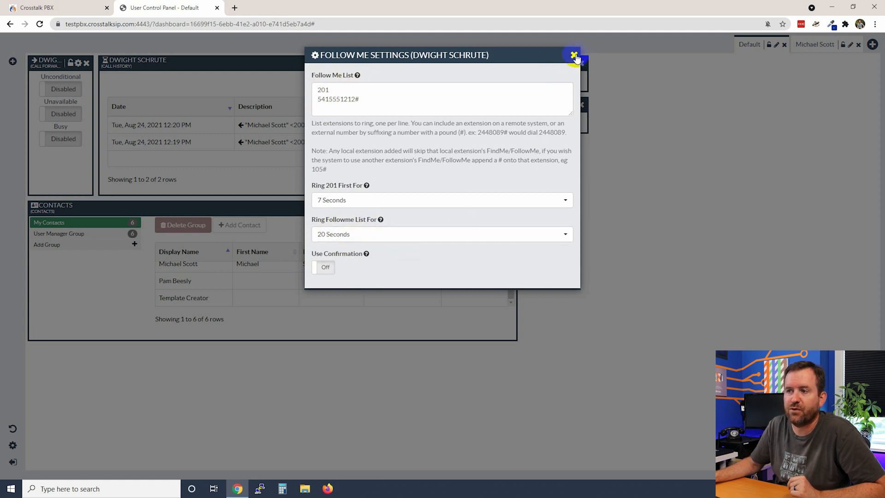
pyautogui.click(572, 55)
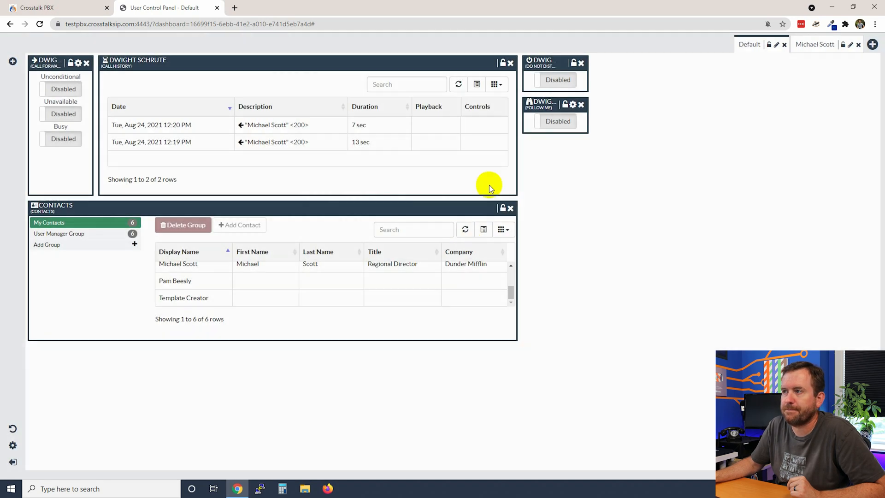
pyautogui.click(557, 120)
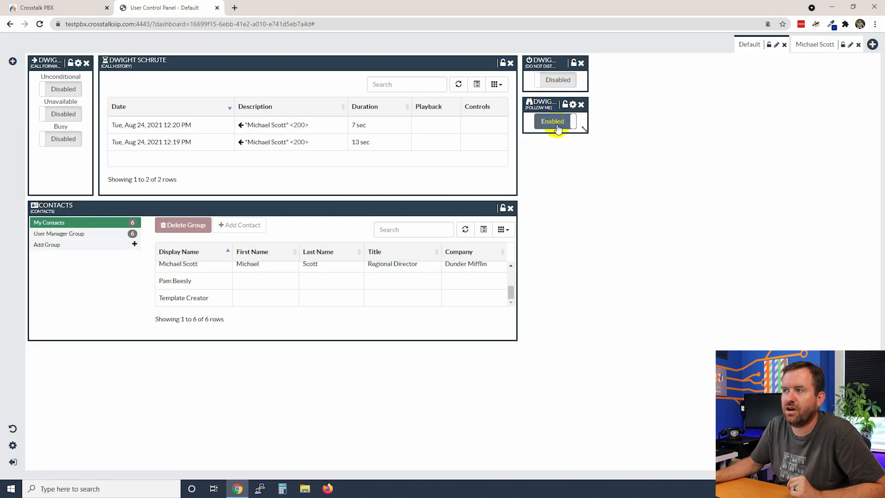
pyautogui.click(12, 61)
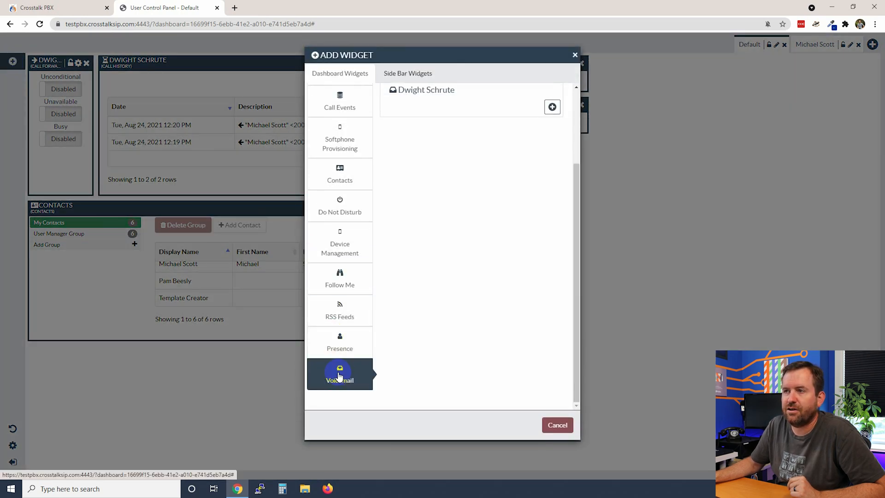
pyautogui.click(339, 374)
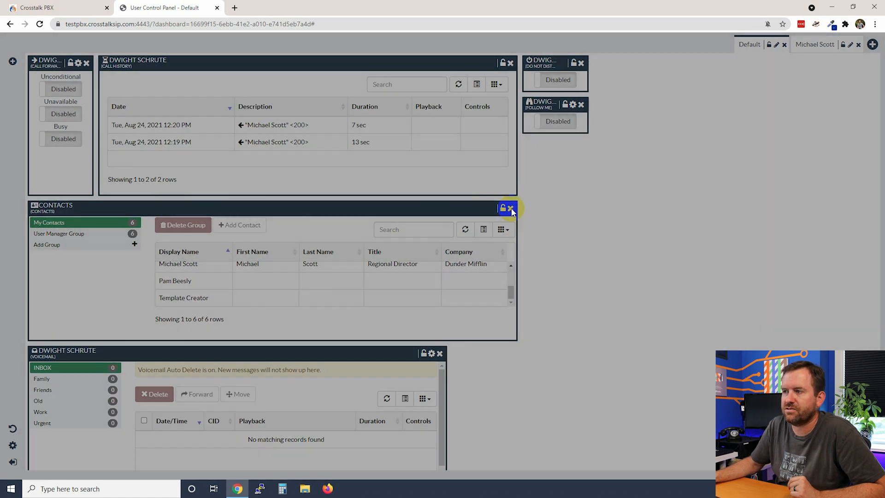
pyautogui.click(509, 209)
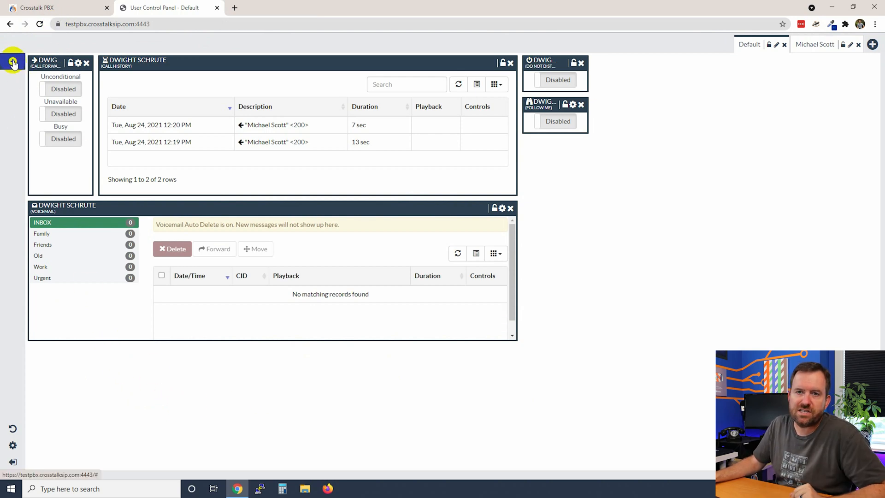
pyautogui.click(13, 62)
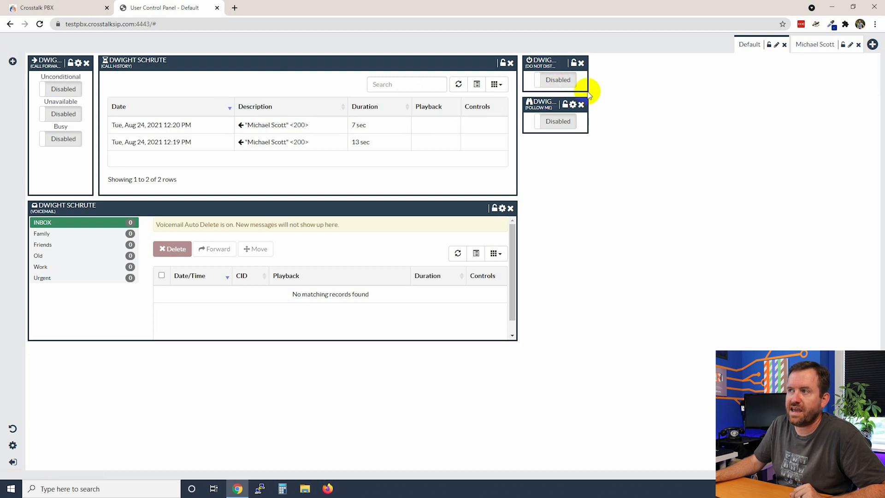
pyautogui.moveTo(527, 218)
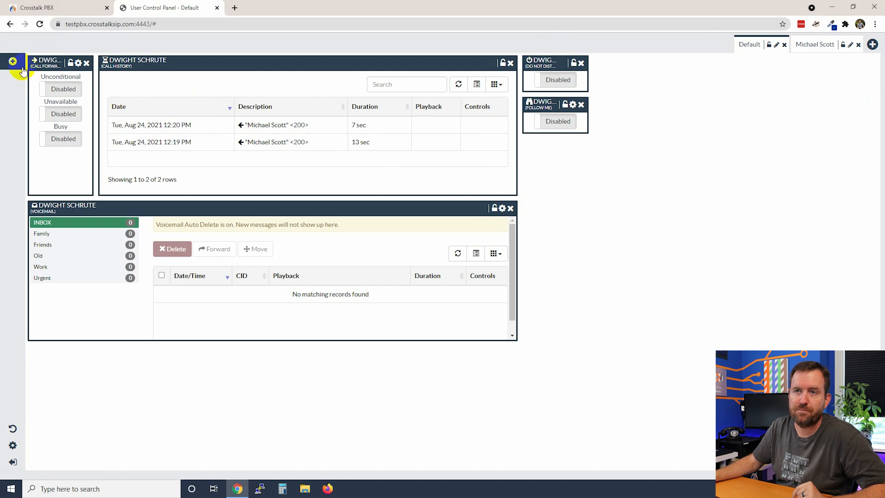
# Browse the Side Bar Widgets, toggling Do Not Disturb on and back off
pyautogui.click(12, 62)
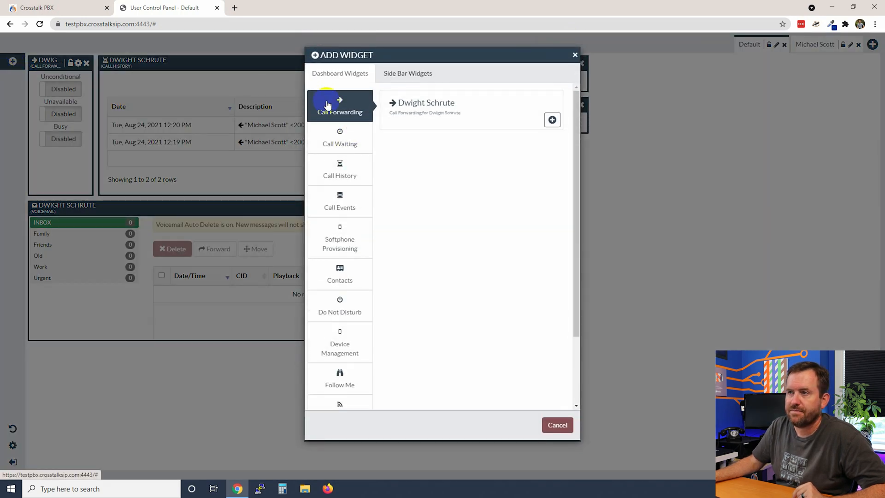
pyautogui.click(407, 73)
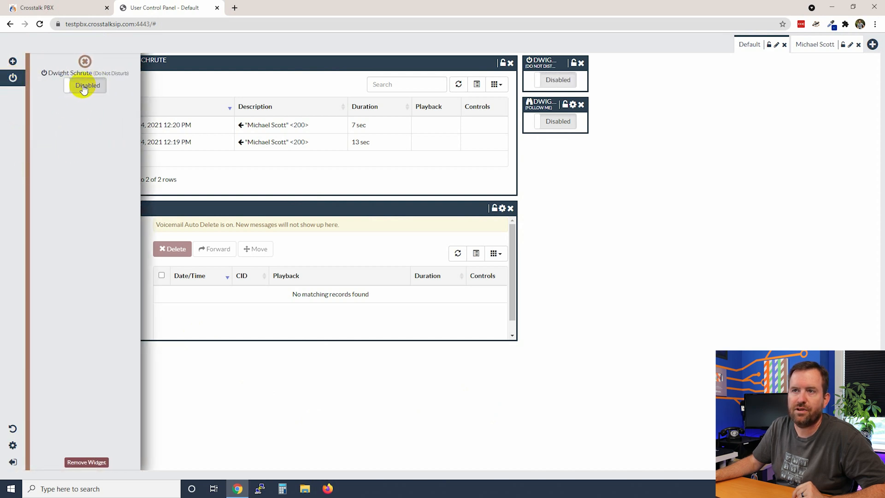
pyautogui.click(557, 80)
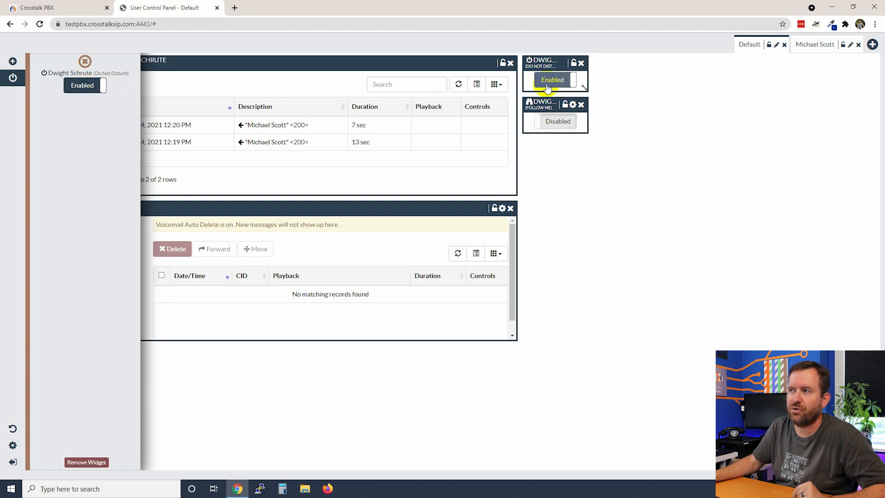
pyautogui.click(552, 80)
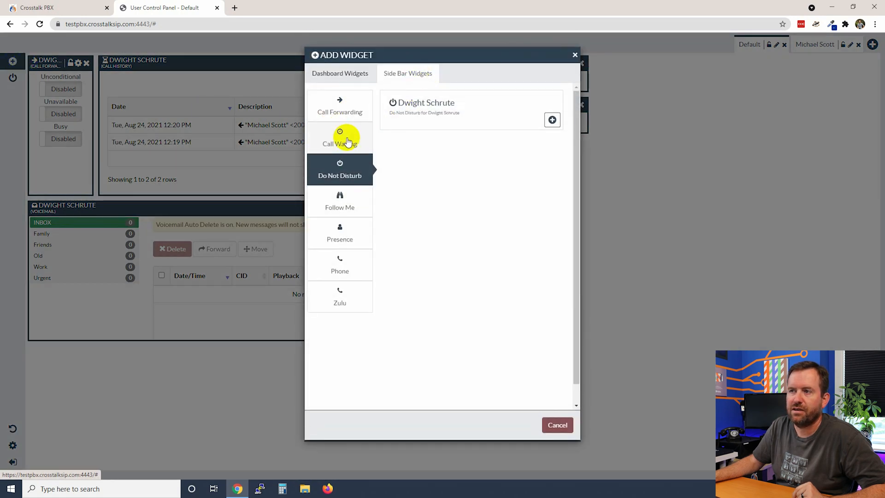
pyautogui.moveTo(340, 299)
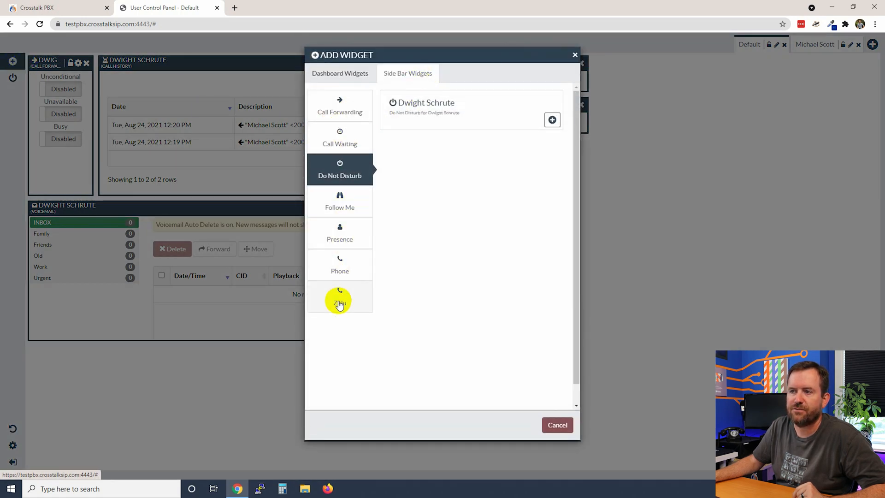
pyautogui.click(552, 120)
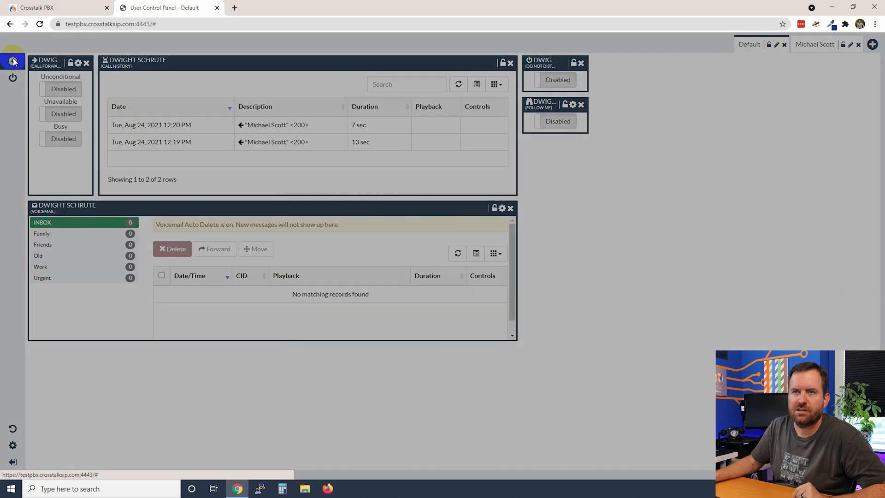
# Add the Phone widget to the UCP sidebar
pyautogui.click(13, 61)
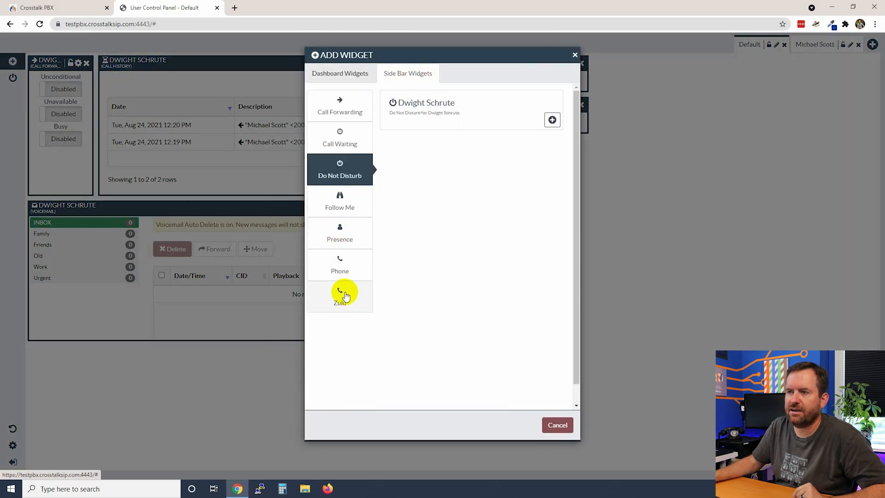
pyautogui.click(339, 266)
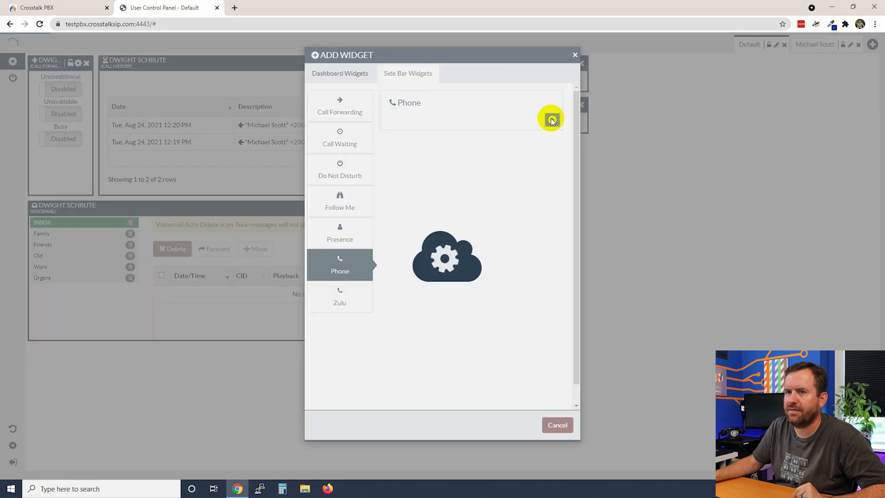
pyautogui.click(551, 120)
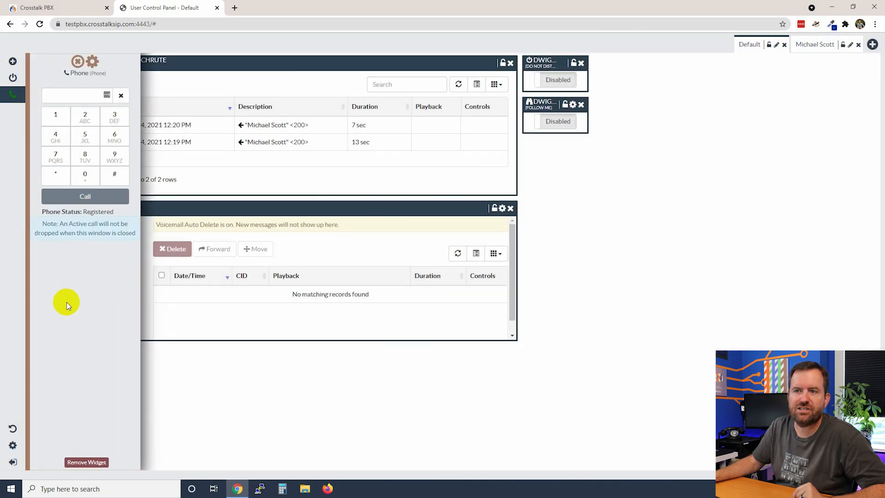
pyautogui.doubleClick(98, 211)
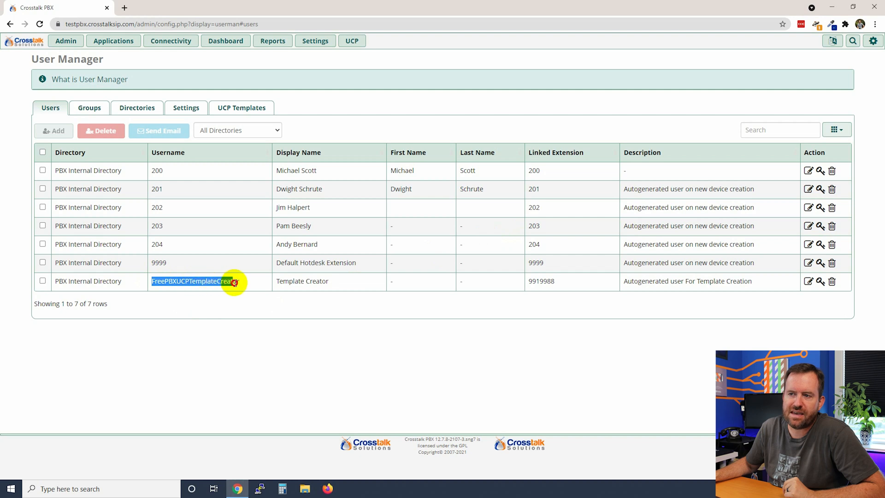
pyautogui.moveTo(315, 427)
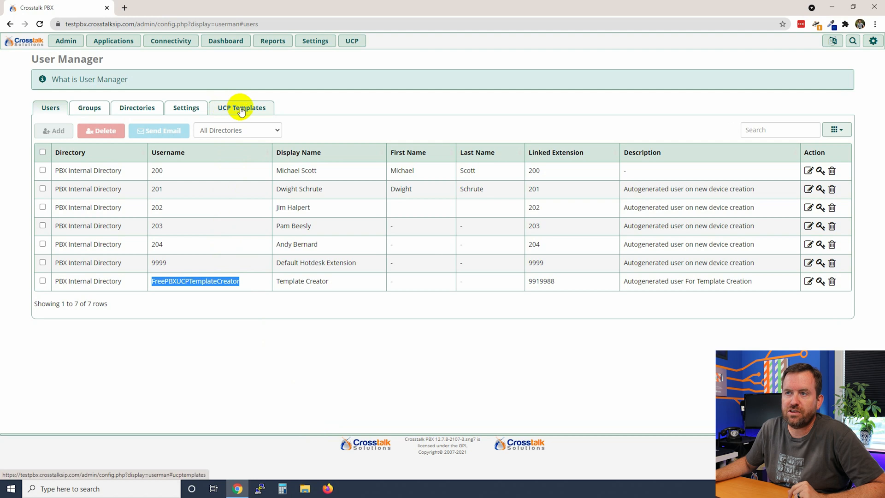
# Show the UCP Templates list and edit Crosstalk PBX-Template
pyautogui.click(242, 107)
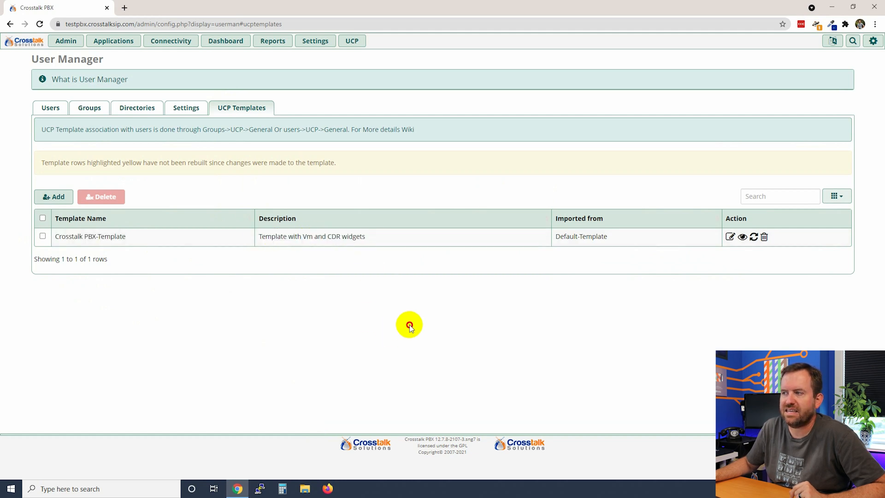
pyautogui.doubleClick(581, 236)
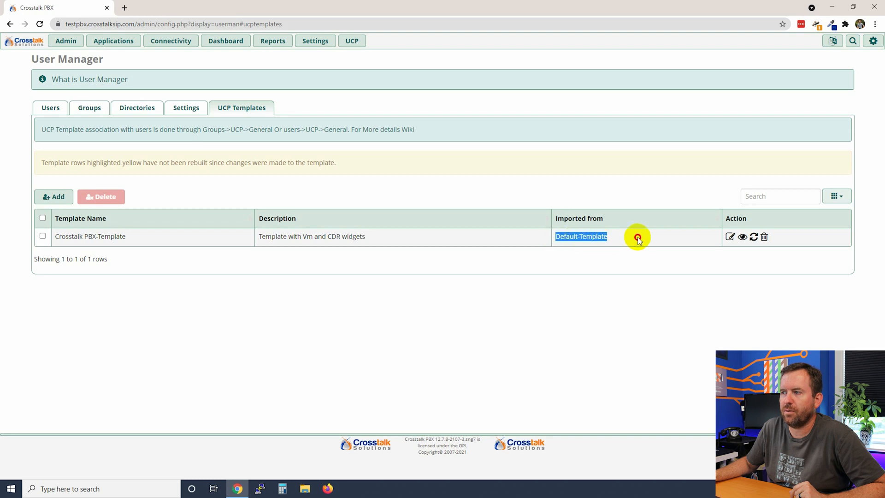
pyautogui.moveTo(592, 303)
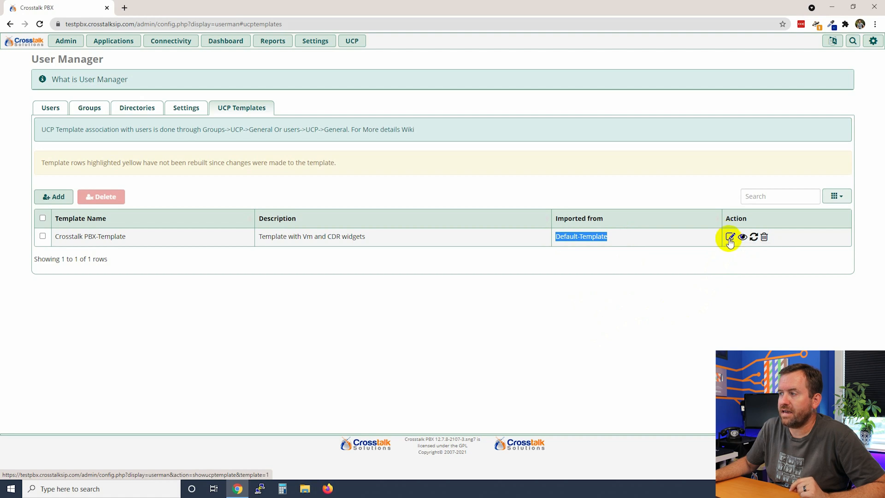
pyautogui.click(730, 237)
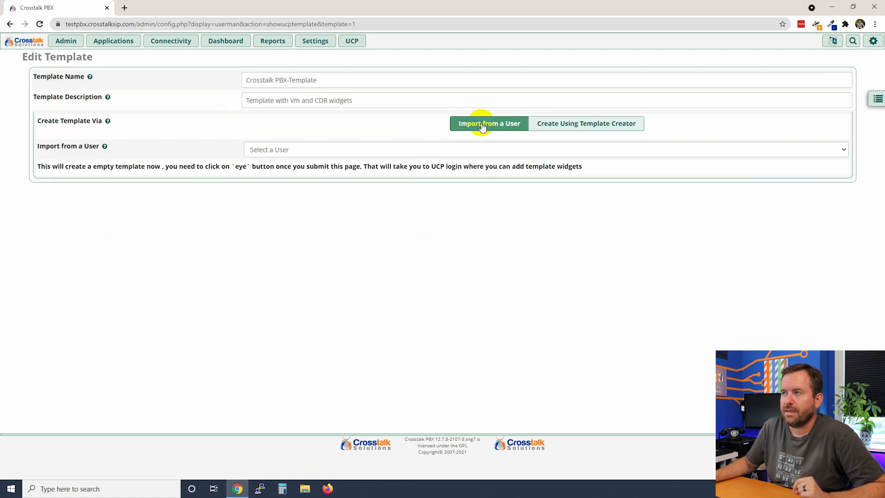
# Review the Import from a User and Template Creator options, then return to the template list unchanged
pyautogui.click(310, 149)
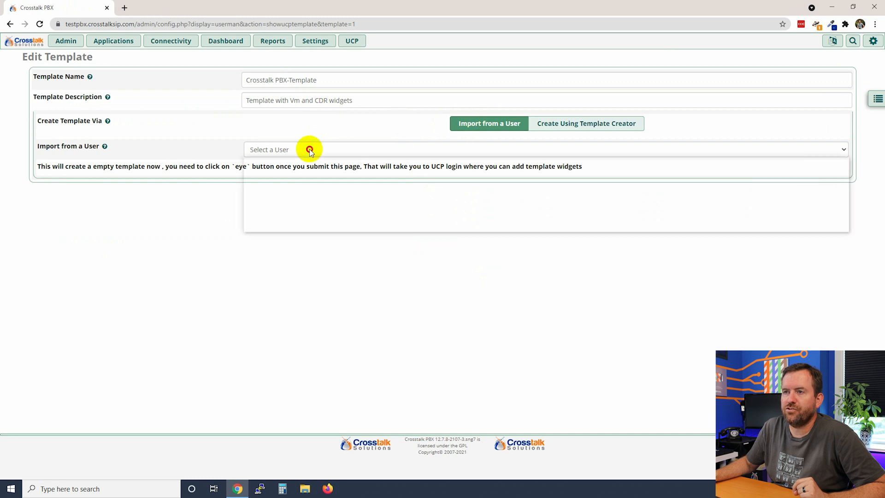
pyautogui.click(310, 149)
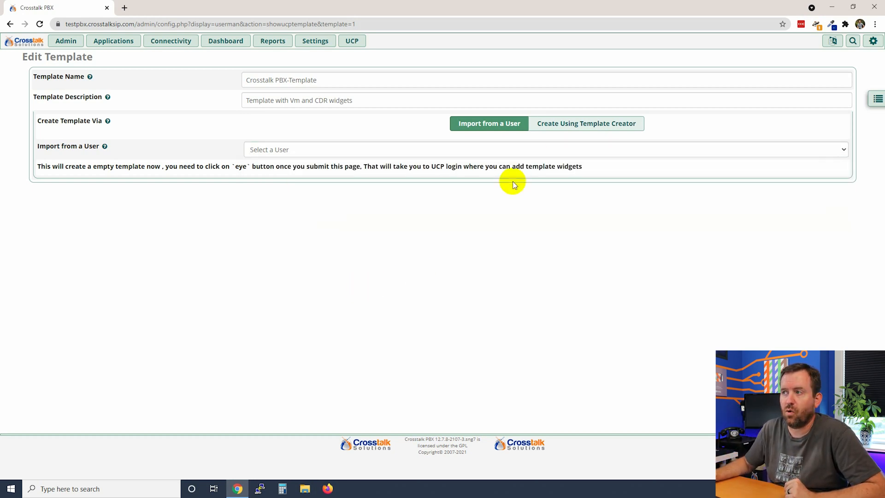
pyautogui.click(585, 123)
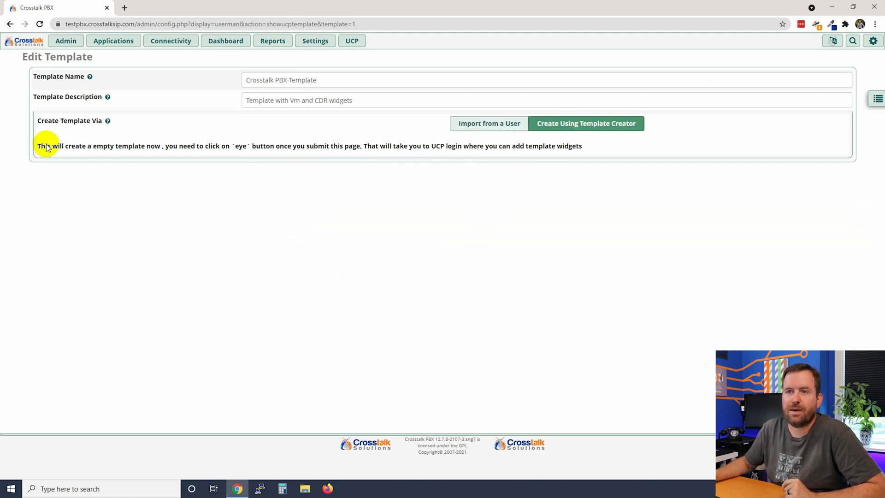
pyautogui.moveTo(229, 148)
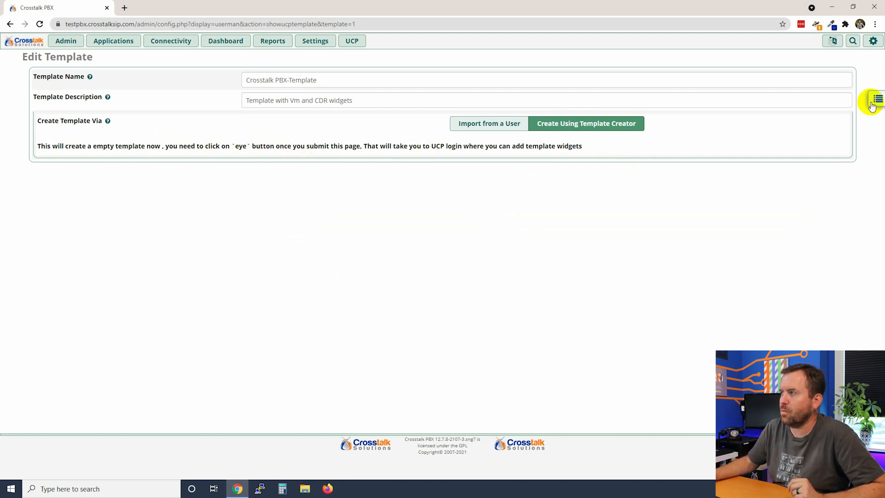
pyautogui.click(874, 100)
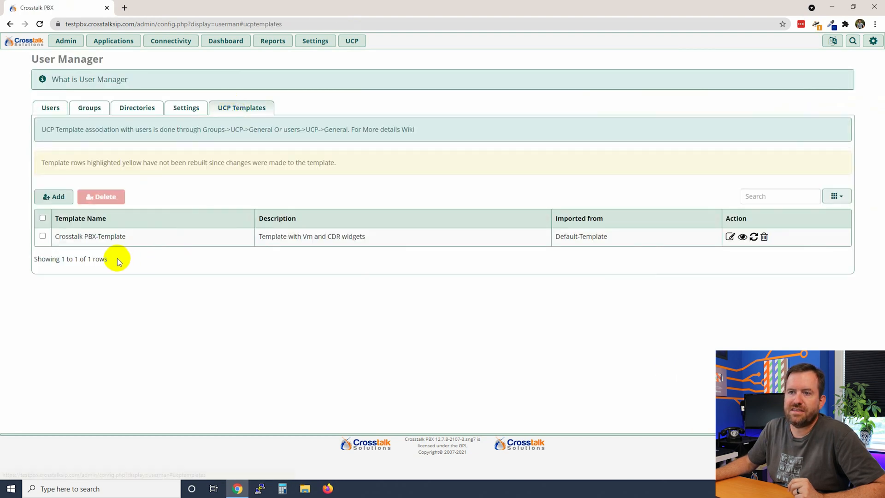
# Add a UCP template 'Test PBX demo template' set to use the template creator and submit it
pyautogui.click(53, 196)
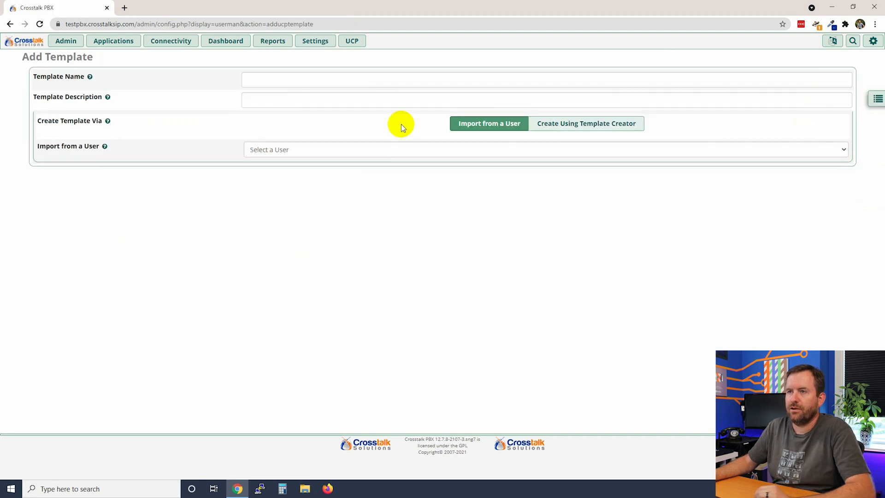
pyautogui.write('Tes')
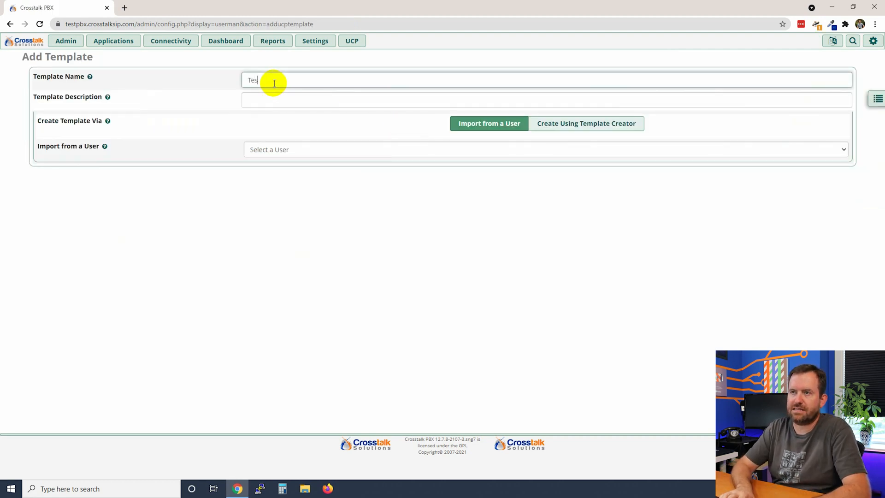
pyautogui.write('PBX demo')
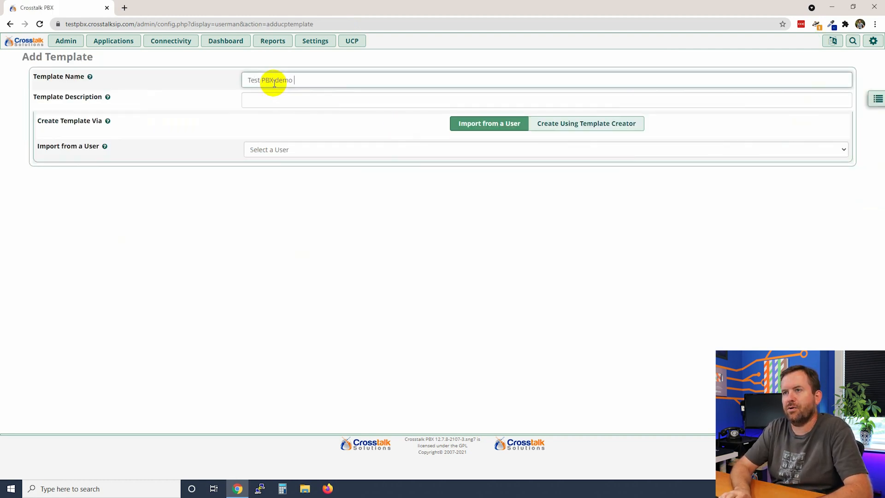
pyautogui.write('template')
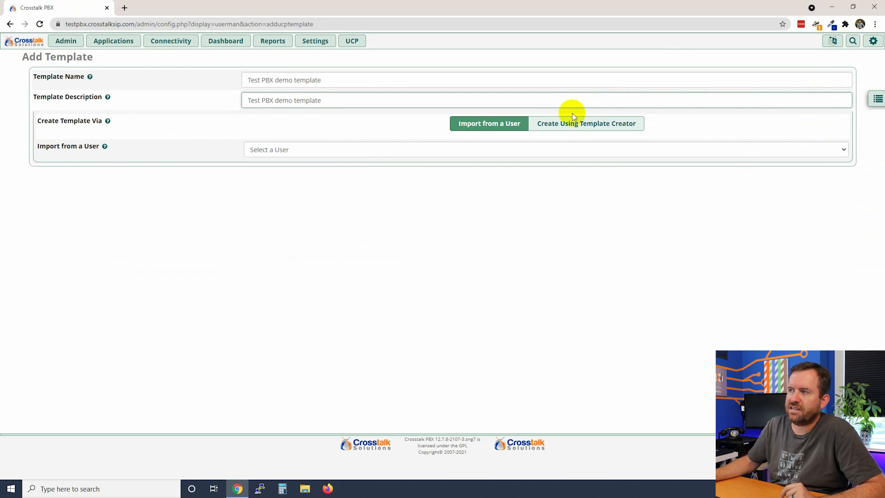
pyautogui.click(587, 122)
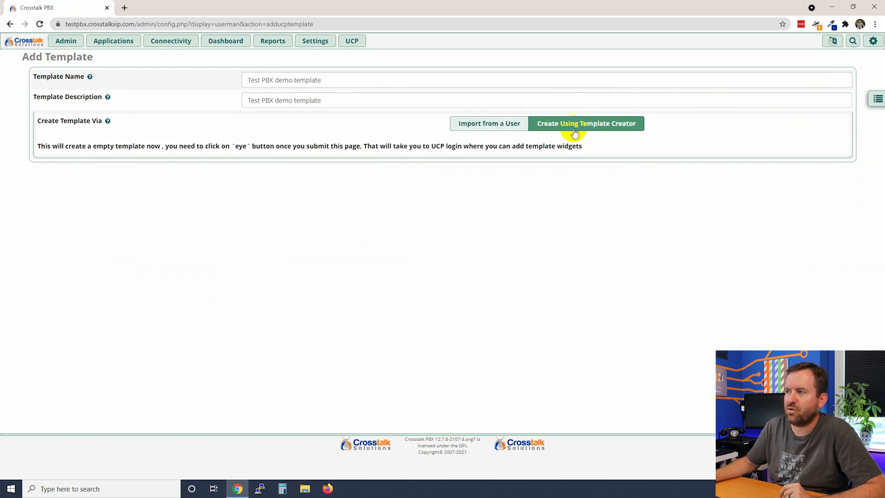
pyautogui.click(587, 123)
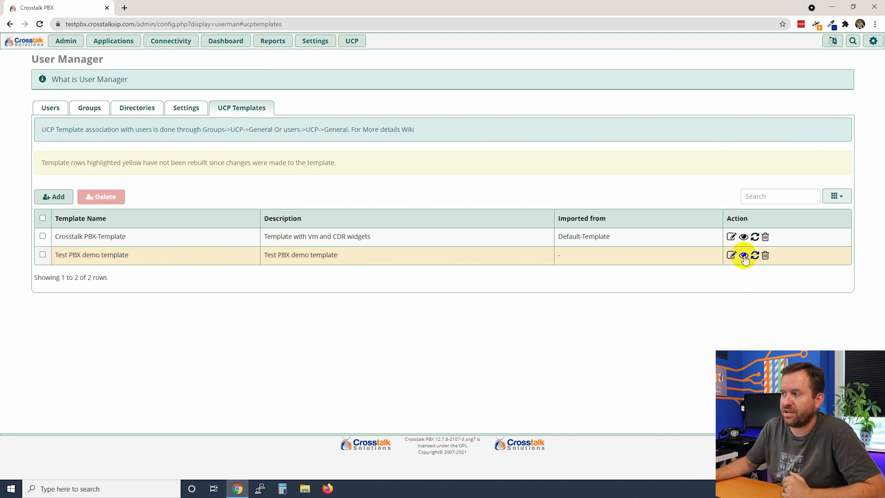
pyautogui.moveTo(732, 254)
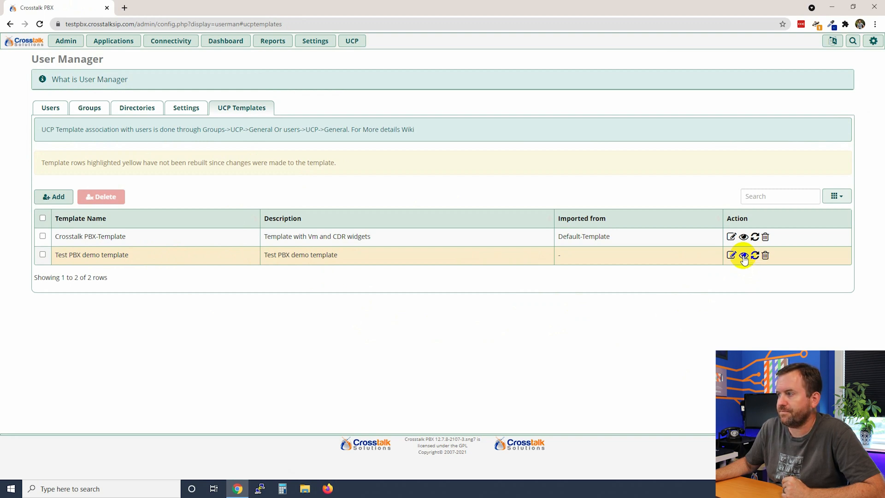
# Create the template's dashboard and add the Call History widget to it
pyautogui.click(743, 255)
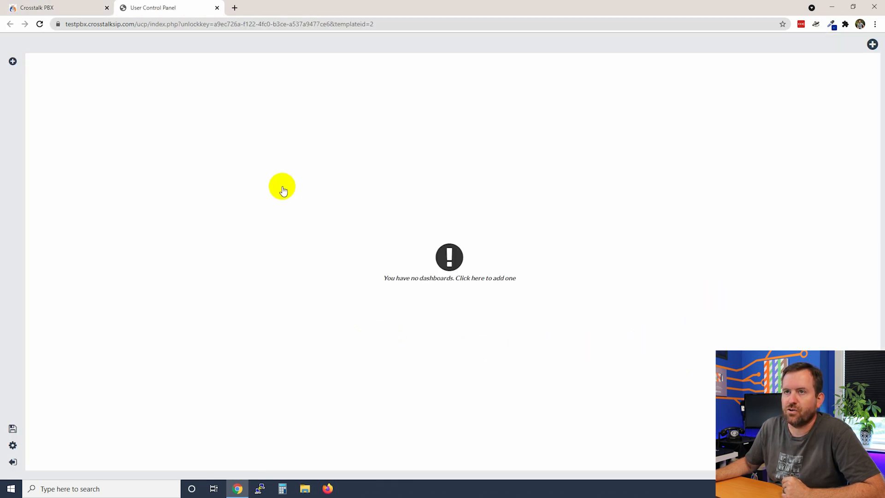
pyautogui.moveTo(265, 232)
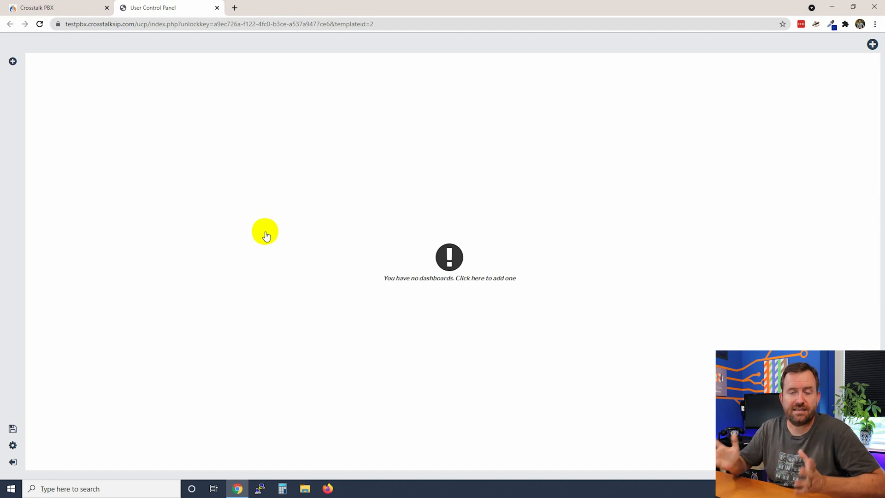
pyautogui.click(873, 44)
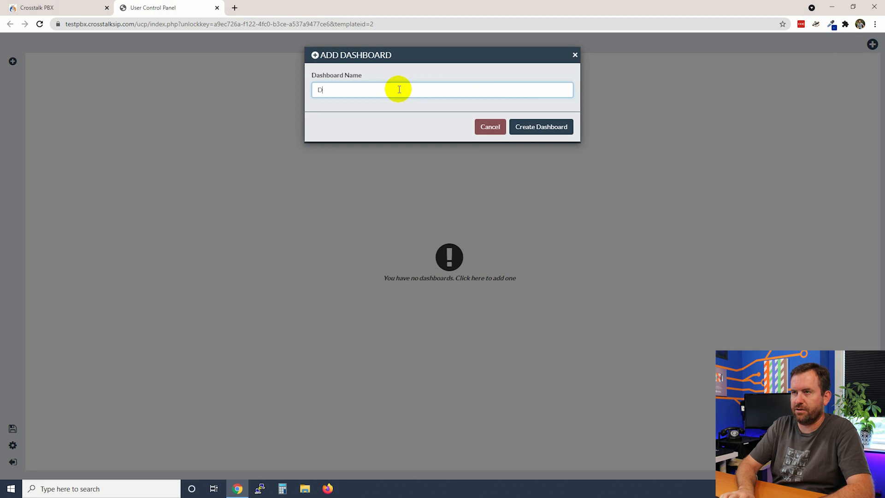
pyautogui.click(540, 126)
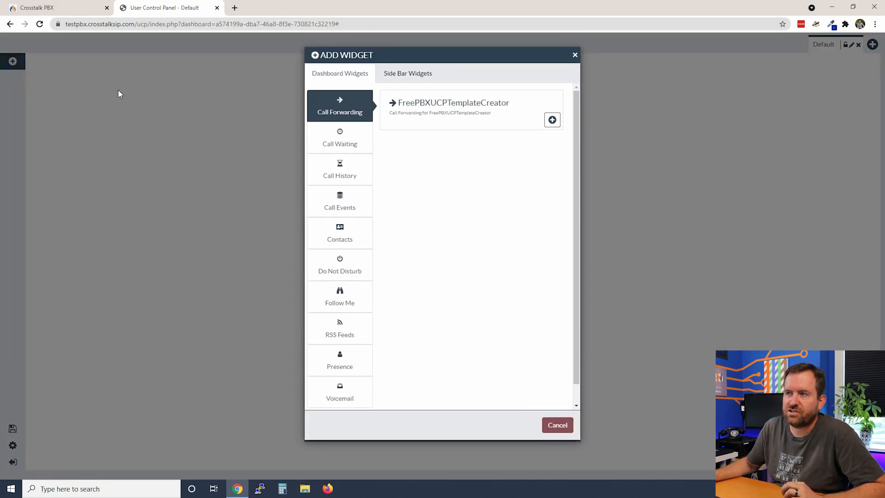
pyautogui.click(340, 170)
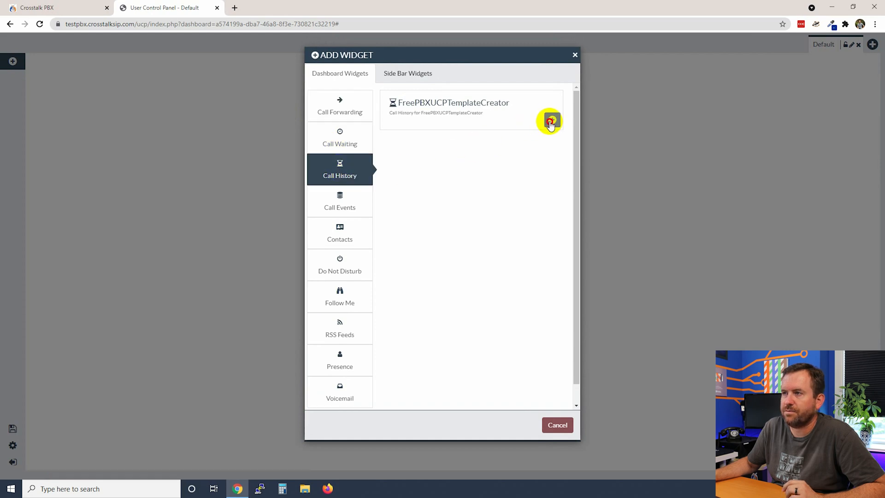
pyautogui.click(551, 122)
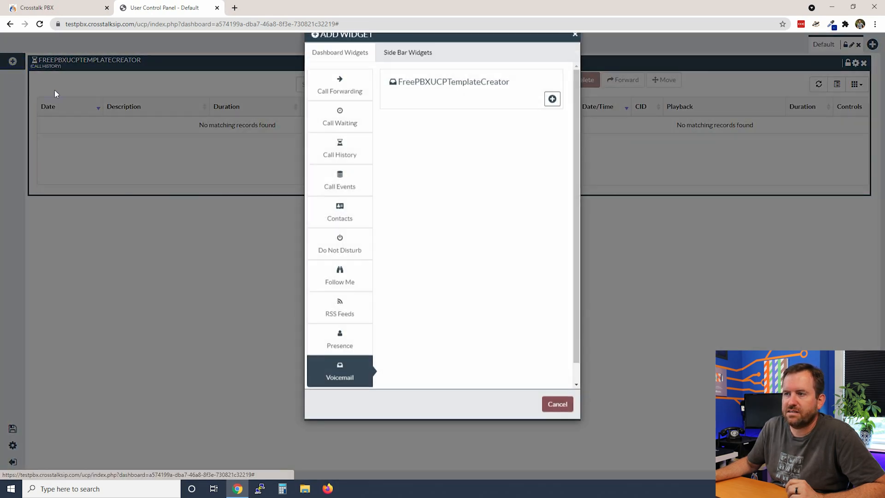
# Add Do Not Disturb to the side bar and the Follow Me widget to the dashboard
pyautogui.click(340, 250)
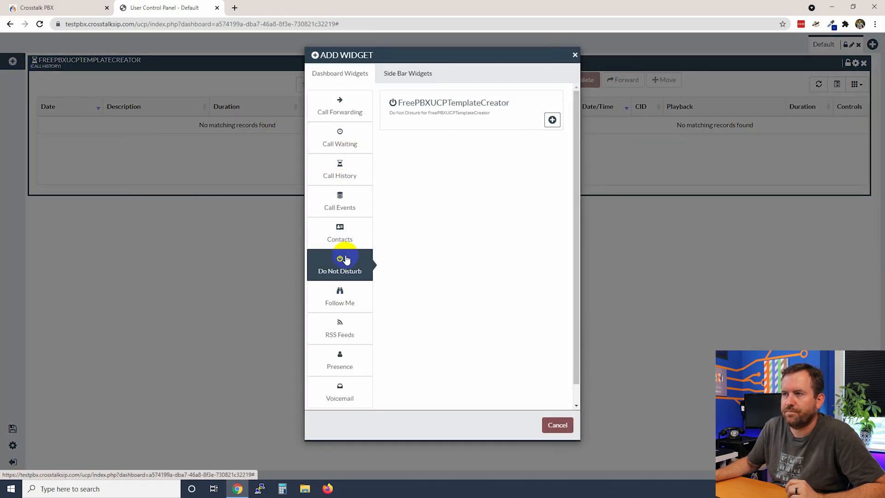
pyautogui.click(407, 74)
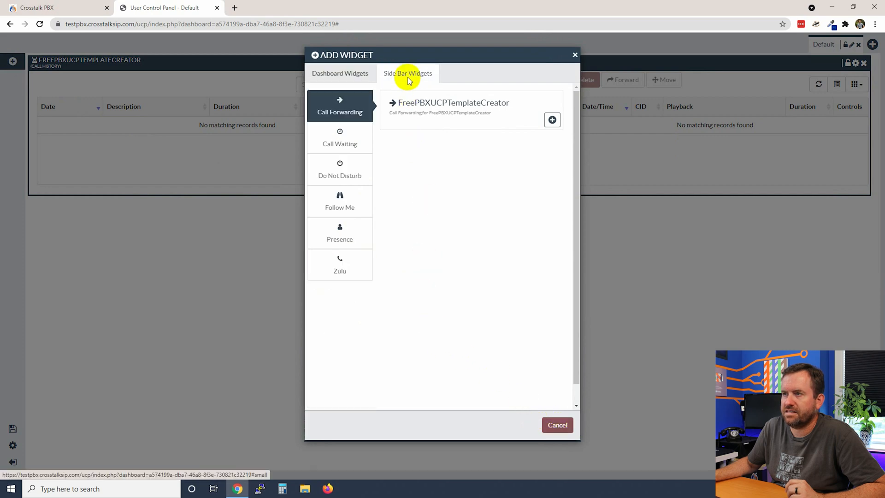
pyautogui.click(340, 170)
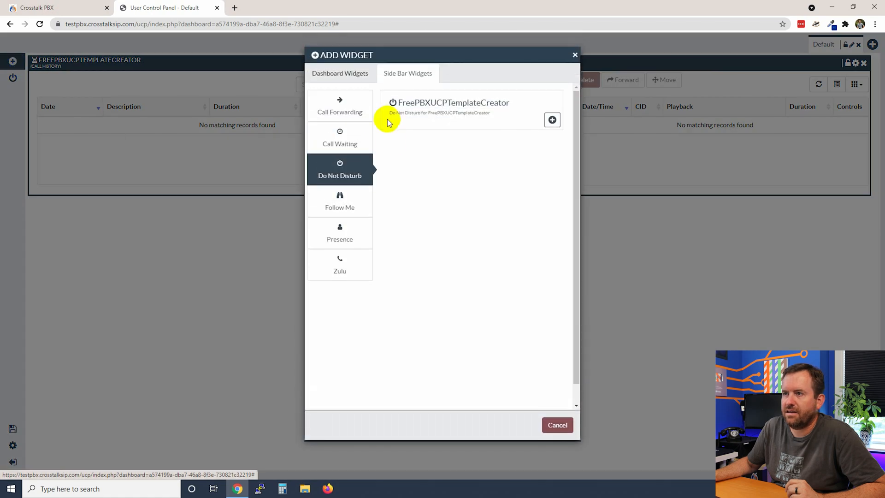
pyautogui.click(341, 73)
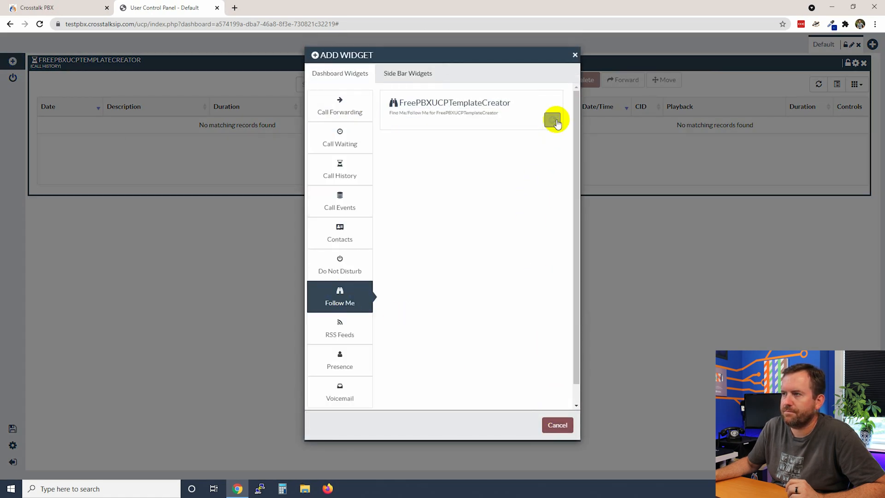
pyautogui.click(553, 120)
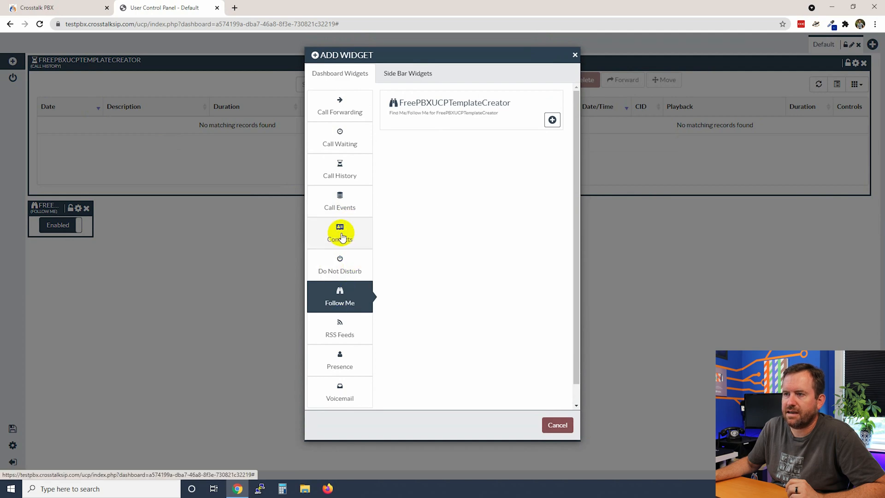
# Add the Contacts widget and save the template's dashboard layout
pyautogui.click(341, 232)
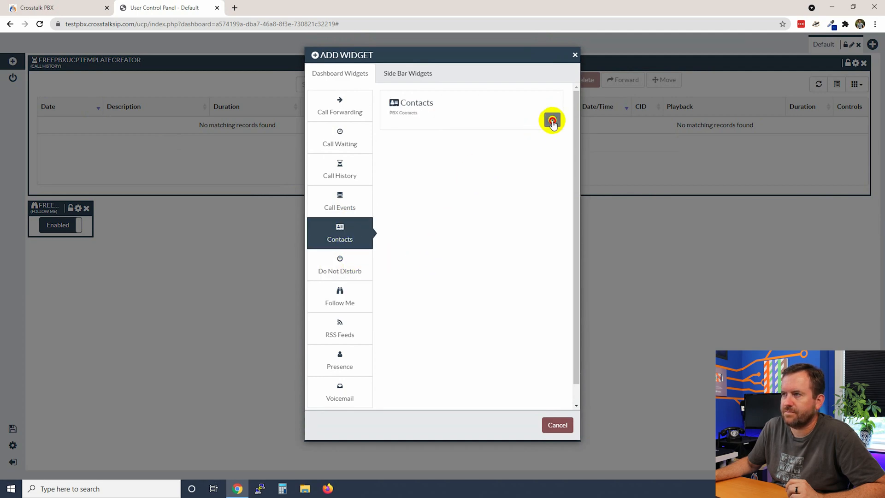
pyautogui.click(552, 121)
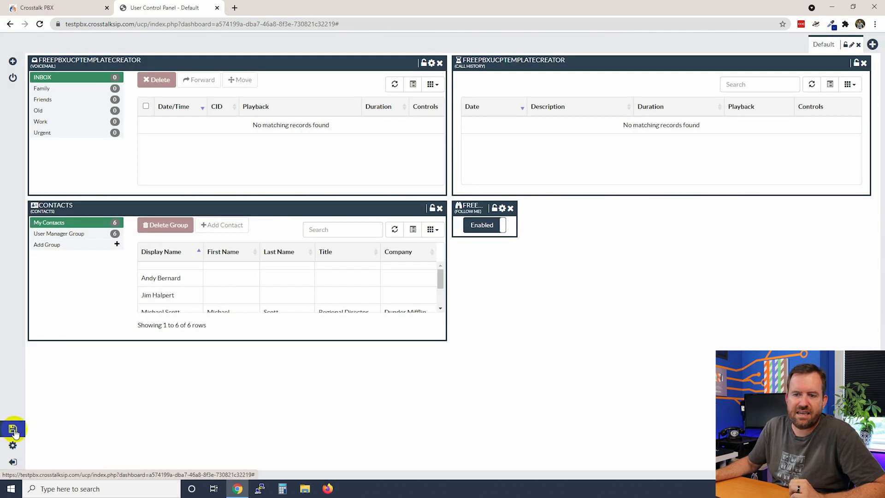
pyautogui.click(12, 431)
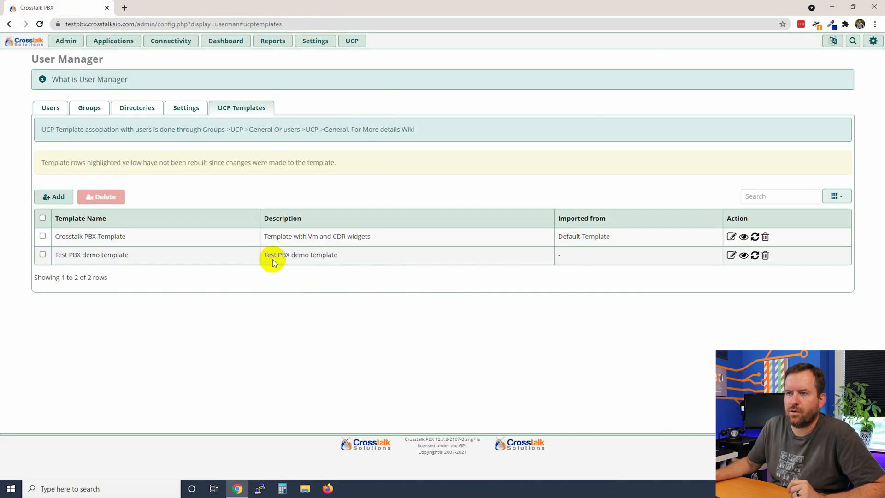
pyautogui.moveTo(333, 334)
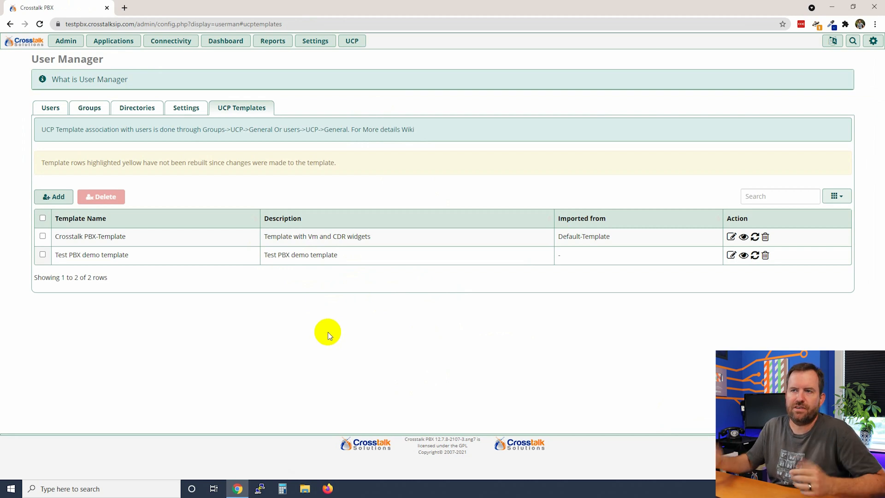
pyautogui.moveTo(34, 110)
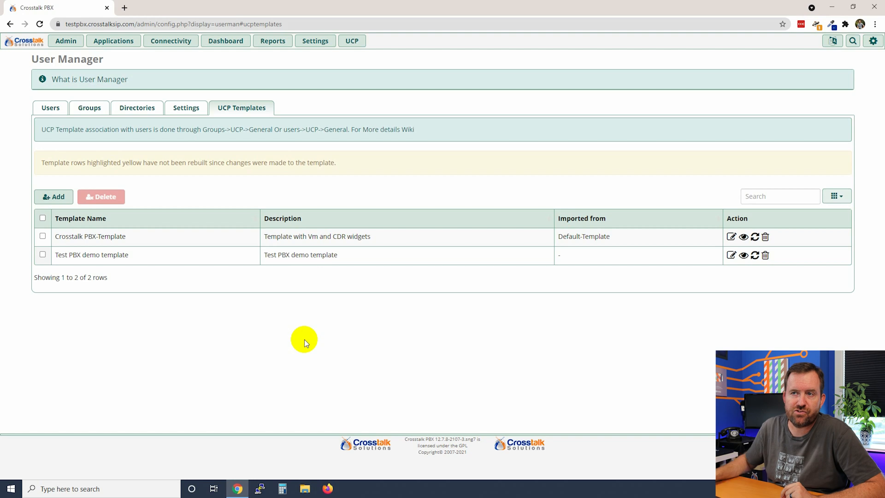
# Edit the All Users group from User Manager's Groups list
pyautogui.click(88, 108)
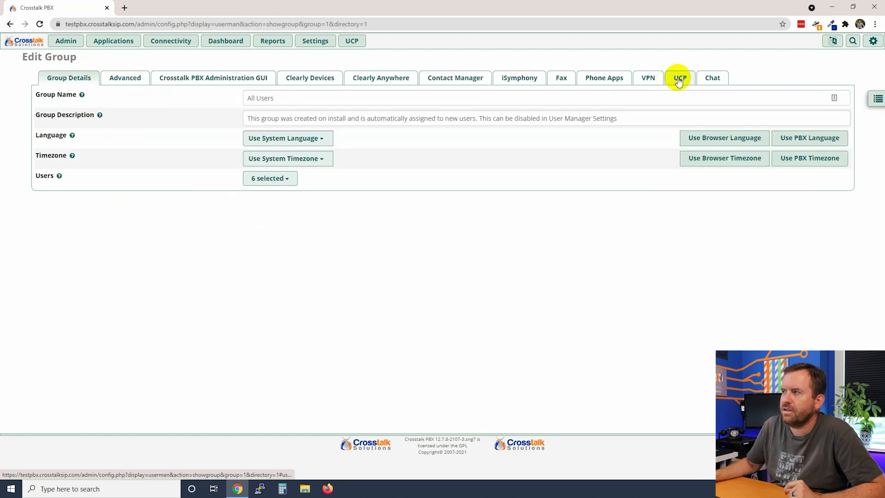
# Enable Assign UCP Template for the group and choose Test PBX demo template
pyautogui.click(680, 77)
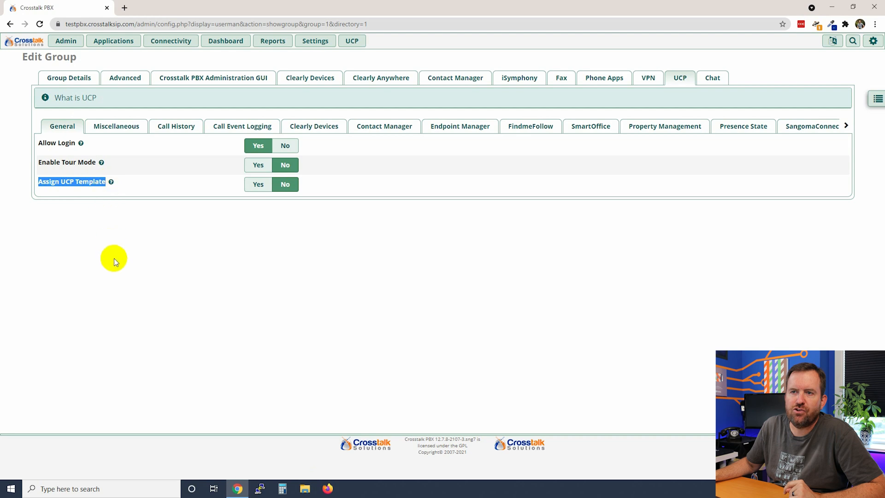
pyautogui.click(258, 184)
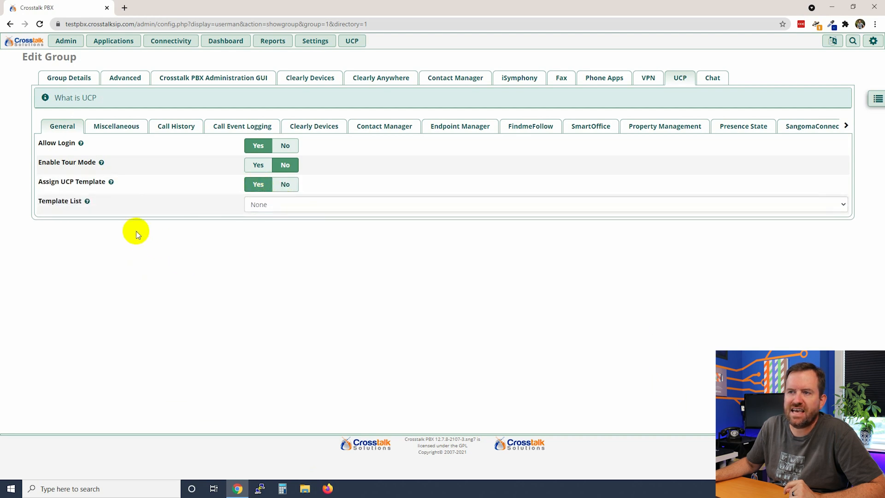
pyautogui.click(545, 205)
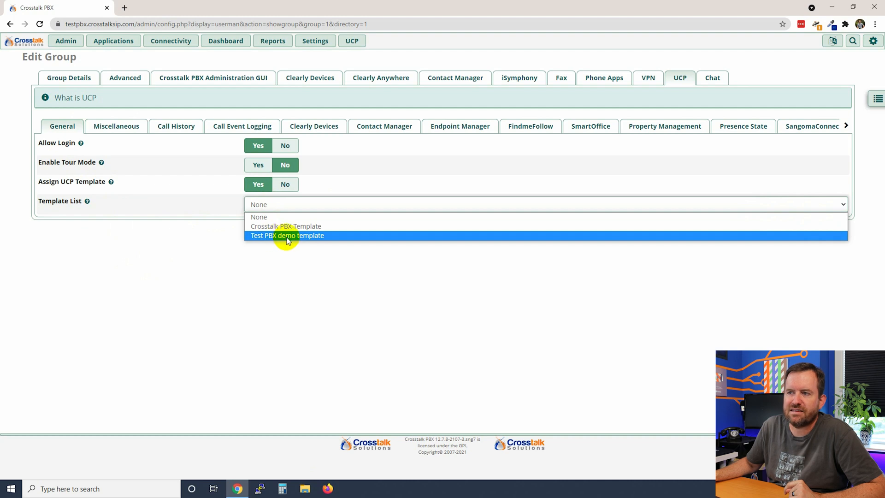
pyautogui.click(286, 235)
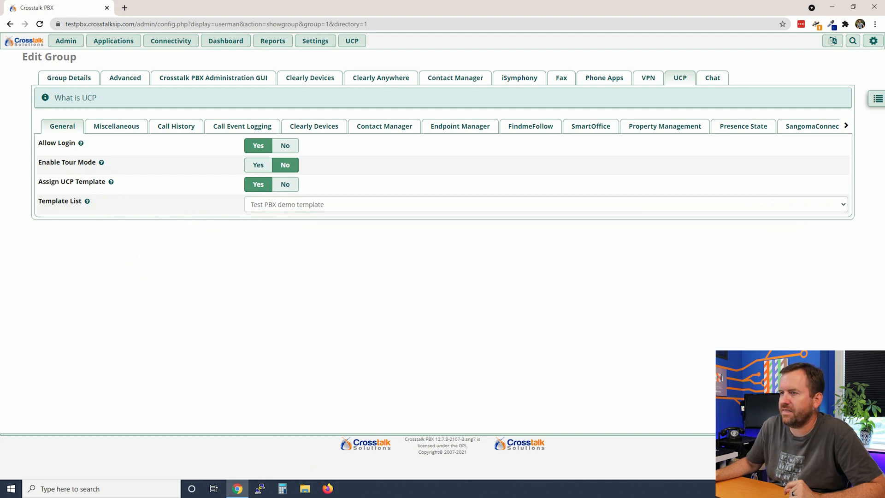
# Submit the group's template assignment and apply the configuration
pyautogui.click(795, 40)
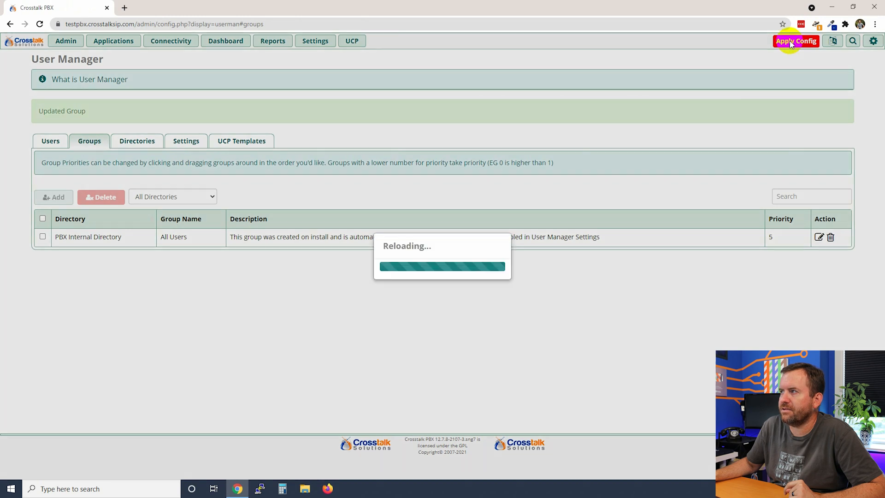
pyautogui.click(796, 41)
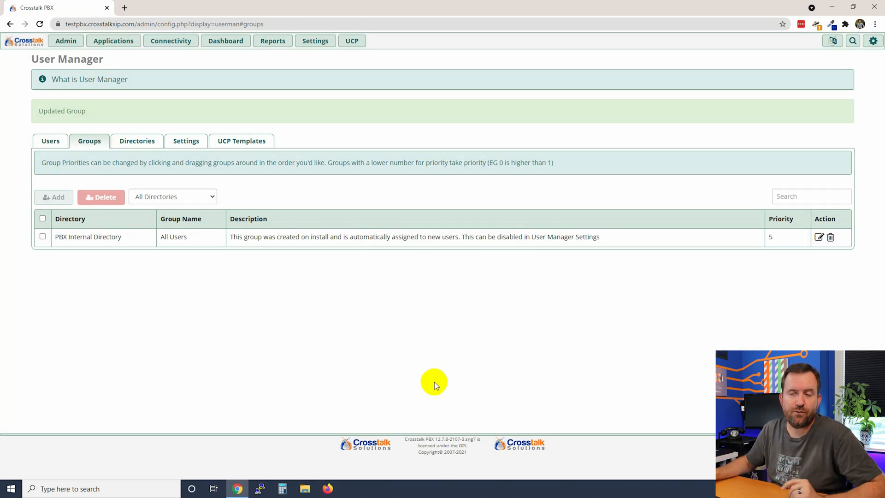
pyautogui.moveTo(117, 296)
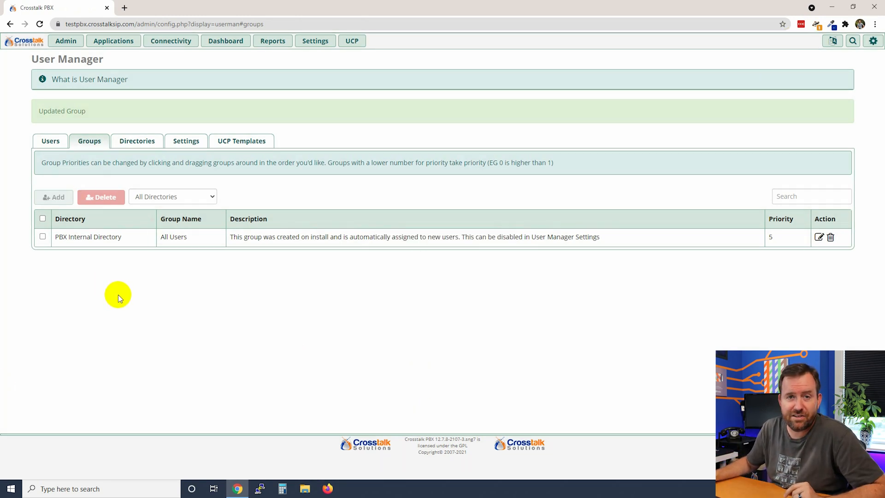
pyautogui.click(50, 140)
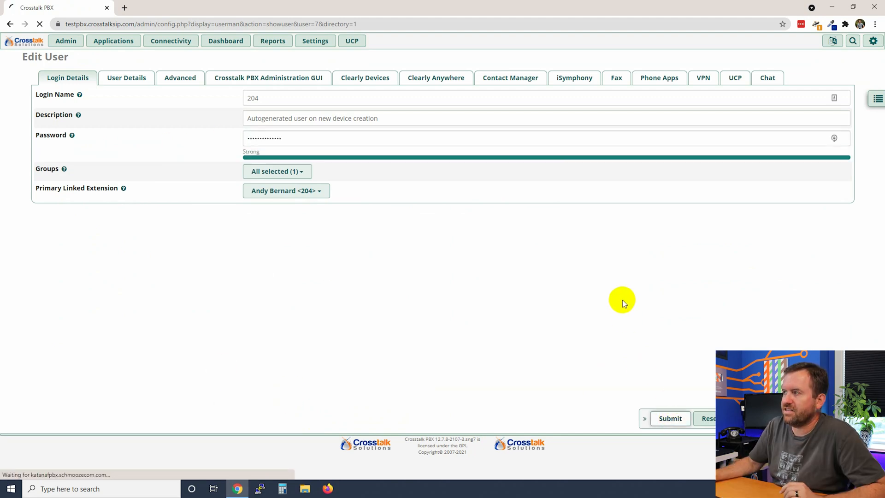
# Submit user 204, then log into the User Control Panel as 204 to view the template widgets
pyautogui.click(669, 419)
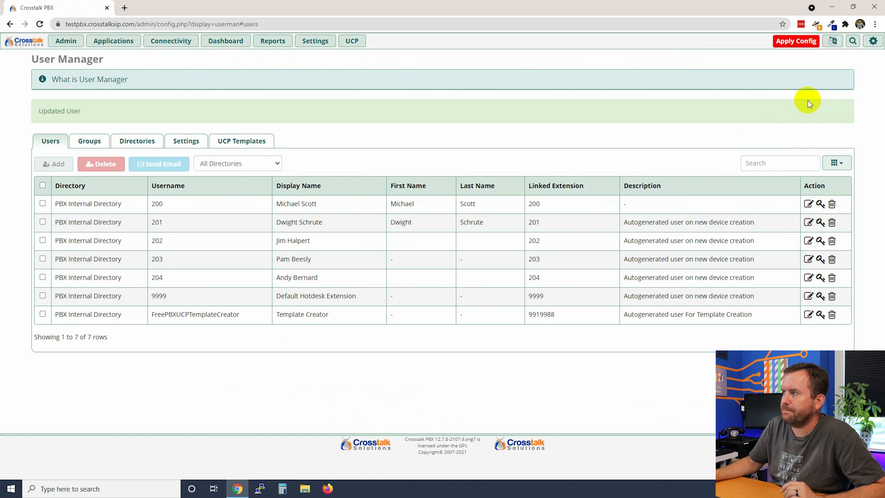
pyautogui.click(352, 41)
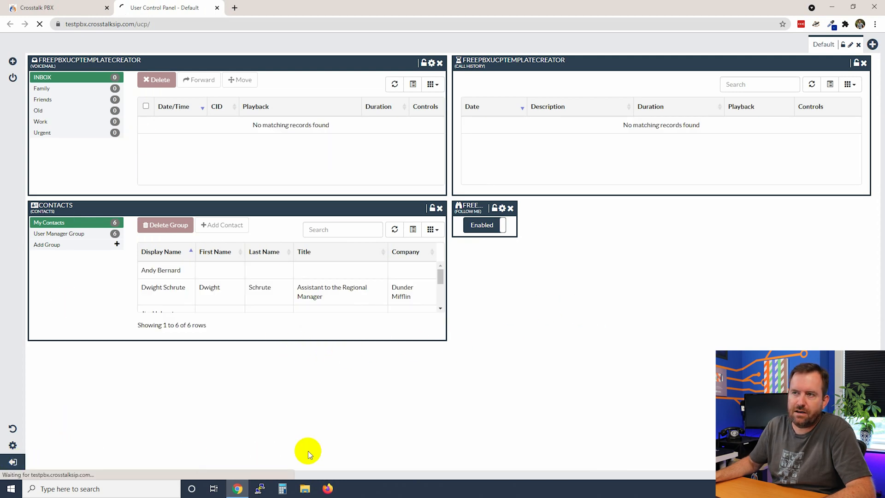
pyautogui.write('204')
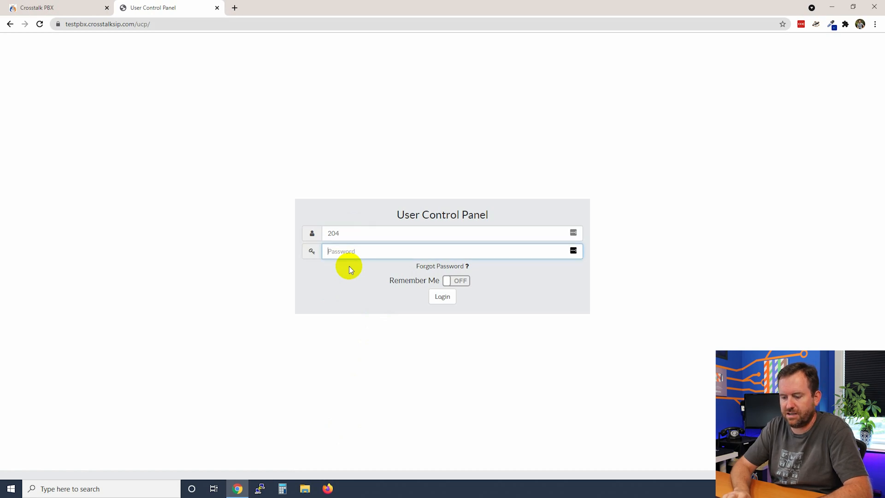
pyautogui.click(441, 296)
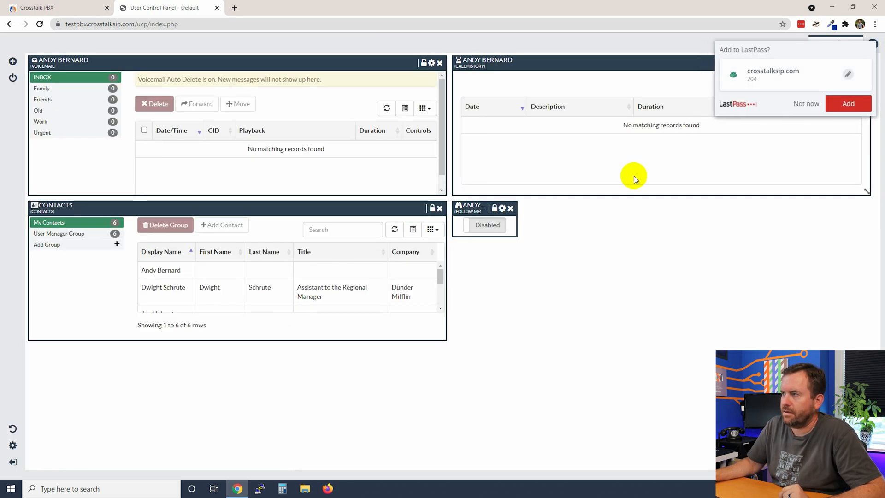
pyautogui.click(806, 103)
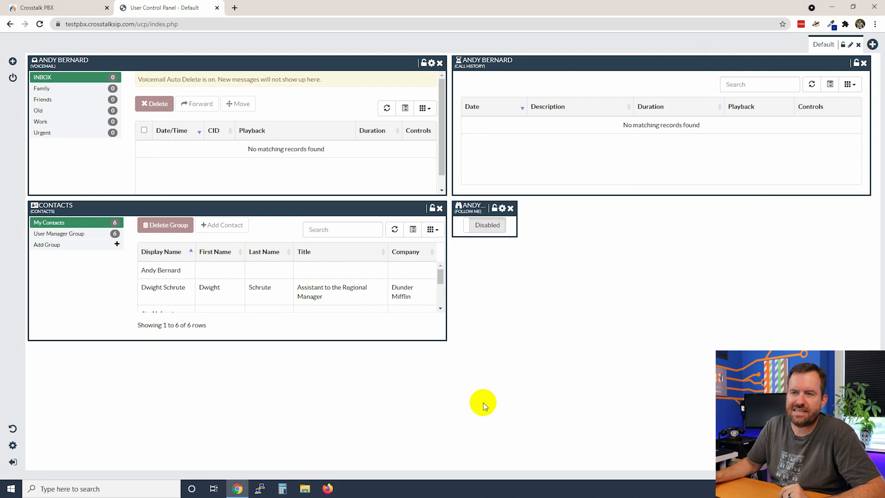